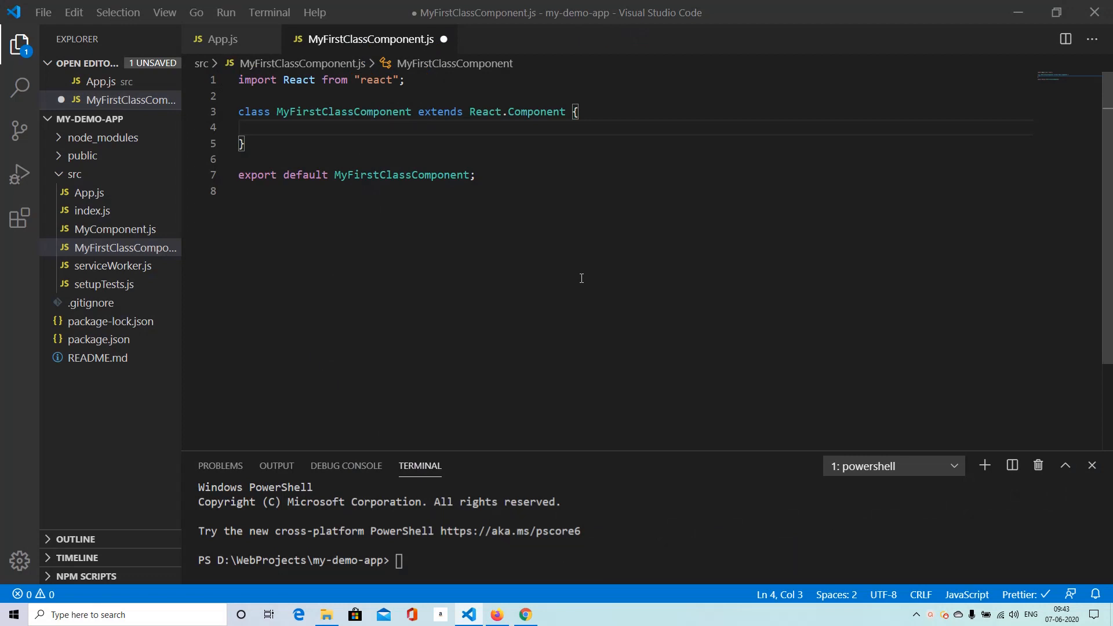
mouse_move(487, 365)
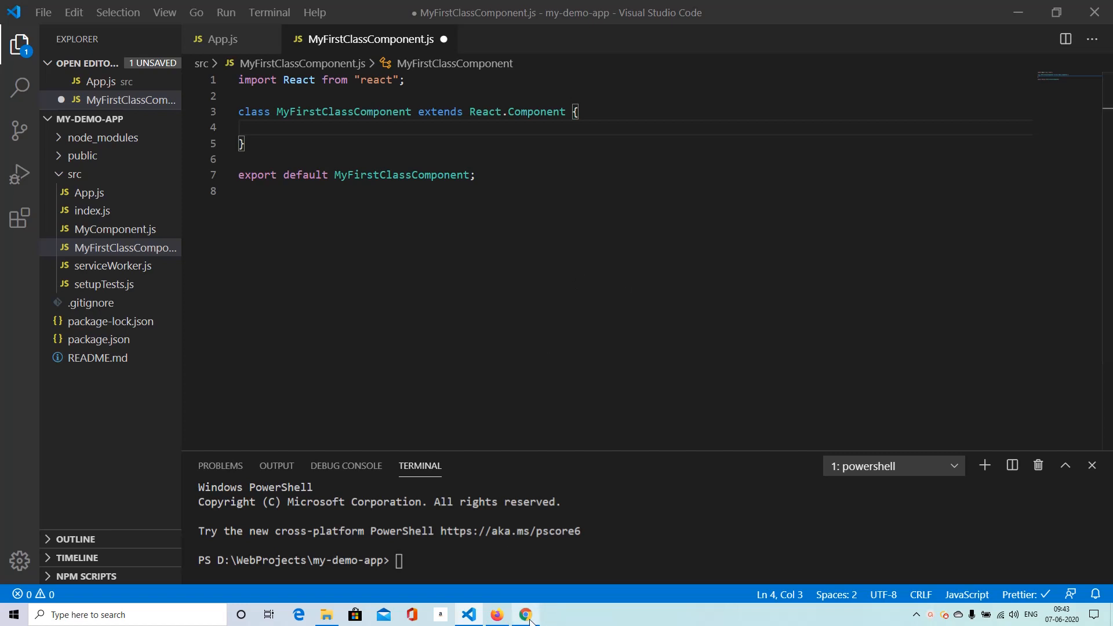
Step: Review JSONPlaceholder's Resources and Routes sections in Chrome, returning to Resources
click(525, 614)
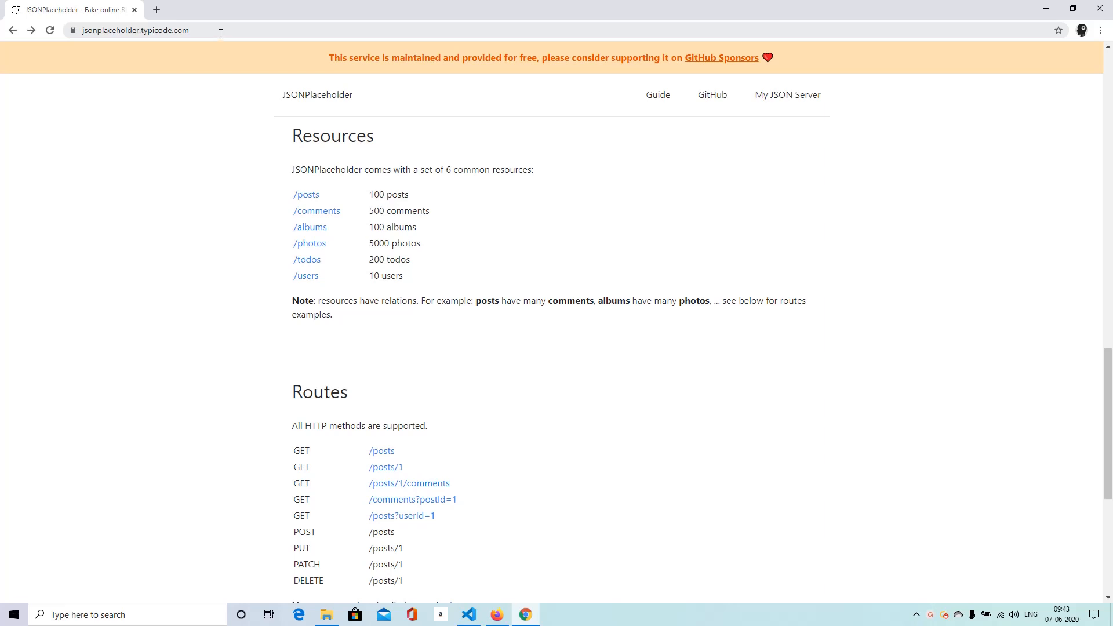
mouse_move(339, 207)
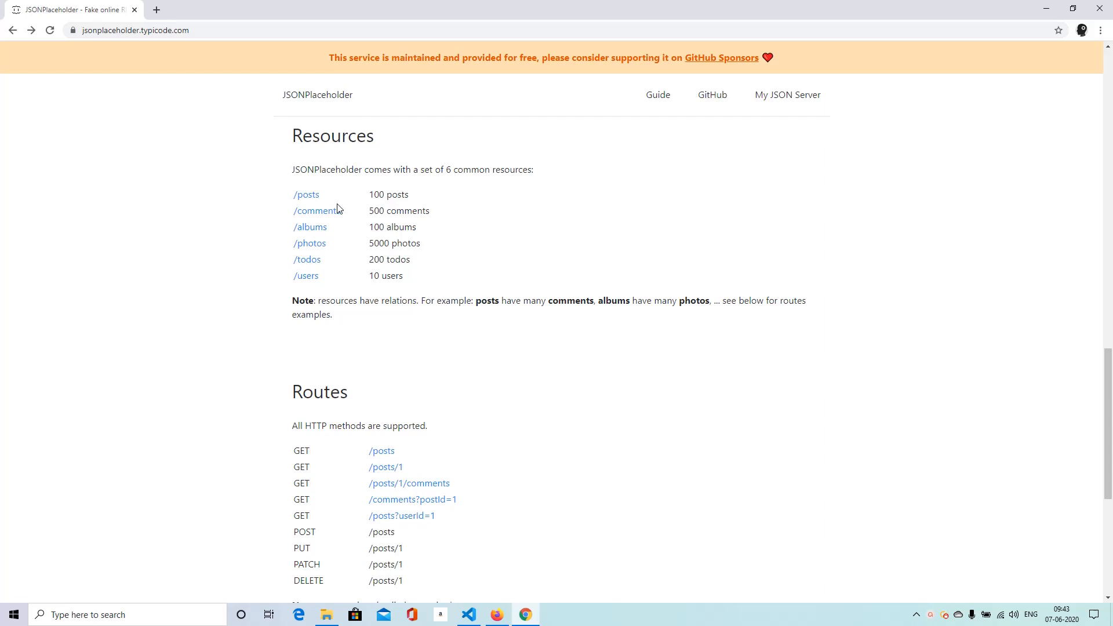
mouse_move(306, 197)
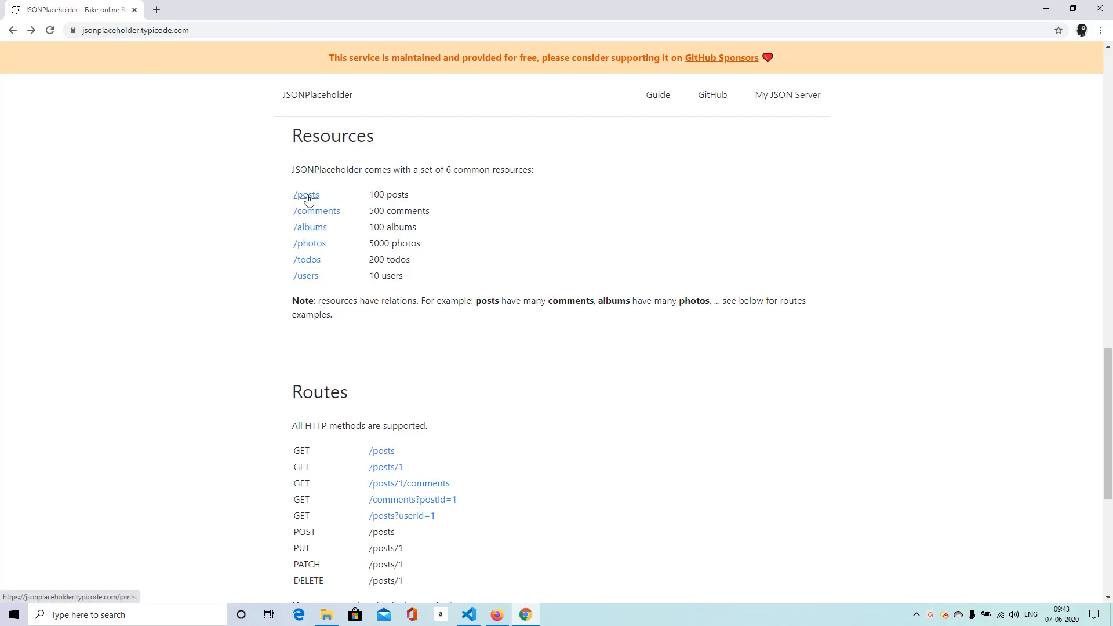
mouse_move(353, 241)
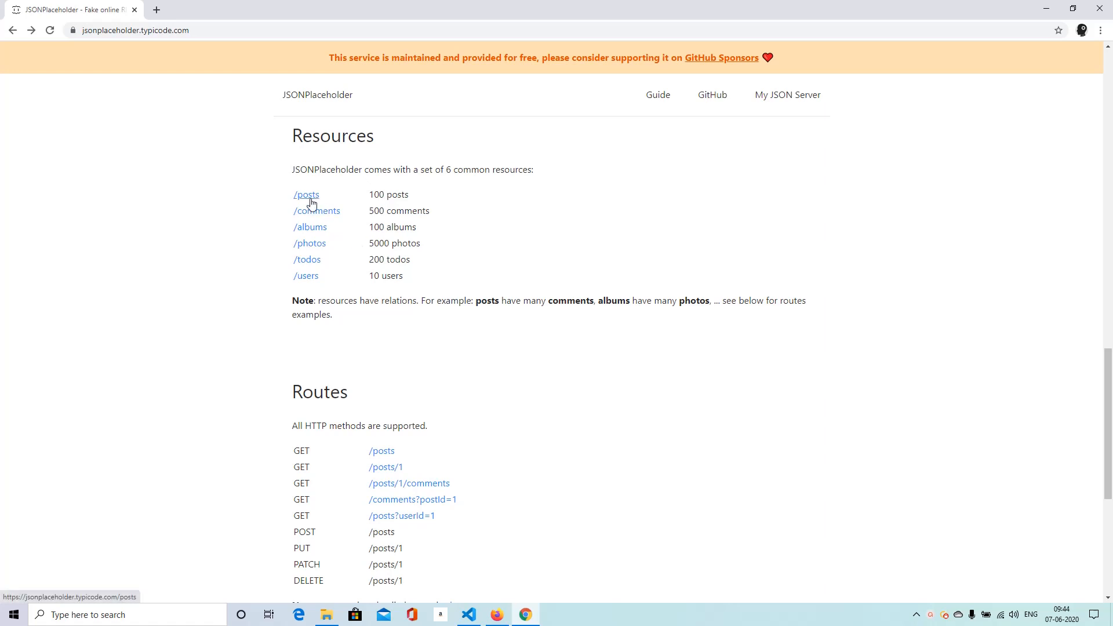
mouse_move(309, 231)
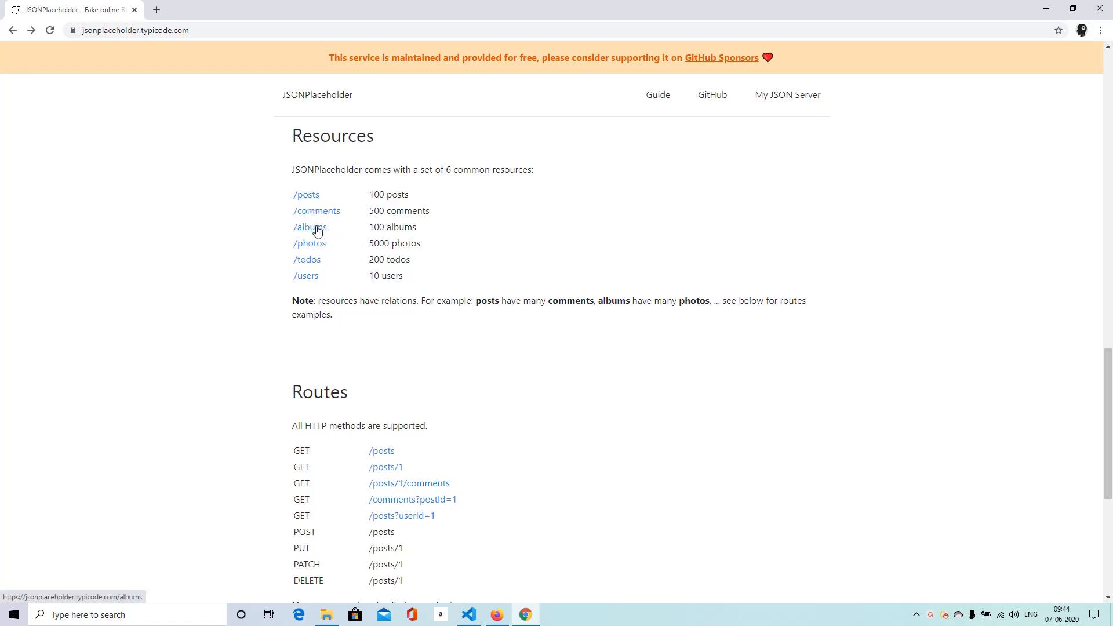
mouse_move(365, 343)
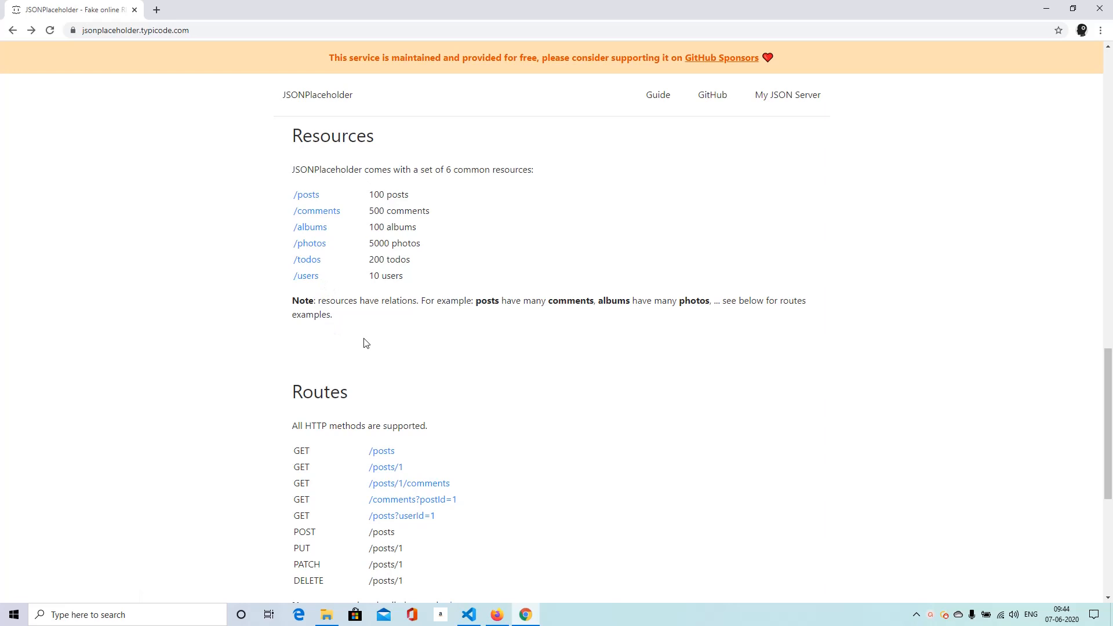
scroll(down, 3)
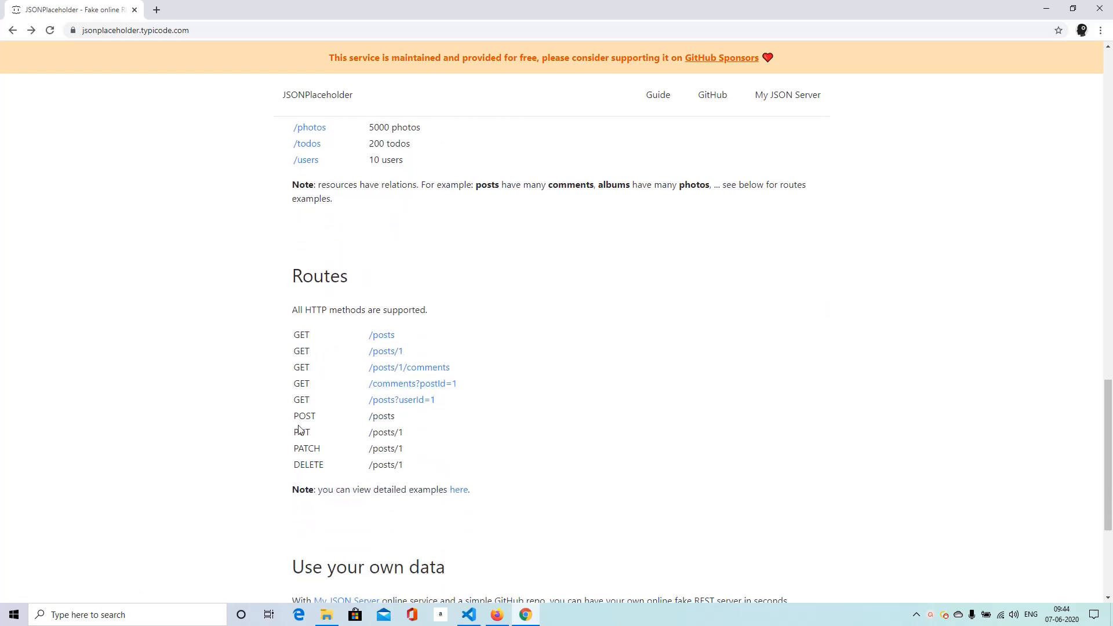
mouse_move(361, 400)
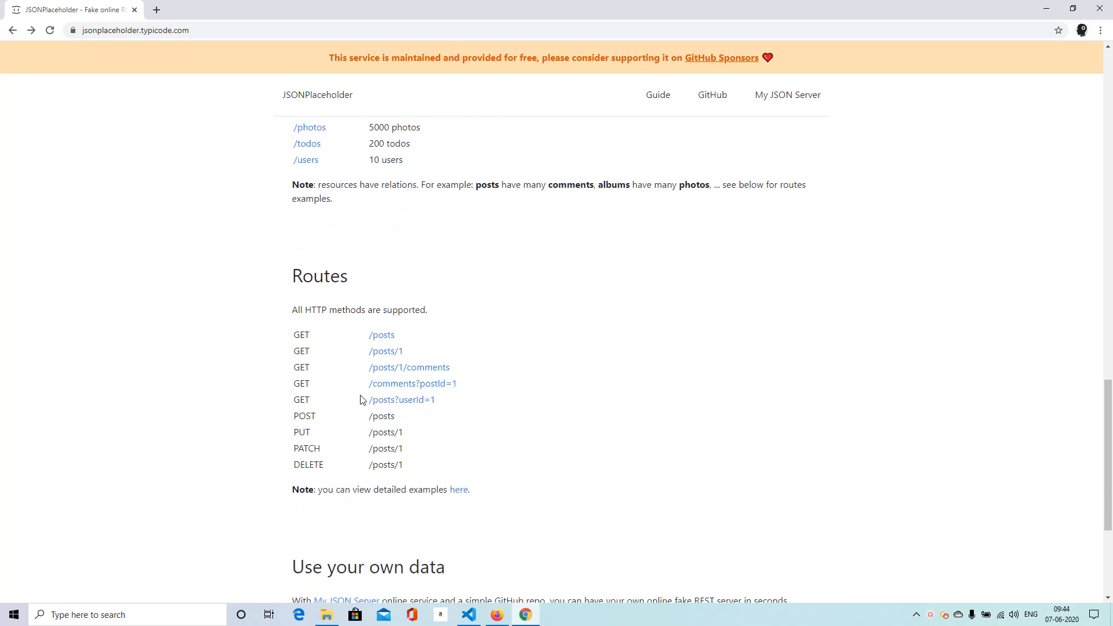
mouse_move(357, 361)
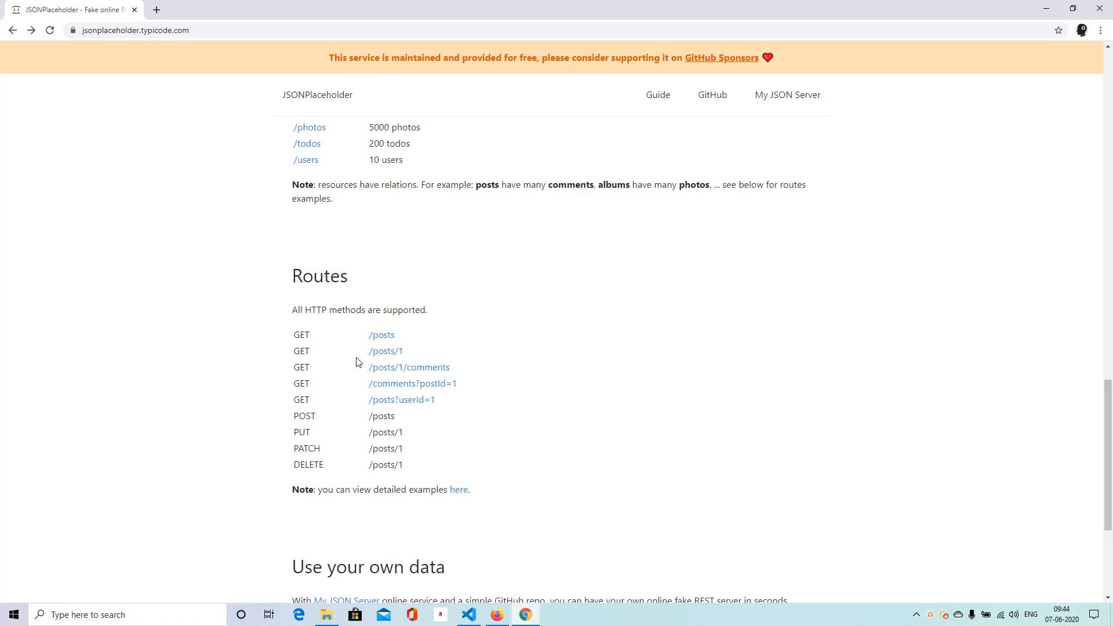
mouse_move(189, 286)
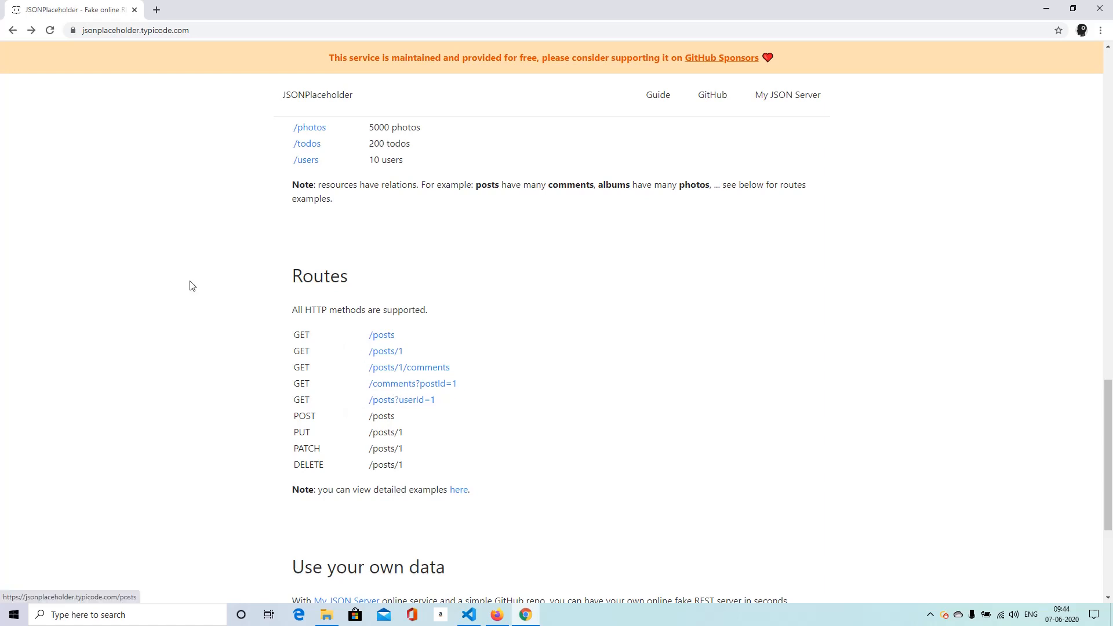
scroll(down, 3)
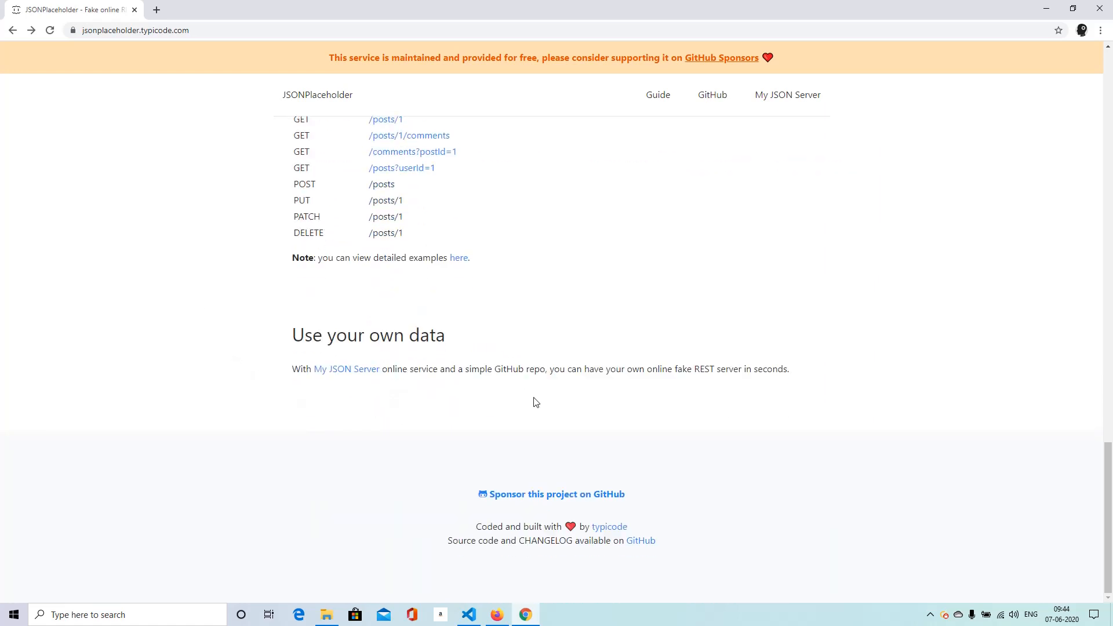
scroll(up, 3)
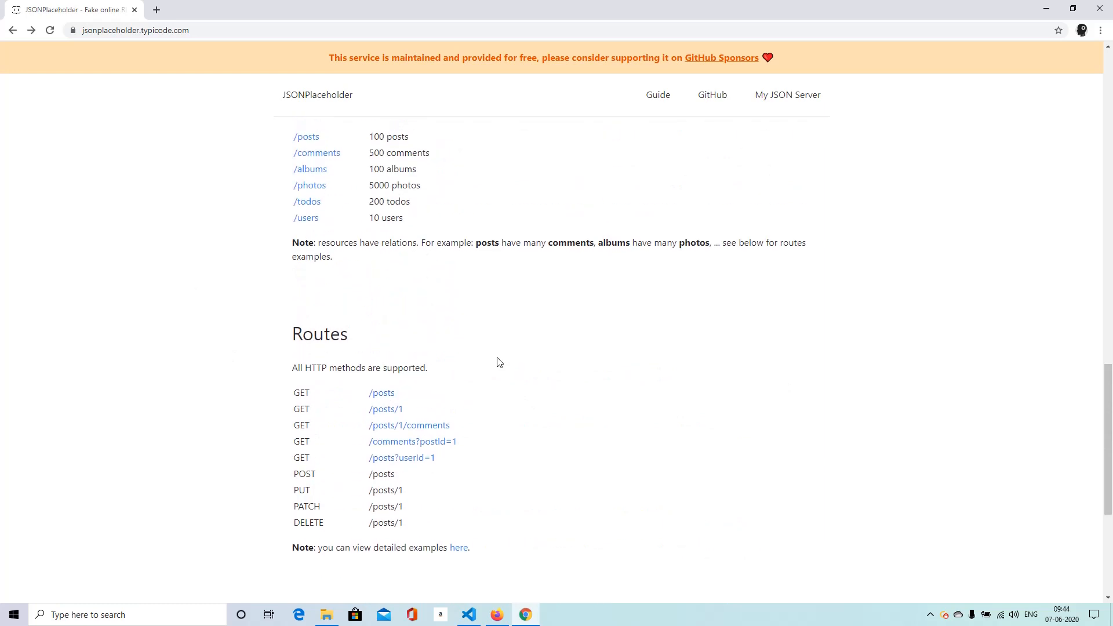
scroll(up, 3)
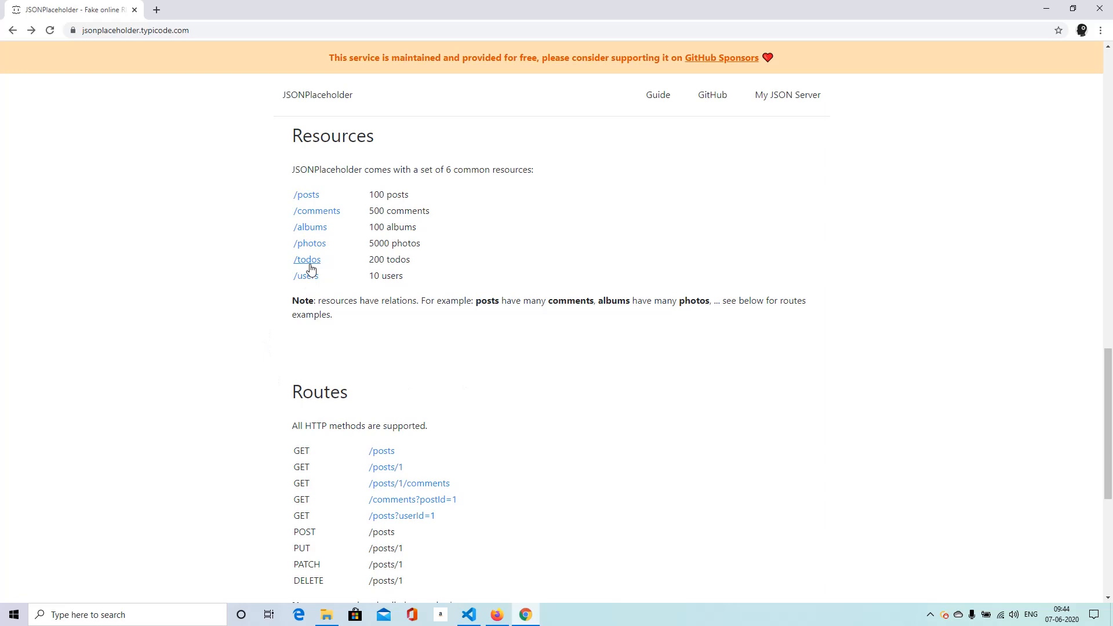
mouse_move(304, 276)
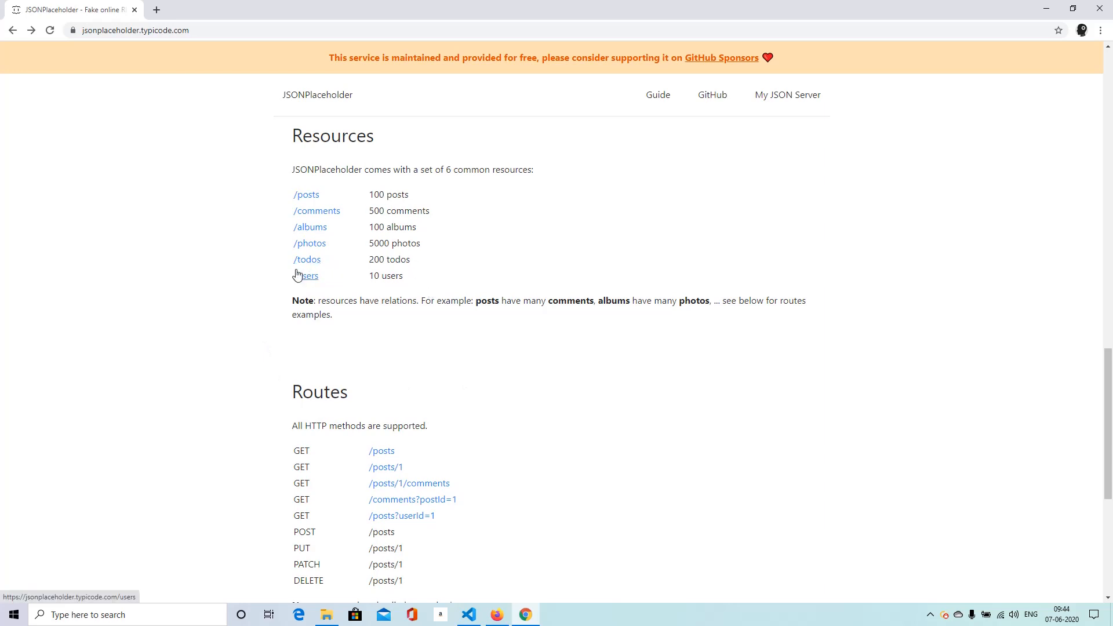
mouse_move(306, 258)
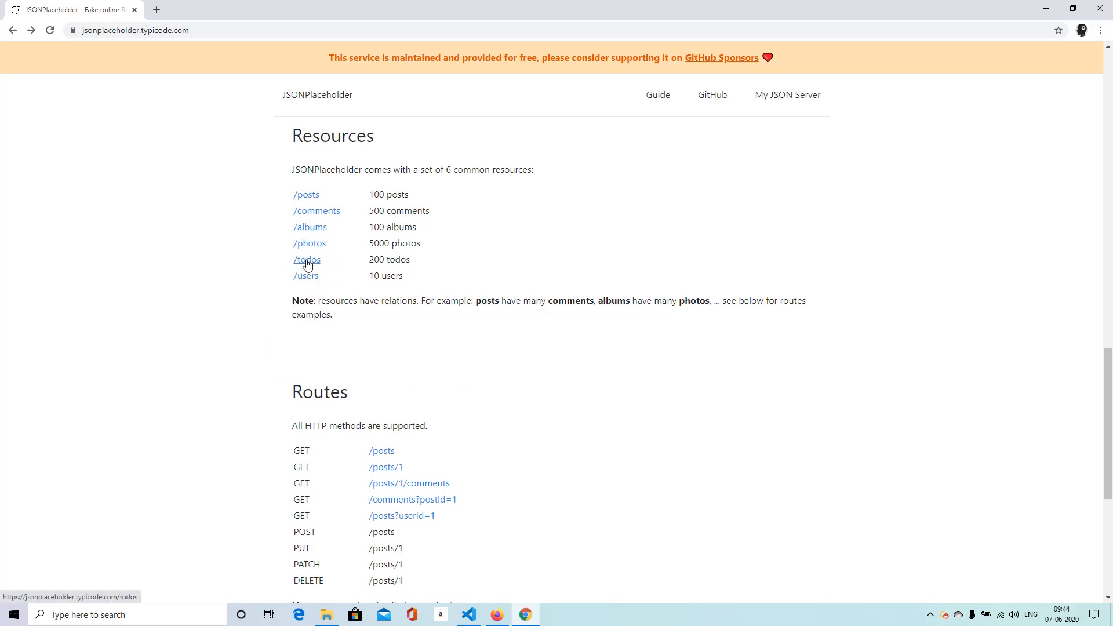
Step: View the full /todos JSON list, then request only todo 2 through the address bar
click(306, 259)
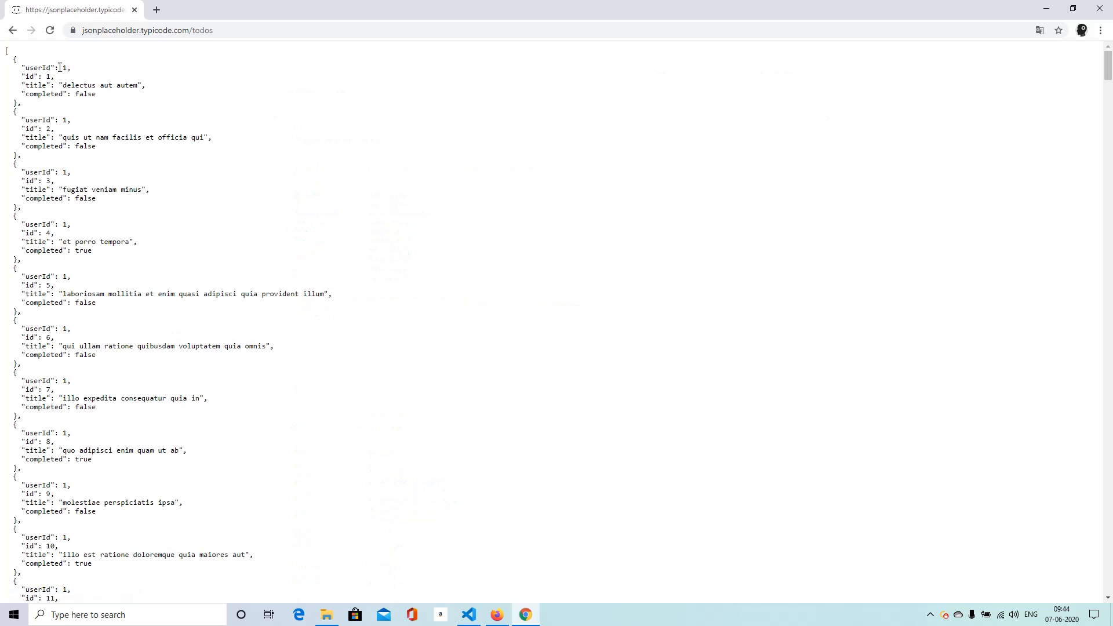
scroll(down, 3)
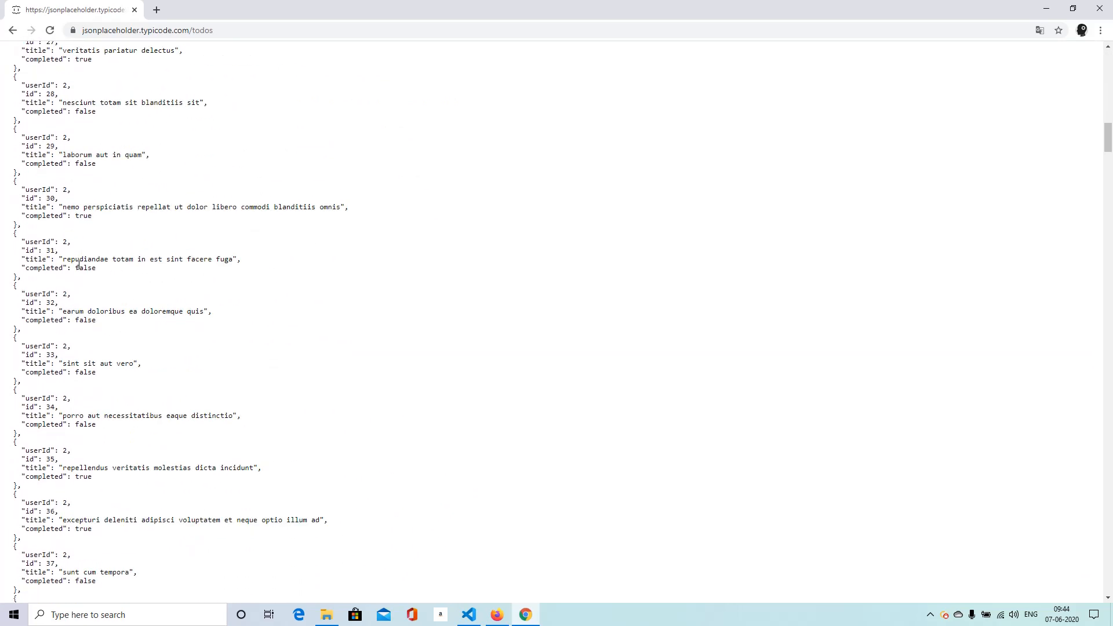
scroll(down, 3)
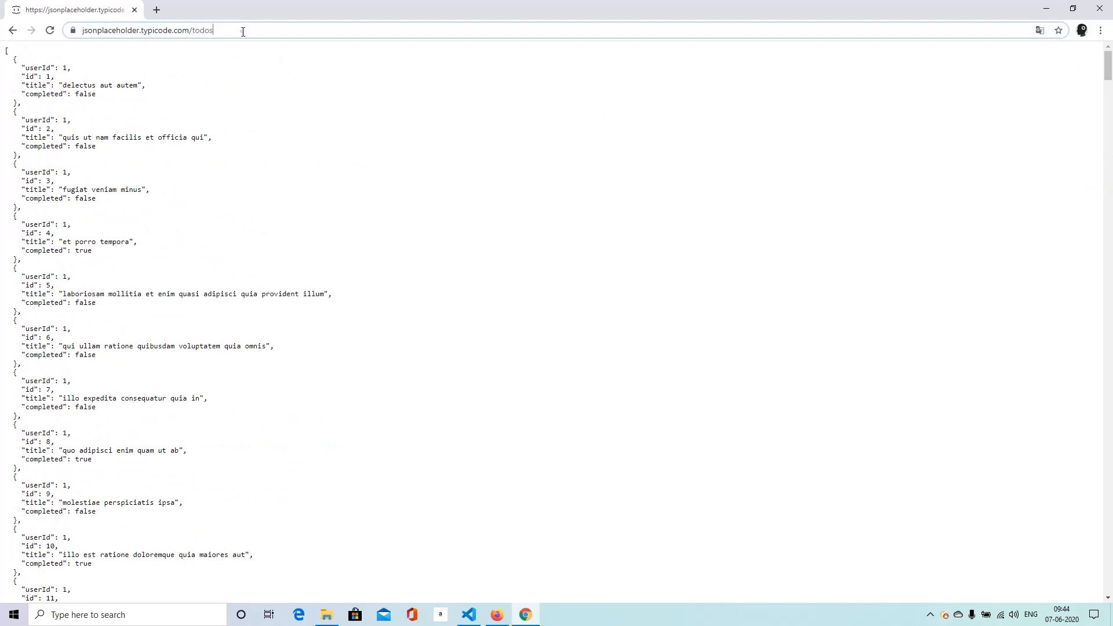
click(171, 30)
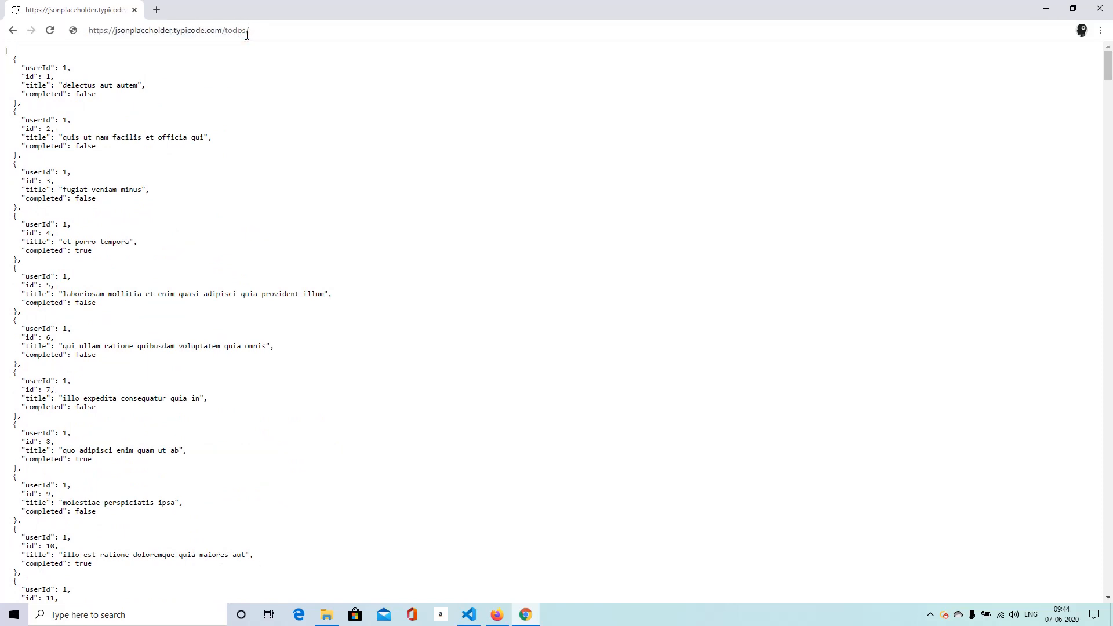
text(/1)
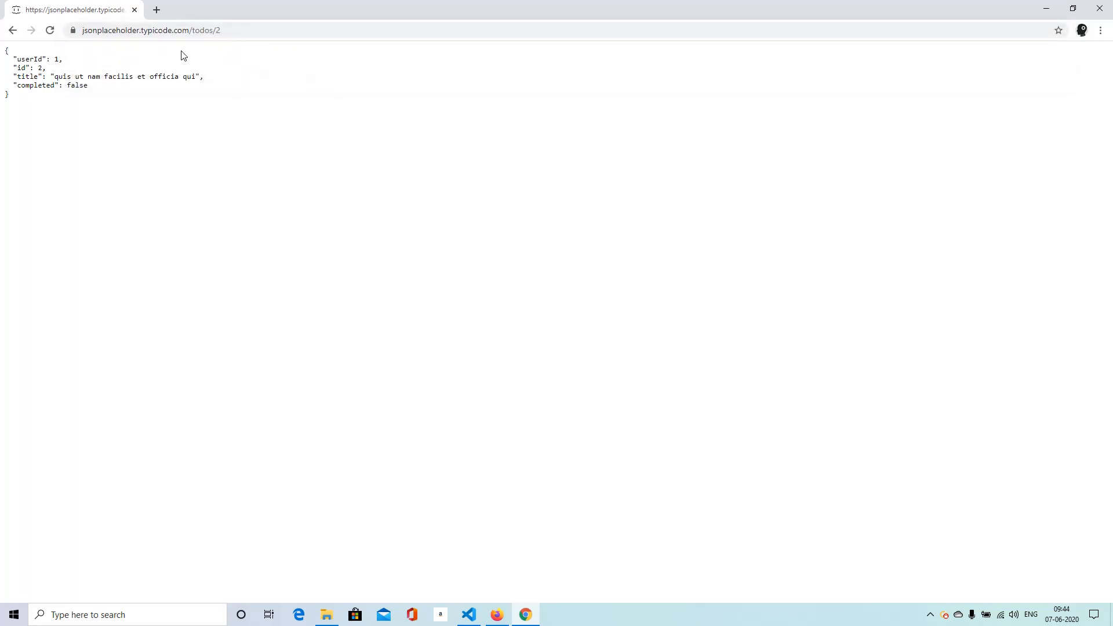
mouse_move(71, 77)
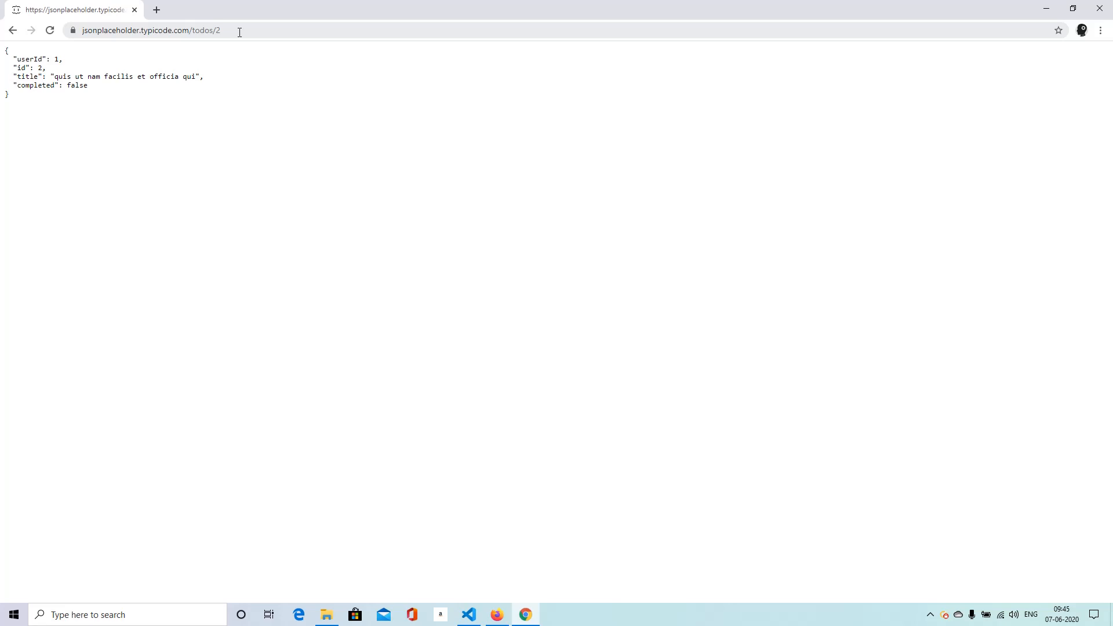
Step: Add constructor(props) calling super(props) and begin an empty this.state object in MyFirstClassComponent
click(468, 615)
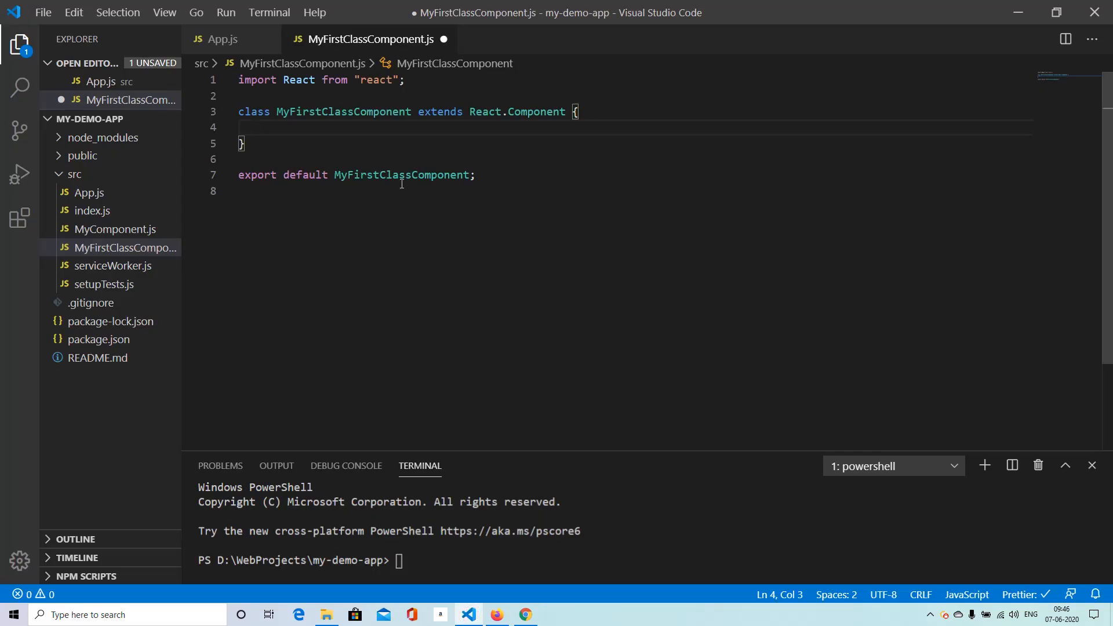
text(constructor()
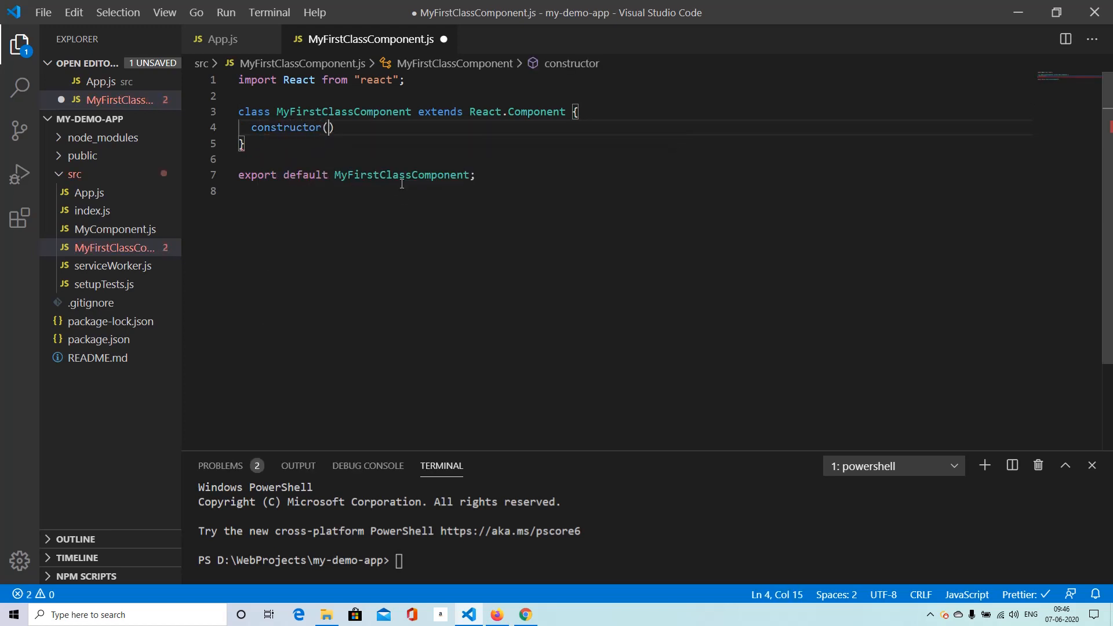
text(props)
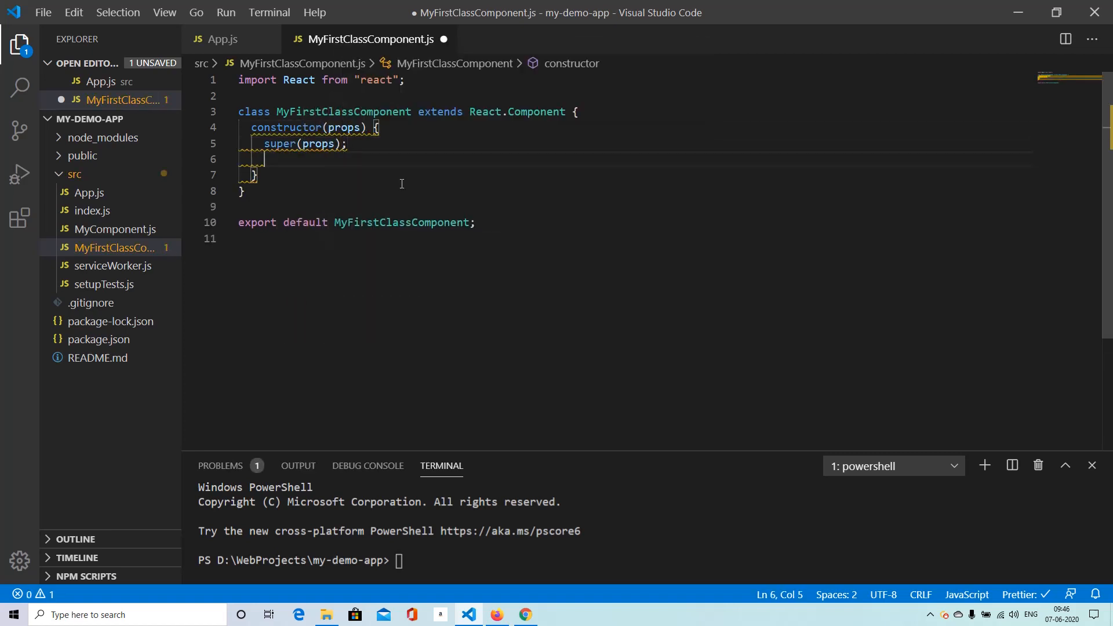
text(this.state =)
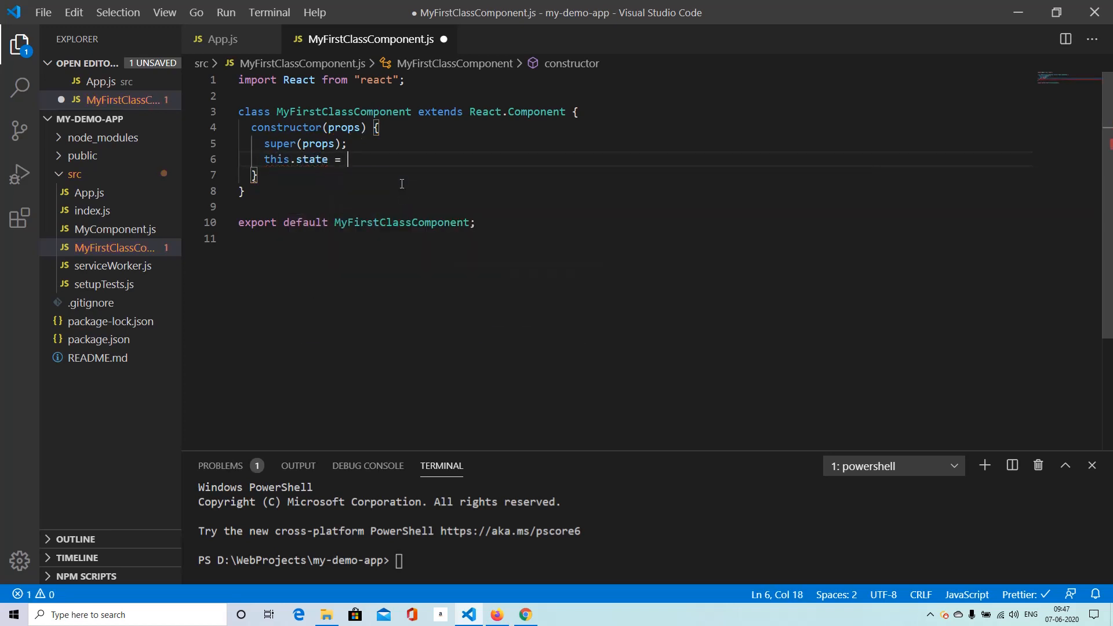
text({)
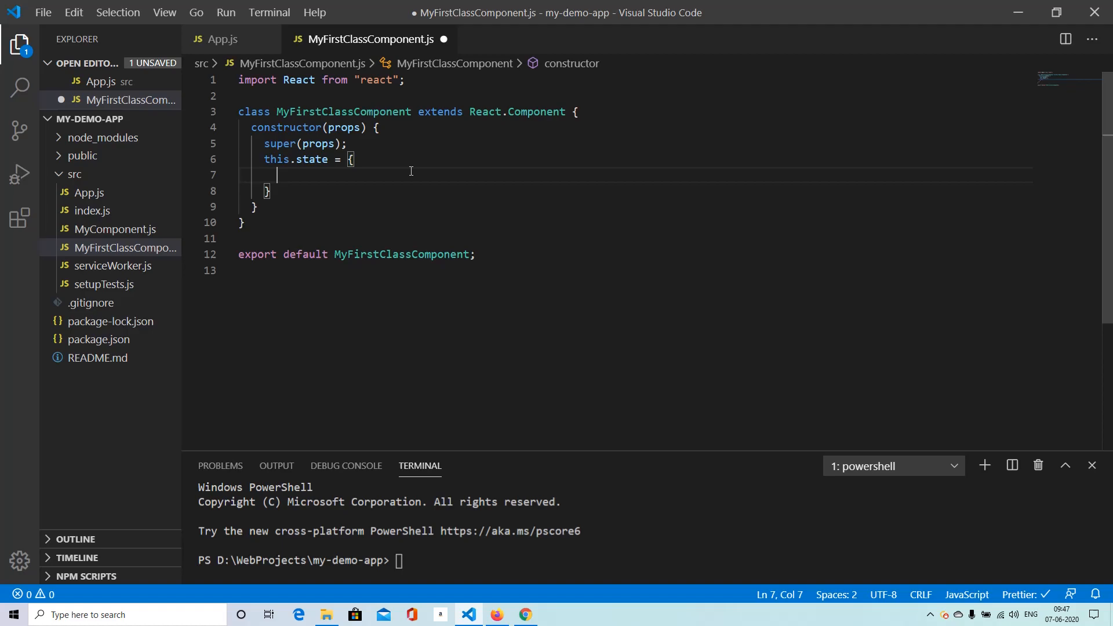
Step: Bring up Chrome showing the todos/2 JSON response
click(523, 614)
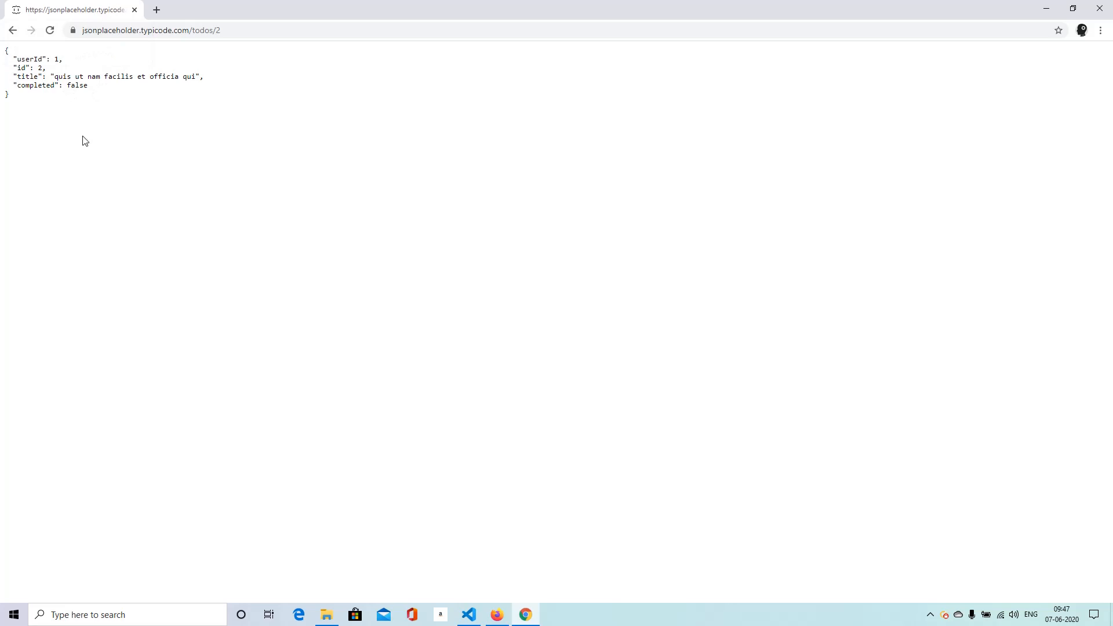
mouse_move(83, 14)
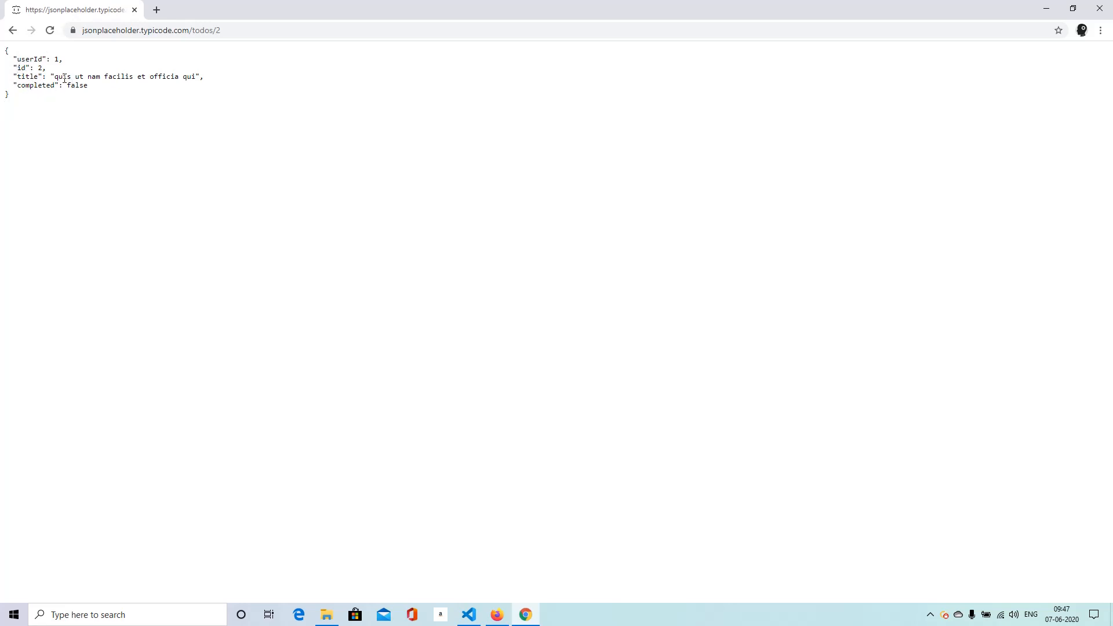
mouse_move(205, 137)
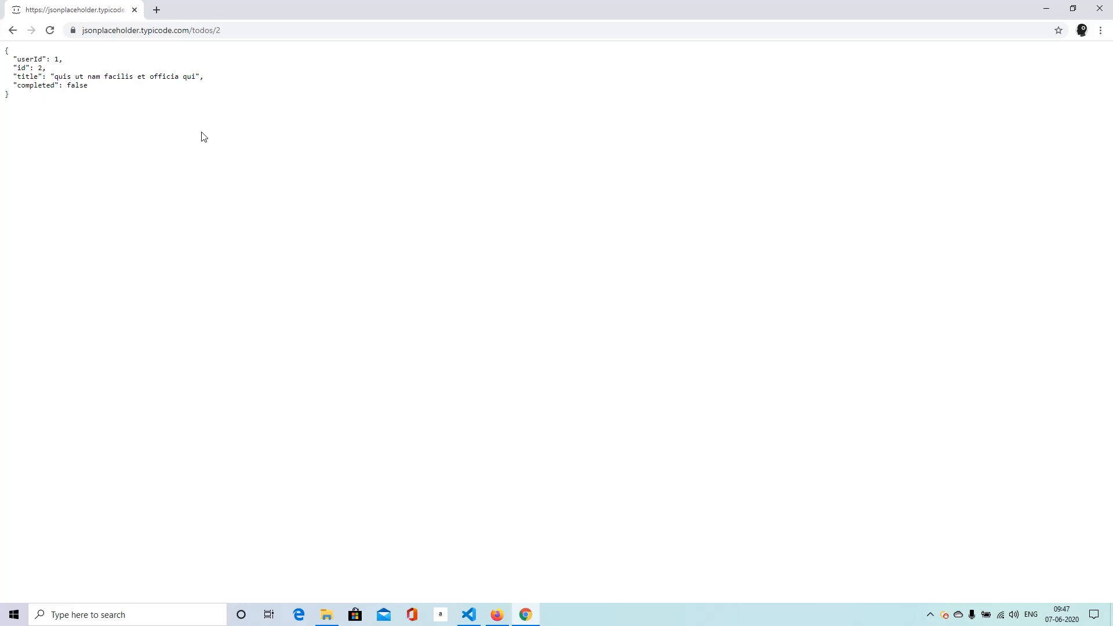
Step: Give this.state empty title and description strings
click(467, 614)
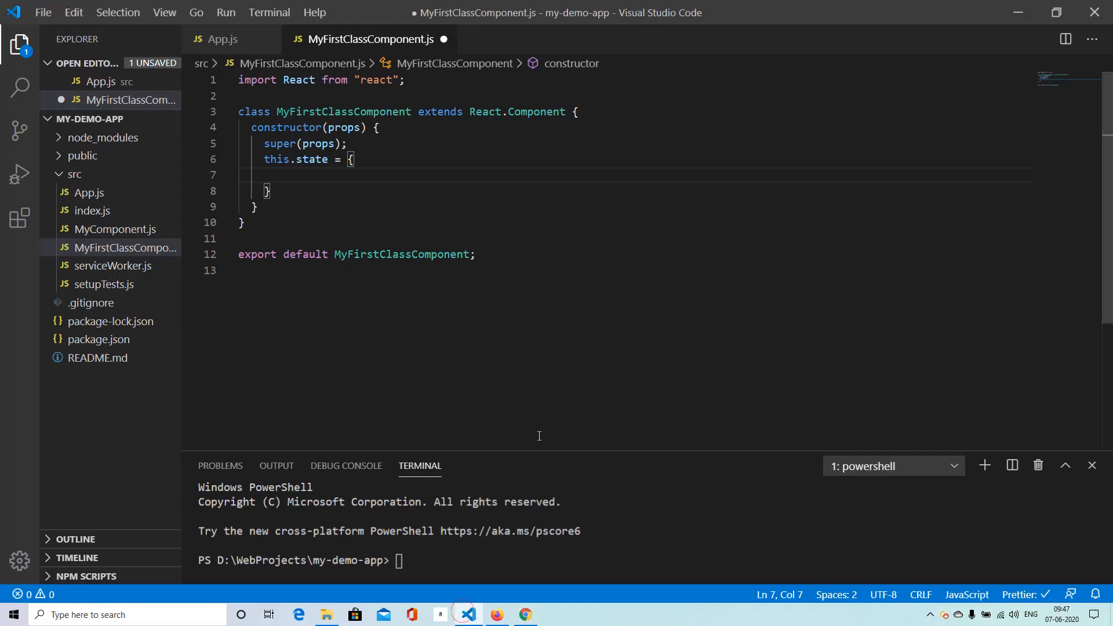
text(t)
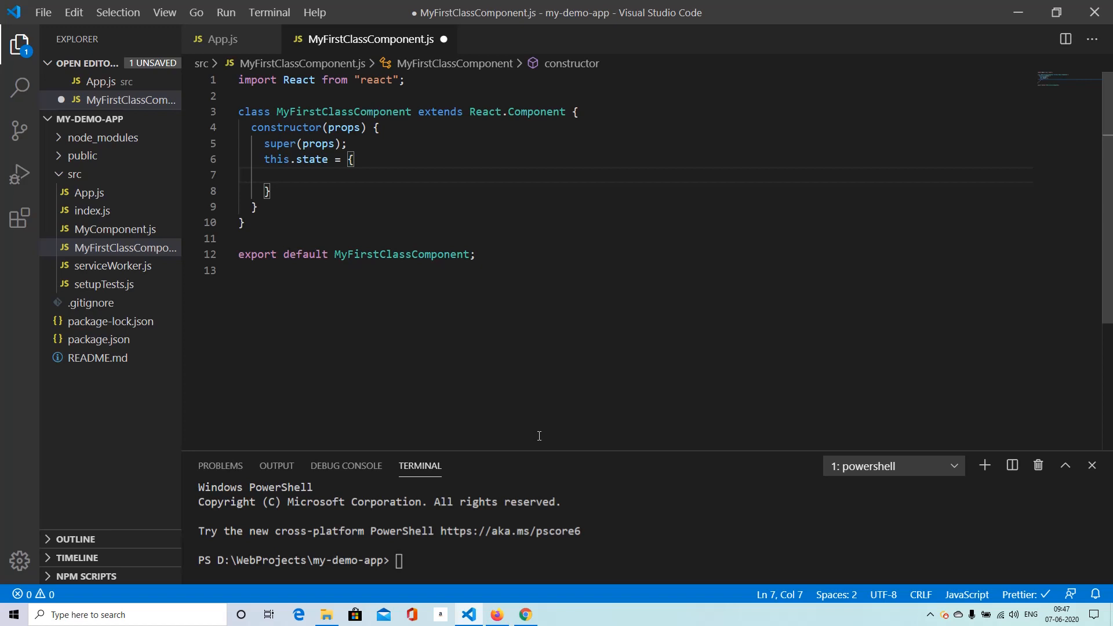
text(title:)
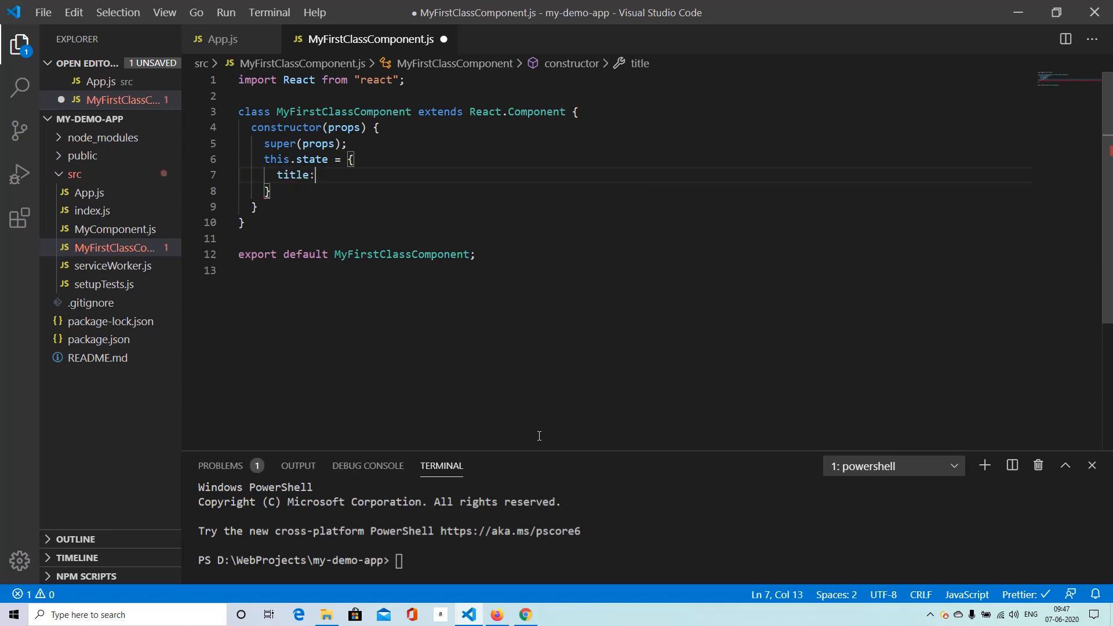
text("",)
text(description:)
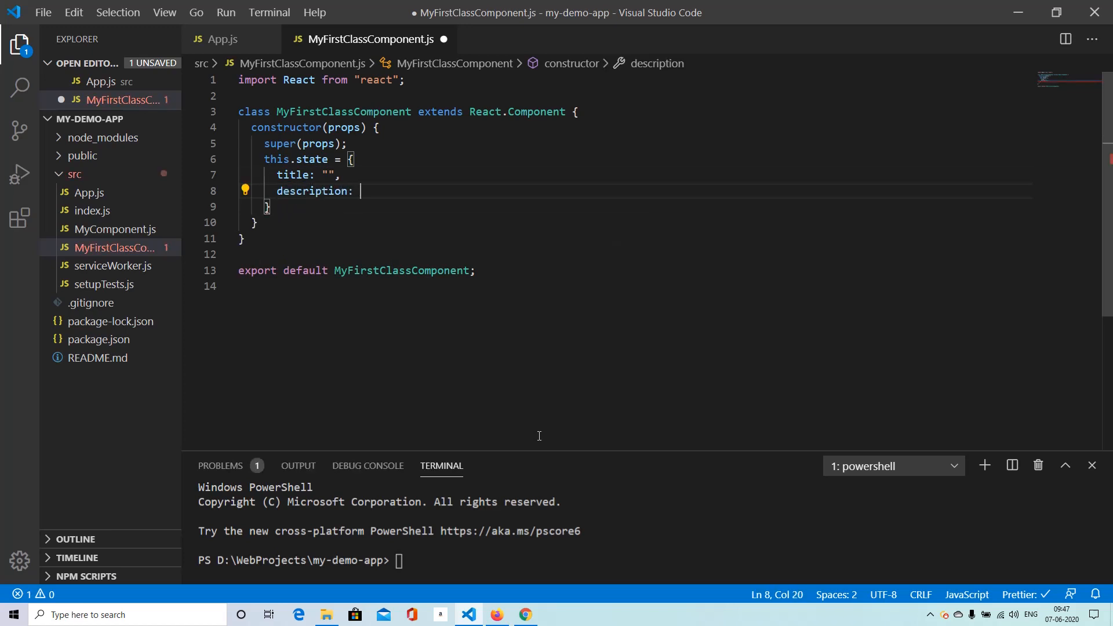
text("")
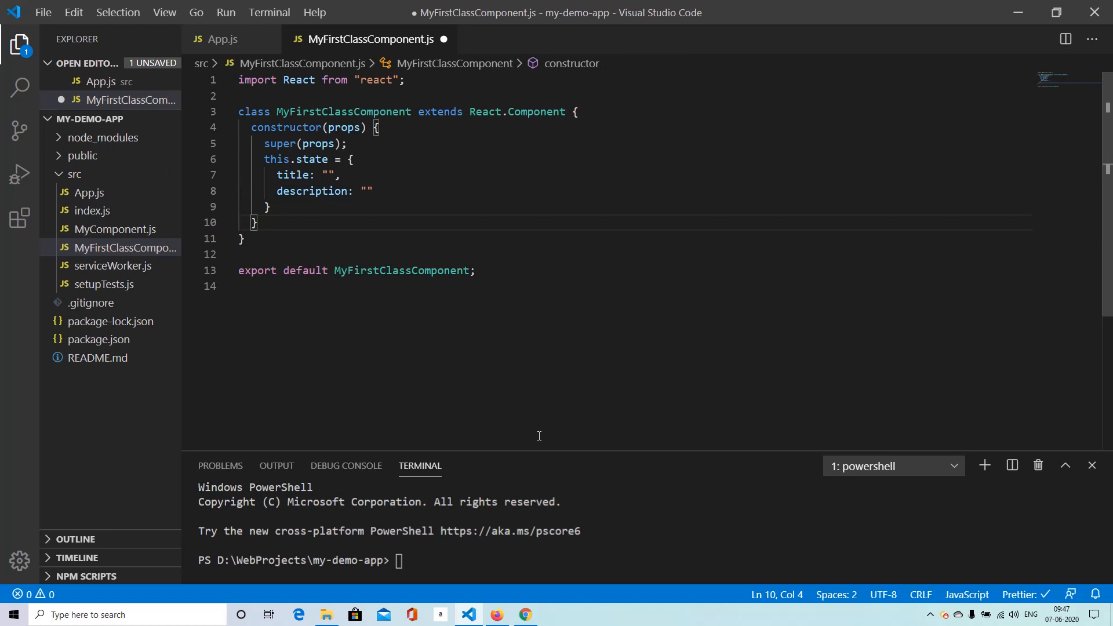
Step: Write render() returning a div with a centered To-Do Info h1 and an <hr />
text(r)
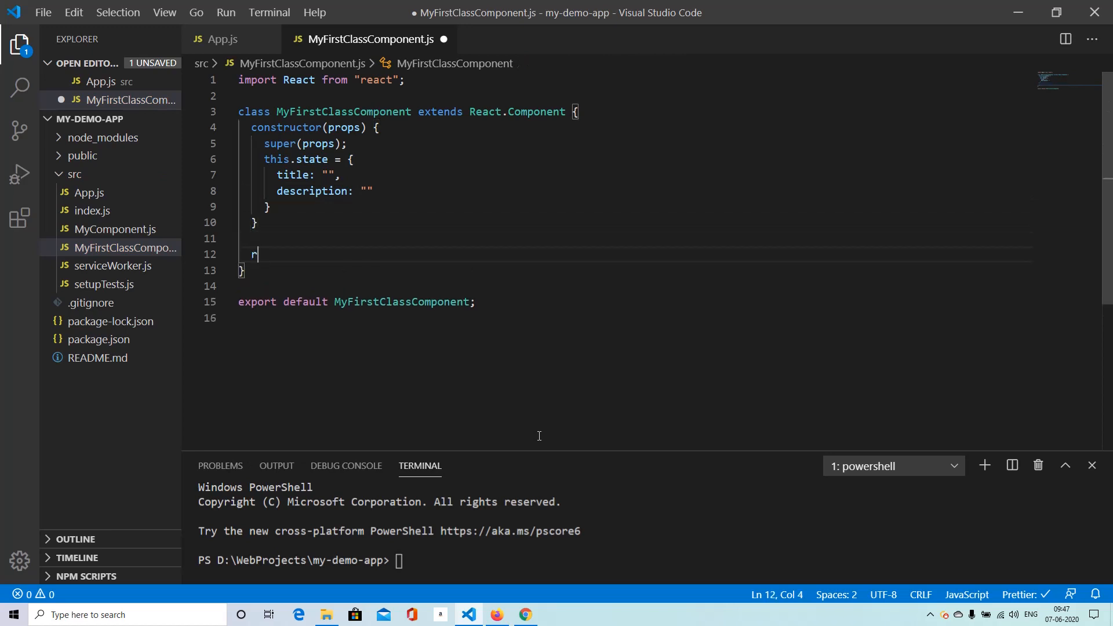
text(ender())
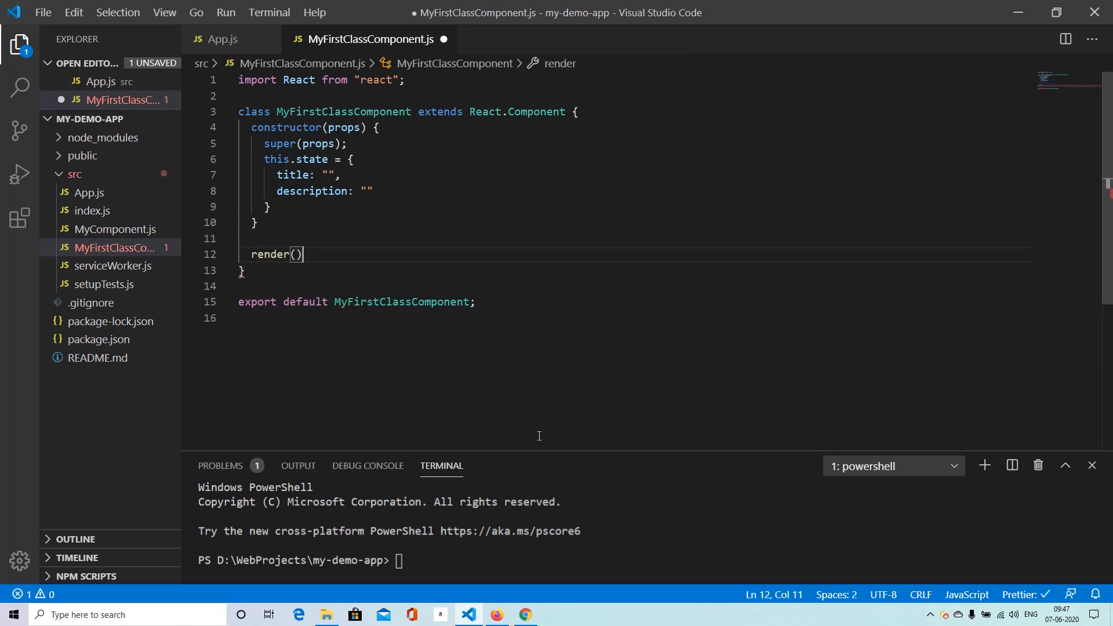
text({)
text(return()
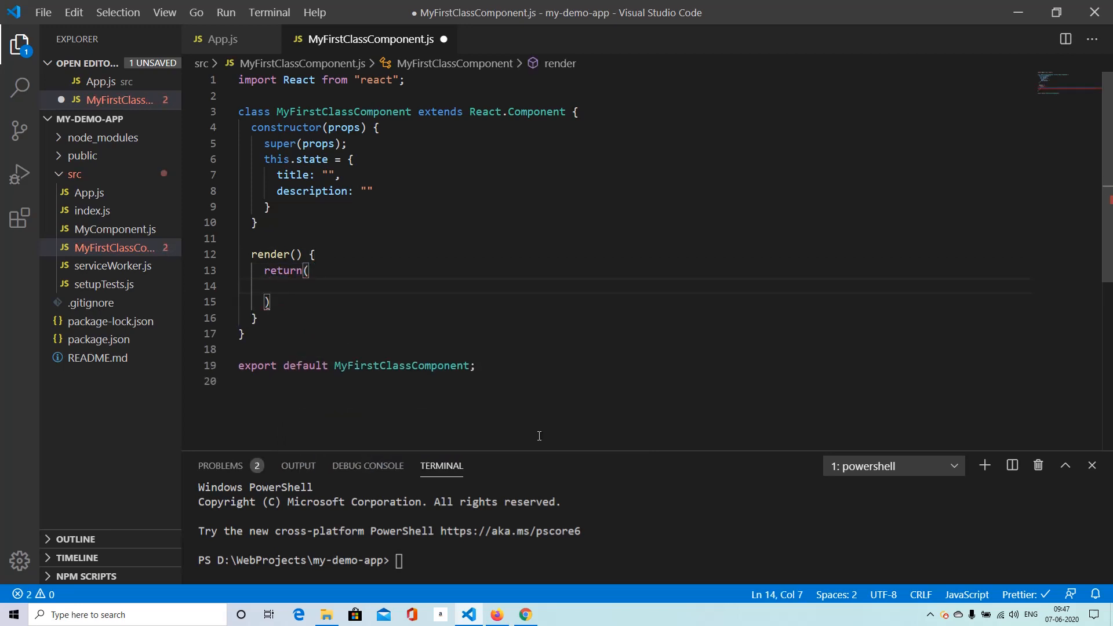
text(<div>)
text(<center><h1></h1></center>)
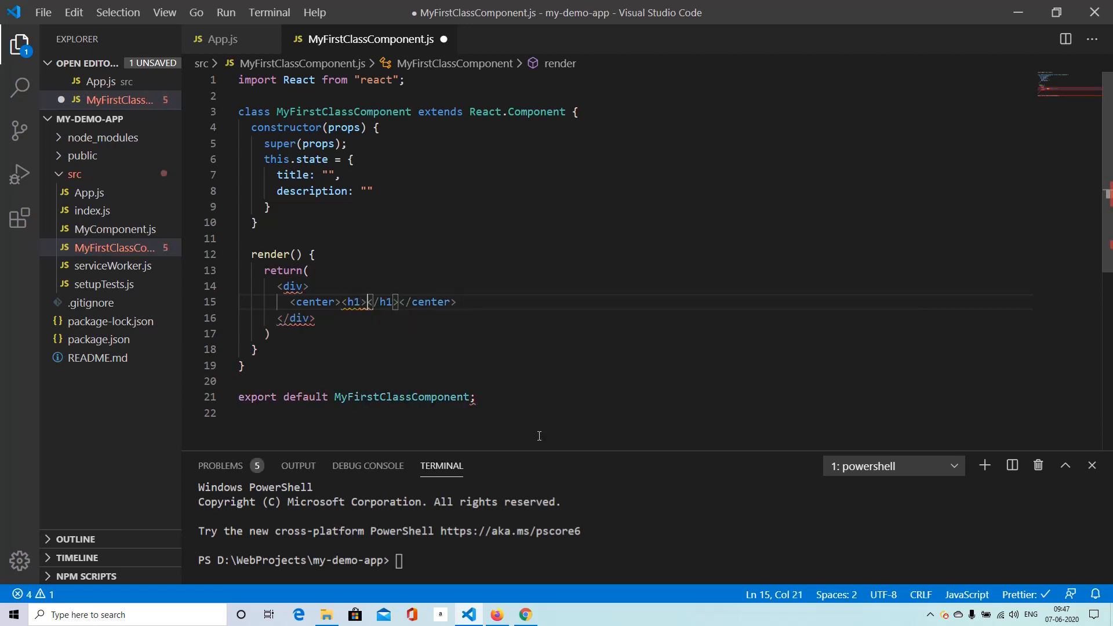
text(To-Do Info)
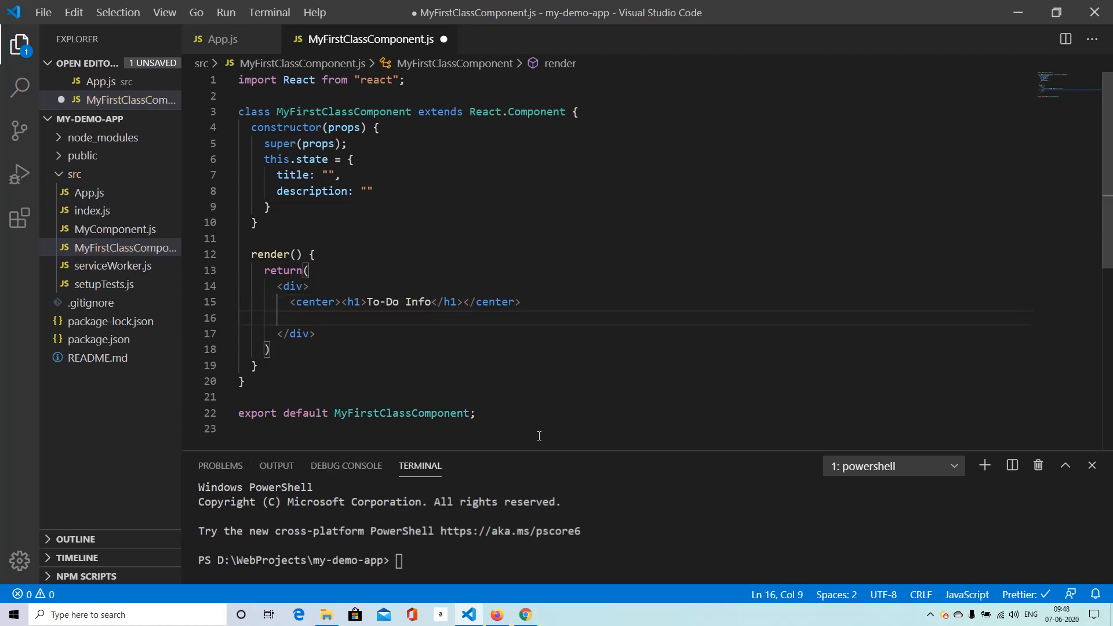
text(<hr /)
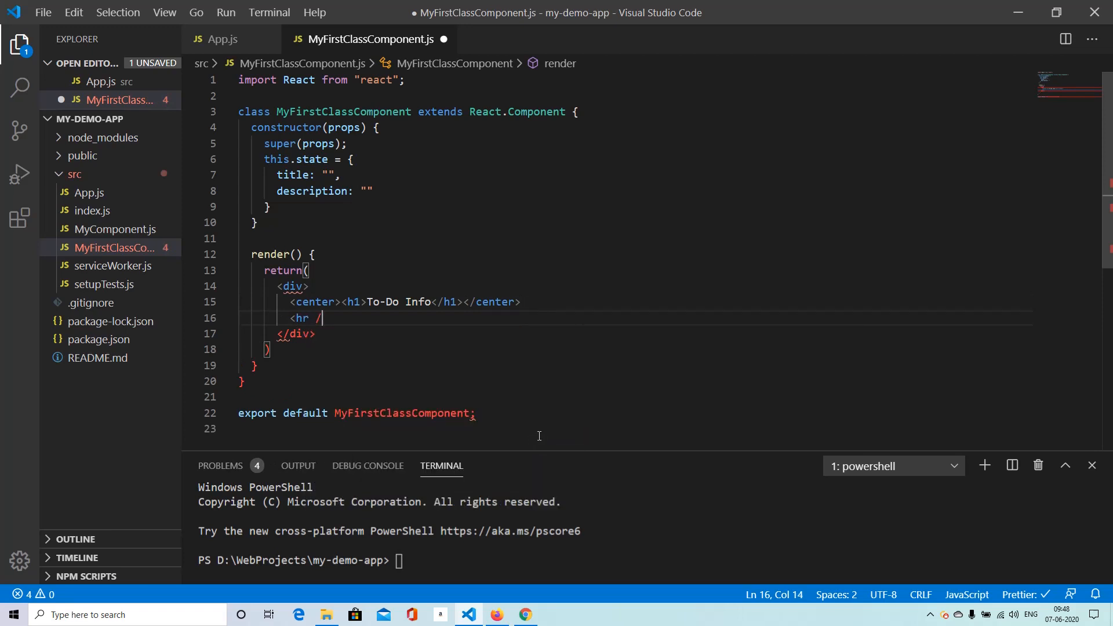
Step: Render this.state.title in an h3 and this.state.description in an h4
text(<h3>{t<)
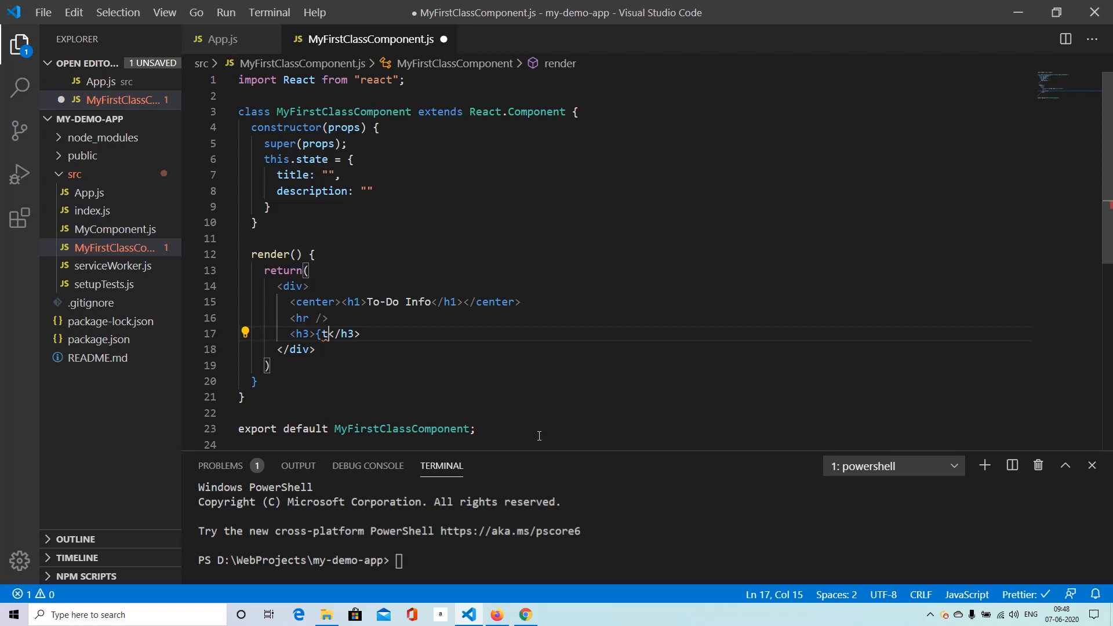
text(his.state.tit)
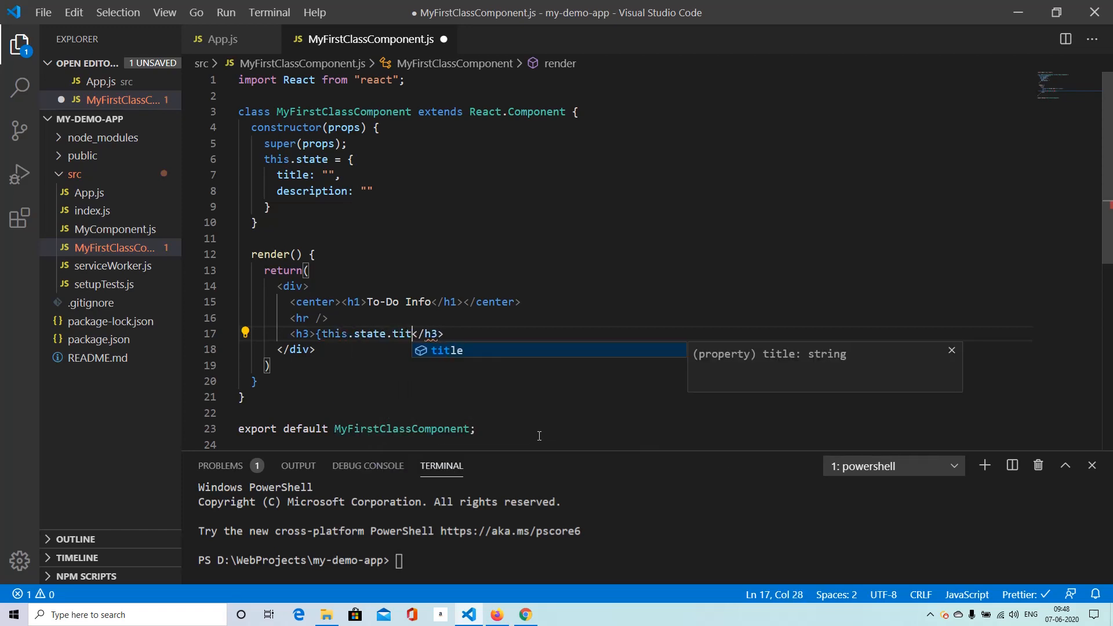
key(Enter)
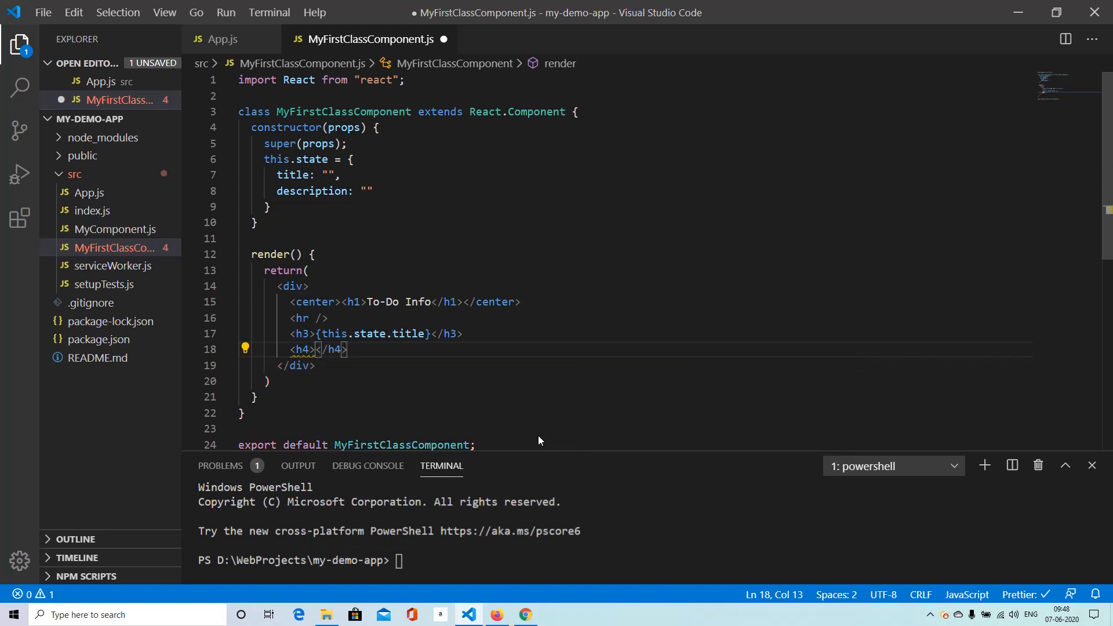
text({)
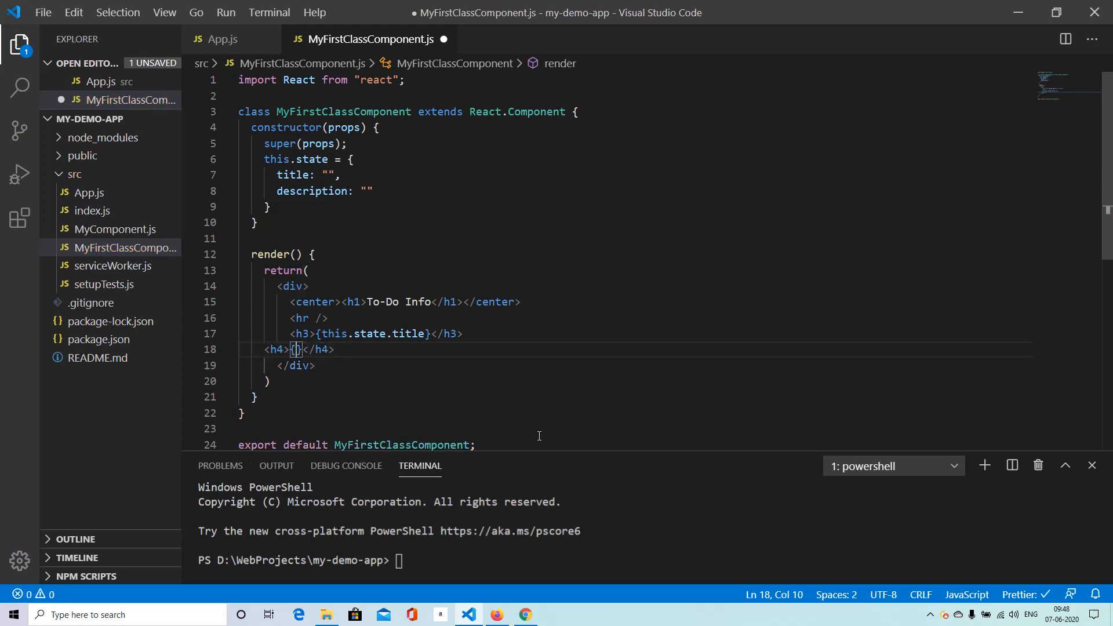
text(this.state.descripti)
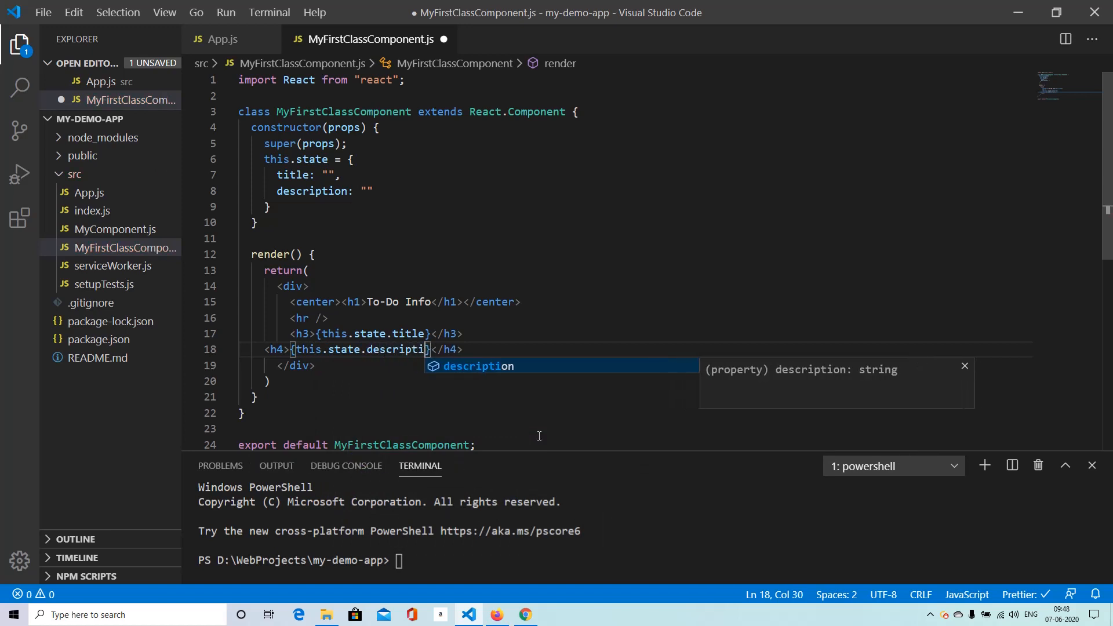
text(on)
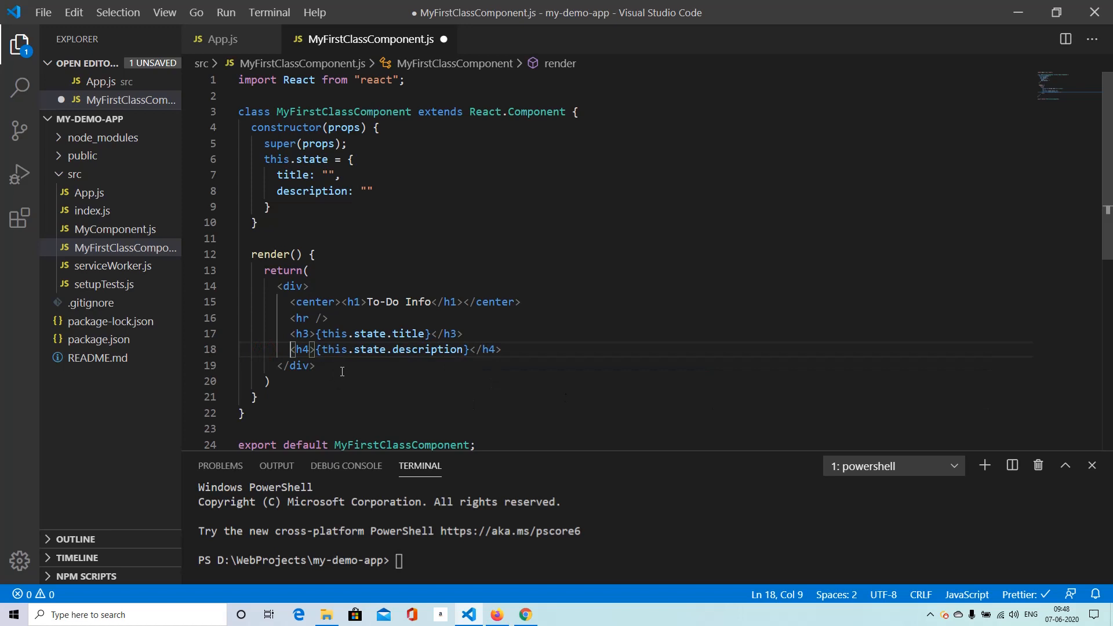
mouse_move(328, 251)
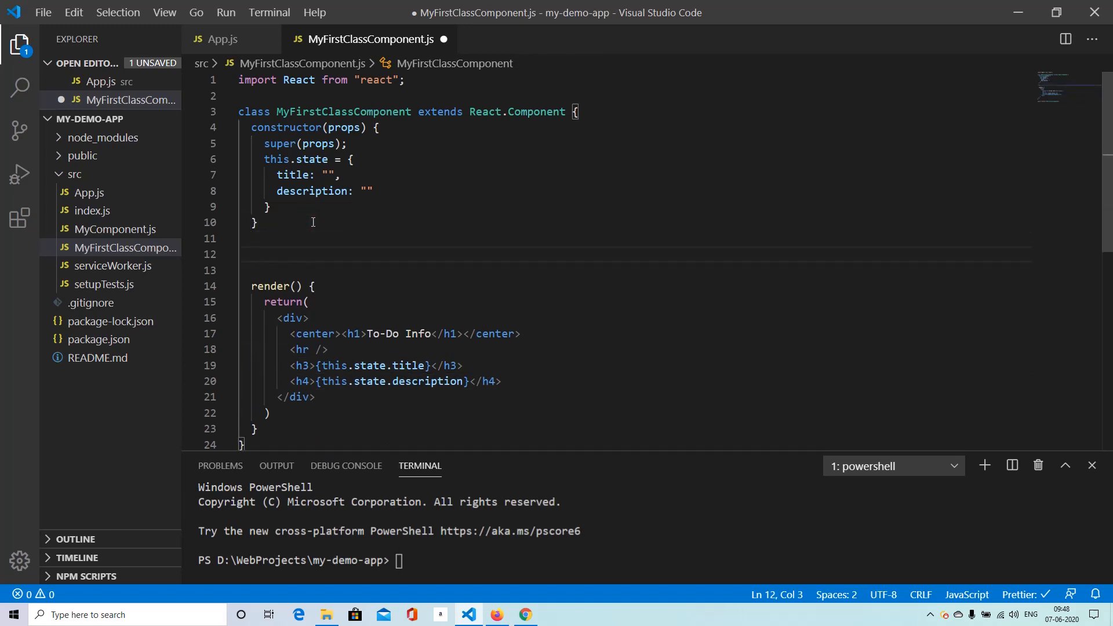
Step: Add componentDidMount() that starts a fetch call
text(componentDidMount)
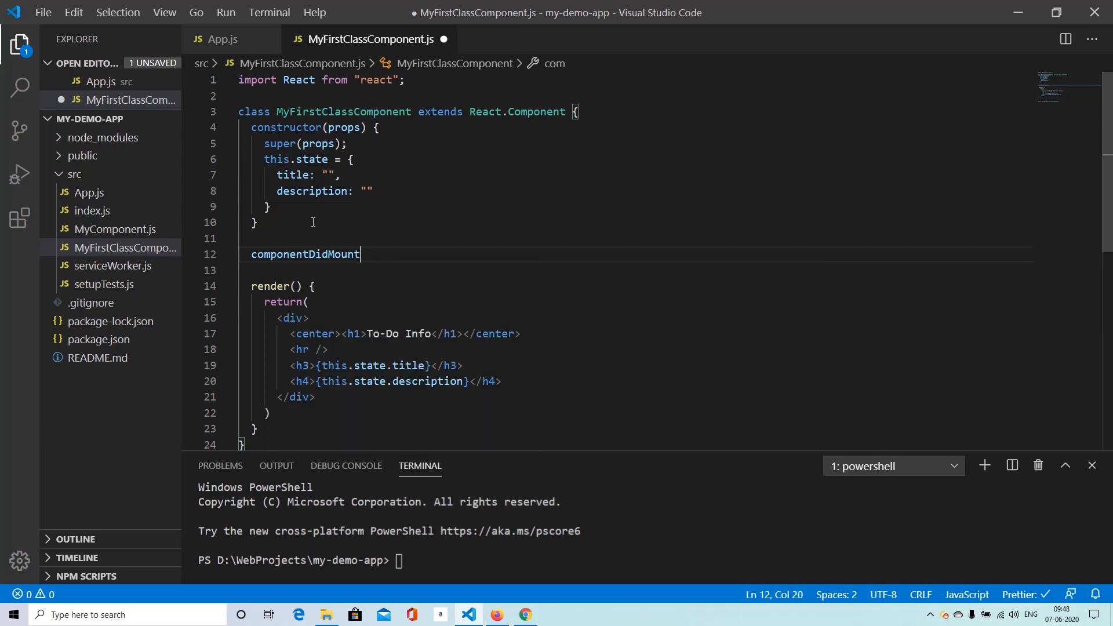
text(())
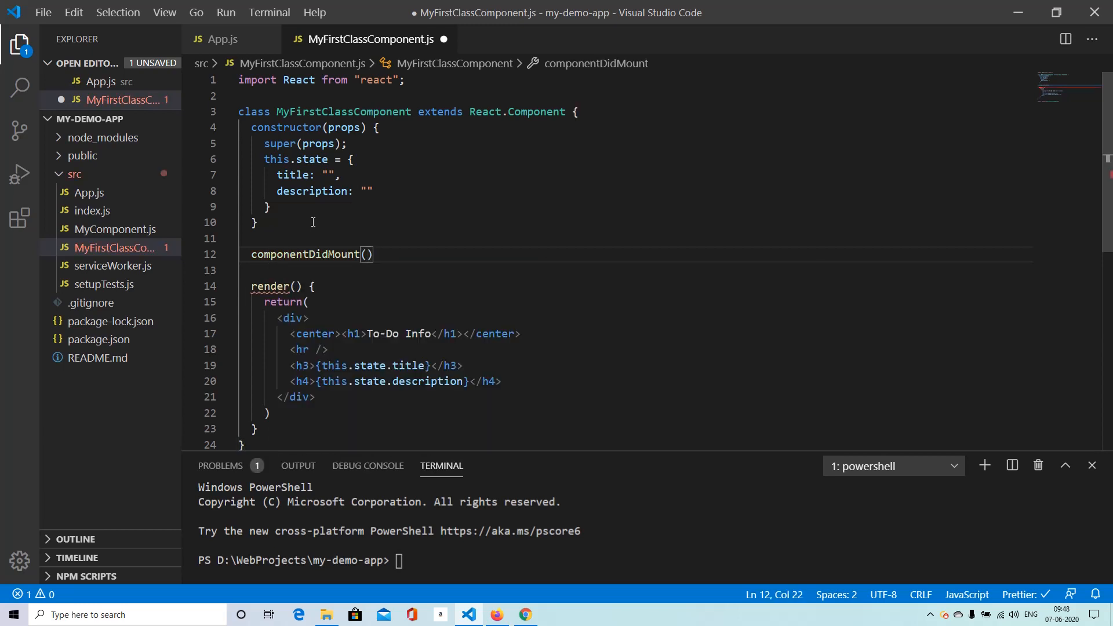
text({)
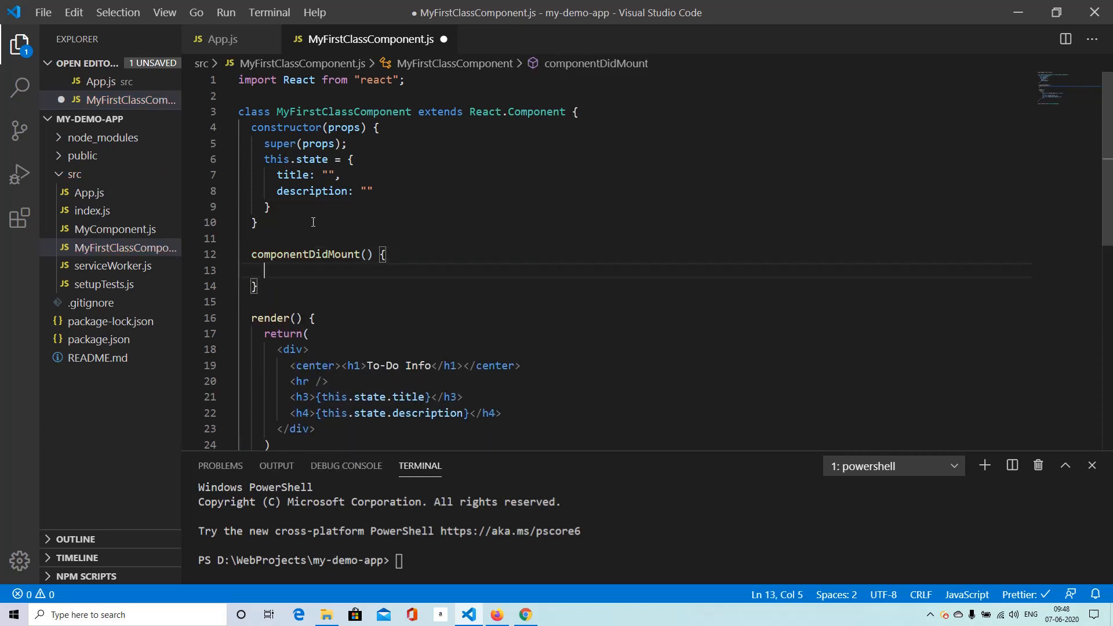
text(fetch()
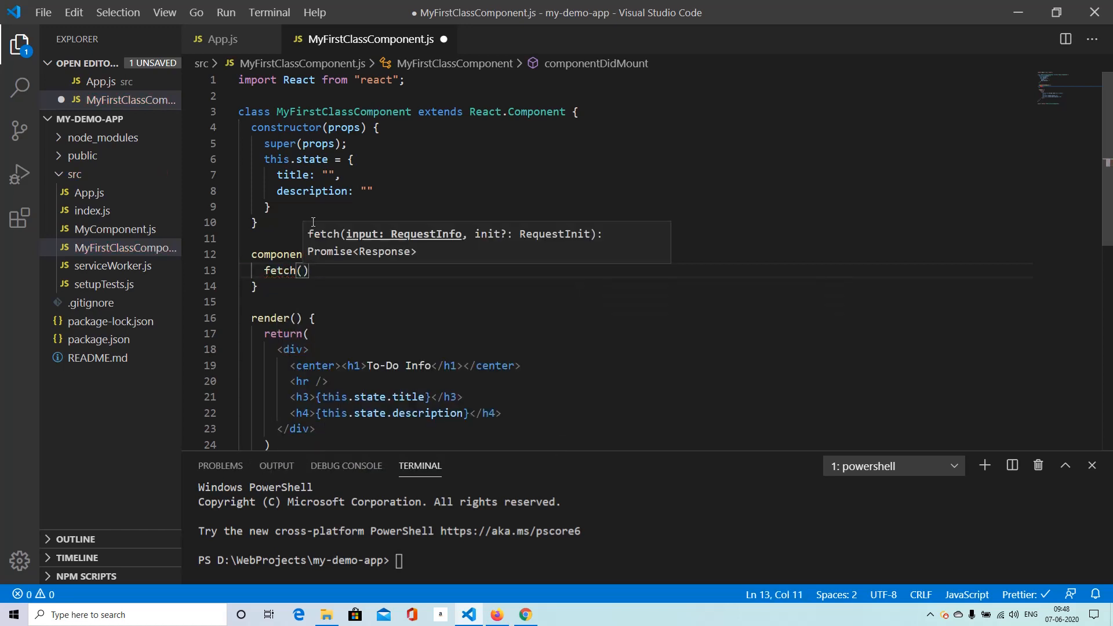
text(1)
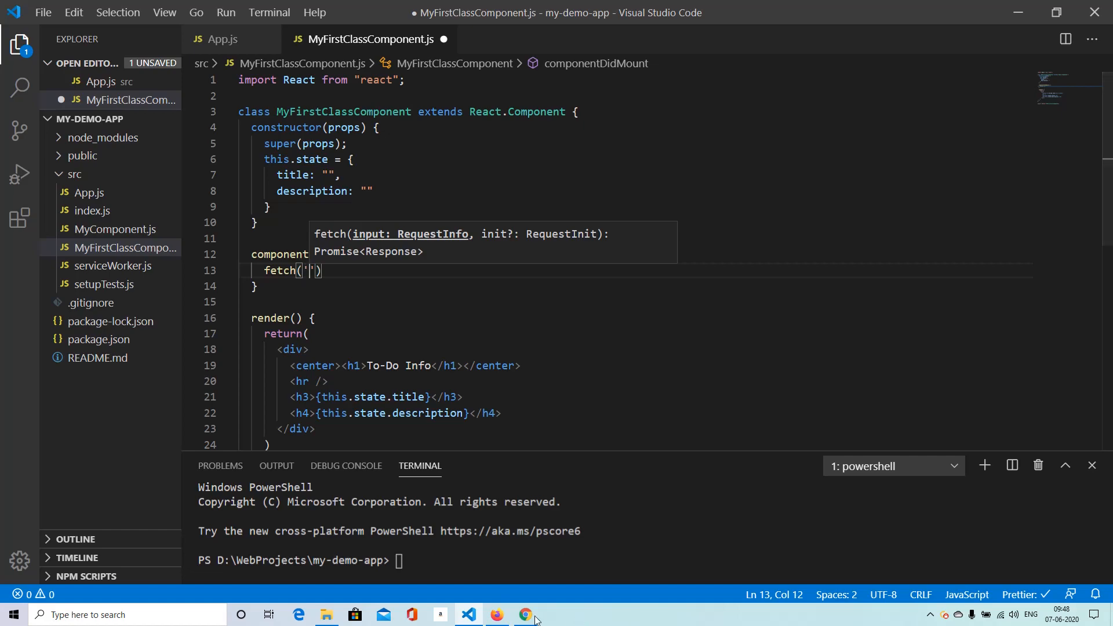
click(524, 615)
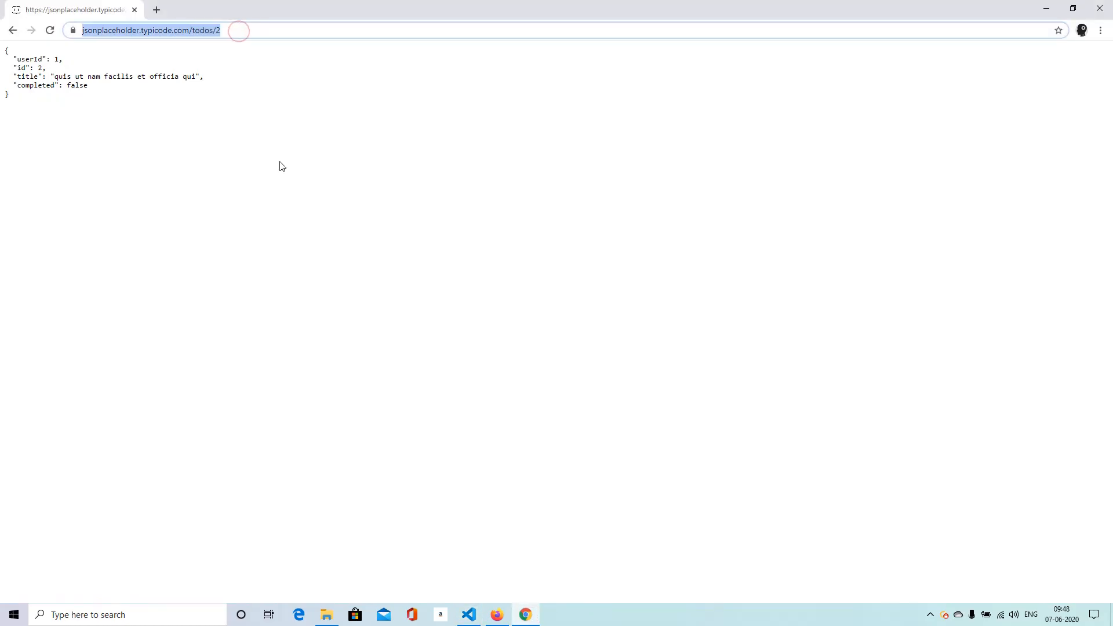
click(467, 615)
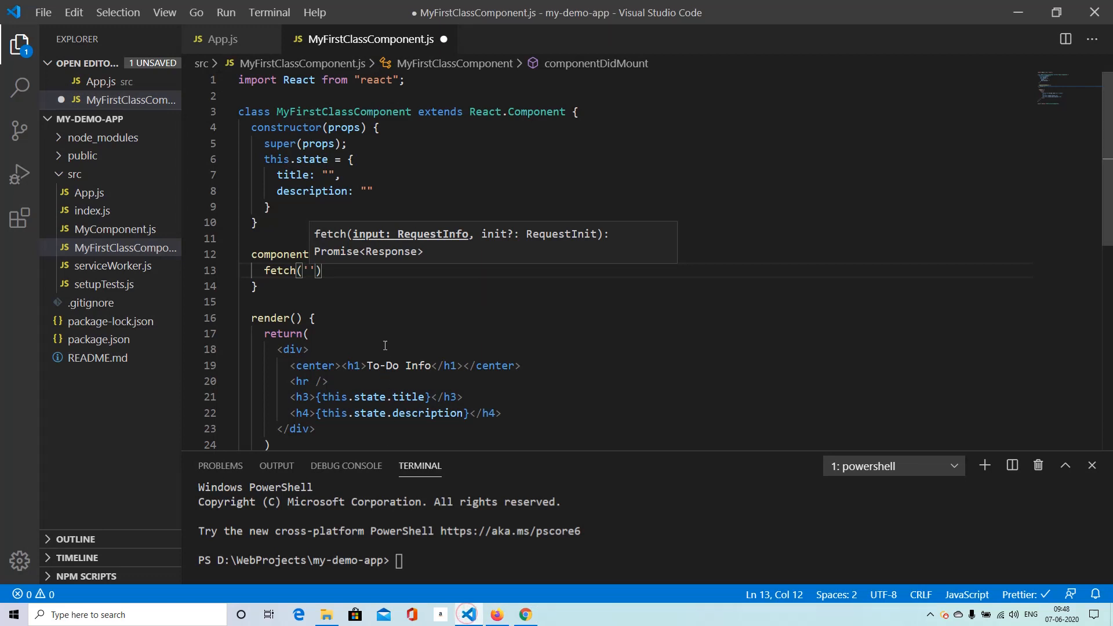
text(https://jsonplaceholder.typicode.com/todos/2)
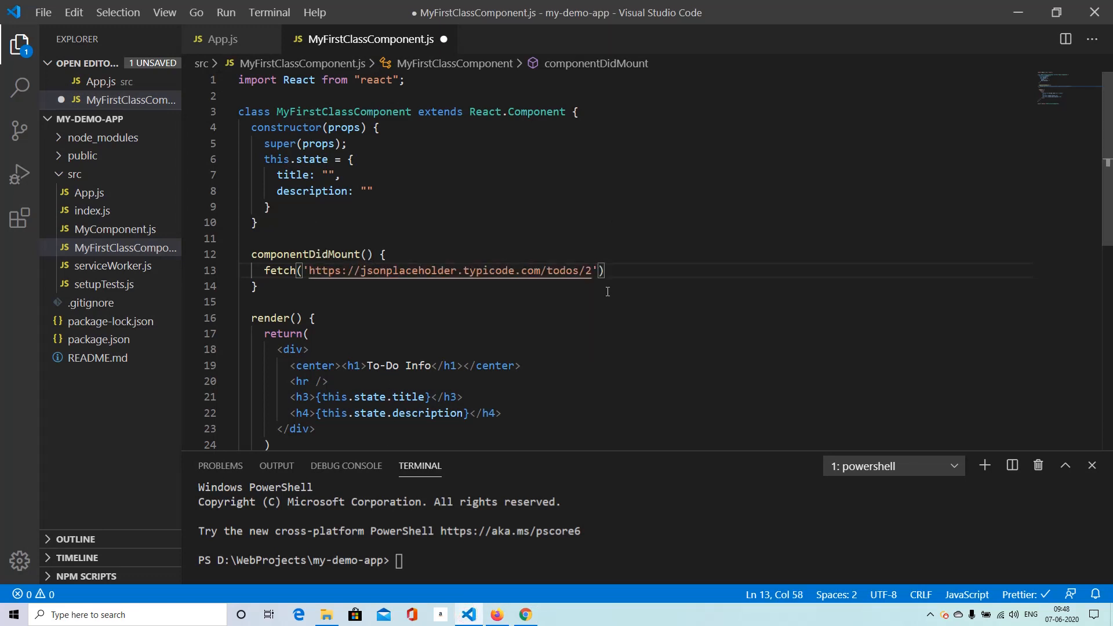
text(.then(resp)
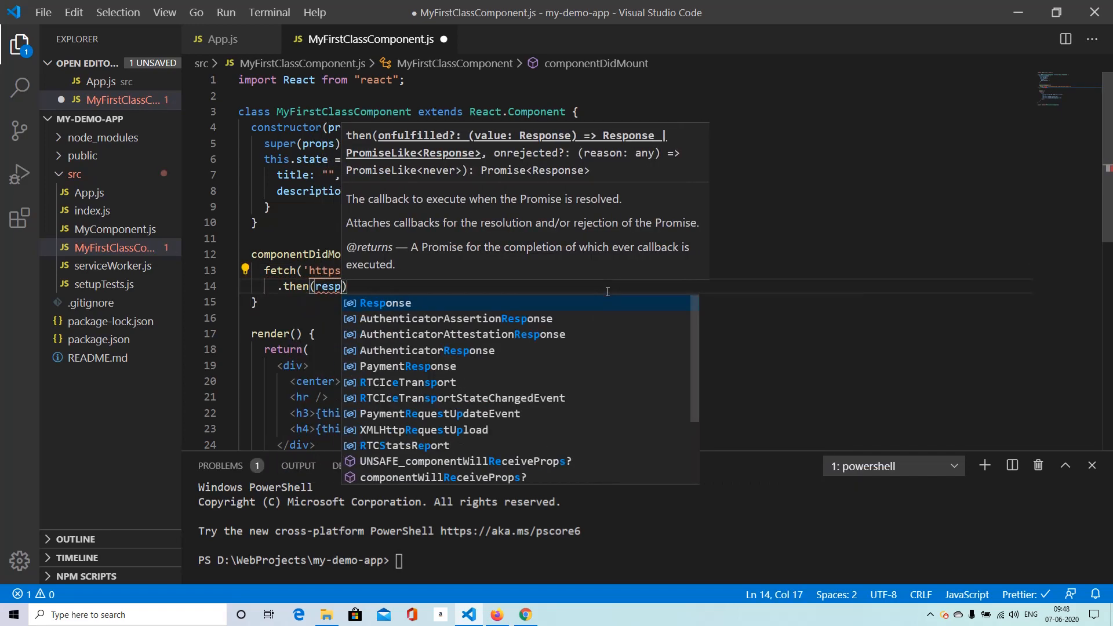
text(=)
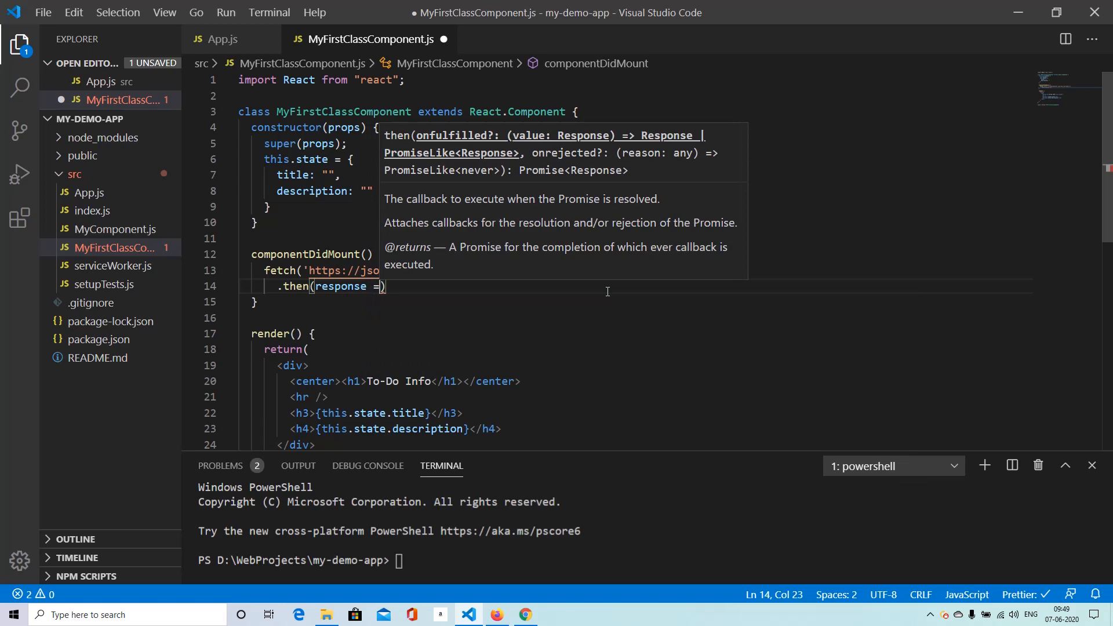
text(response.json()
text(.then(json => {)
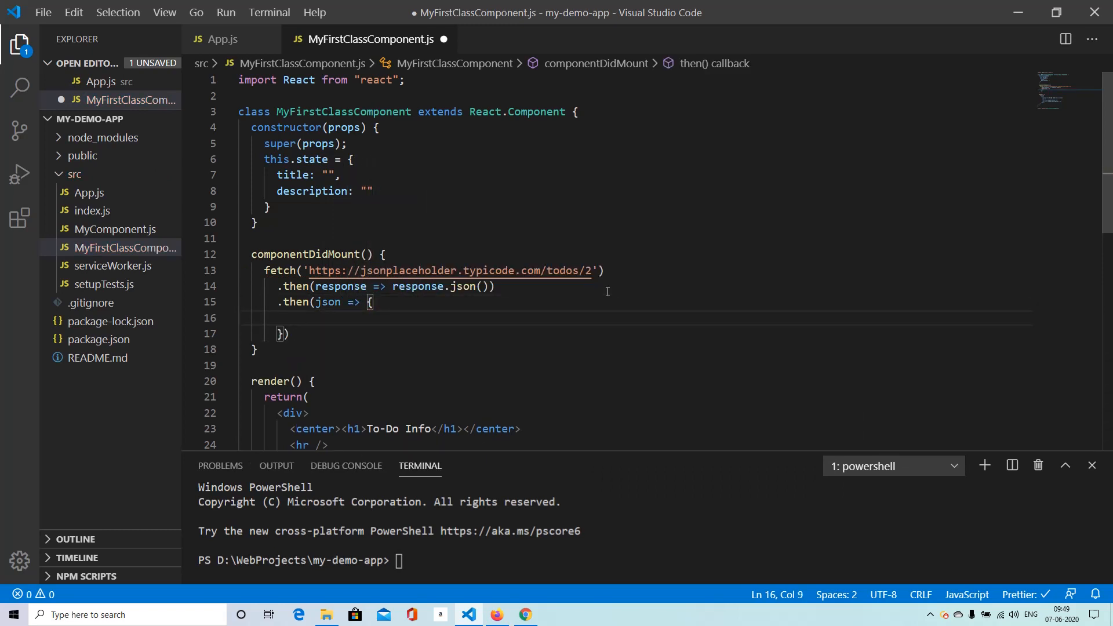
Step: Call this.setState with title: json.id and description: json.title in the callback
text(this.setState()
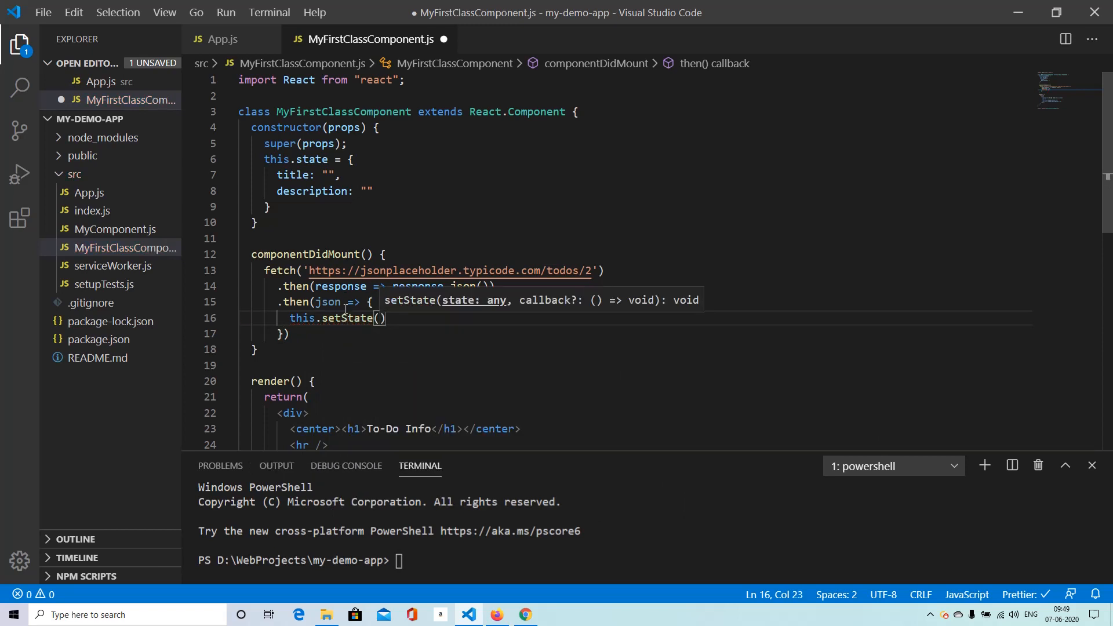
text({)
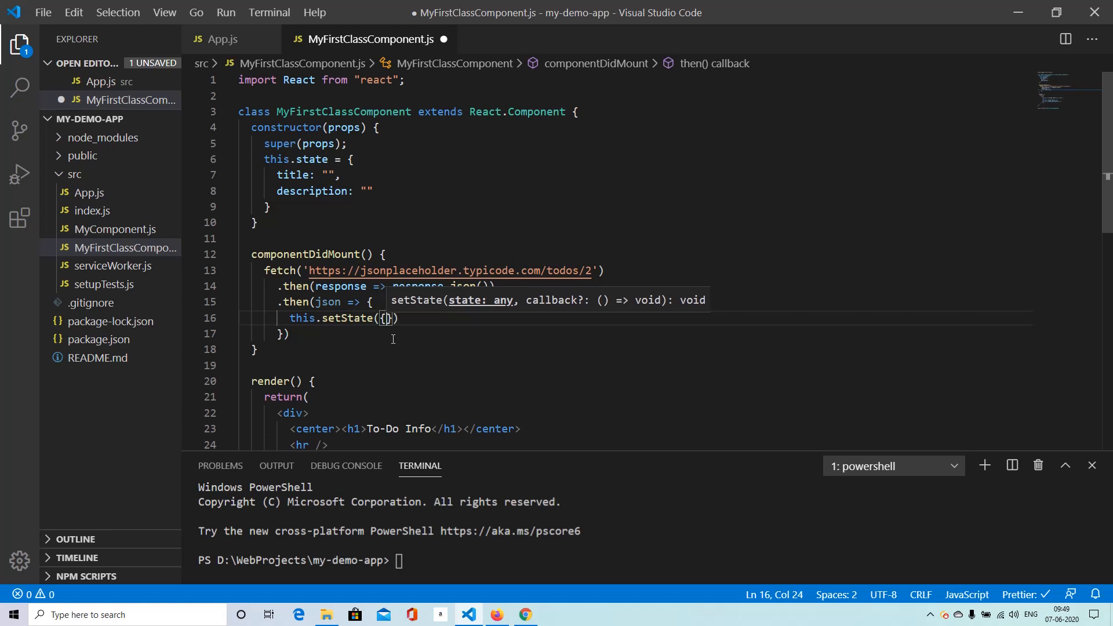
text(title:js)
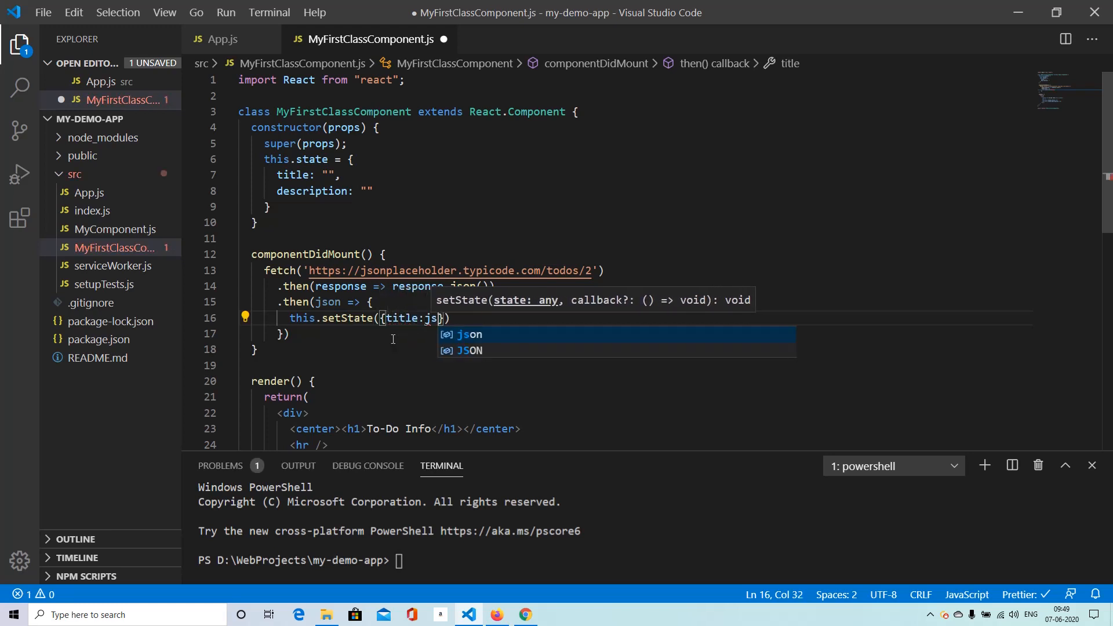
text(.id)
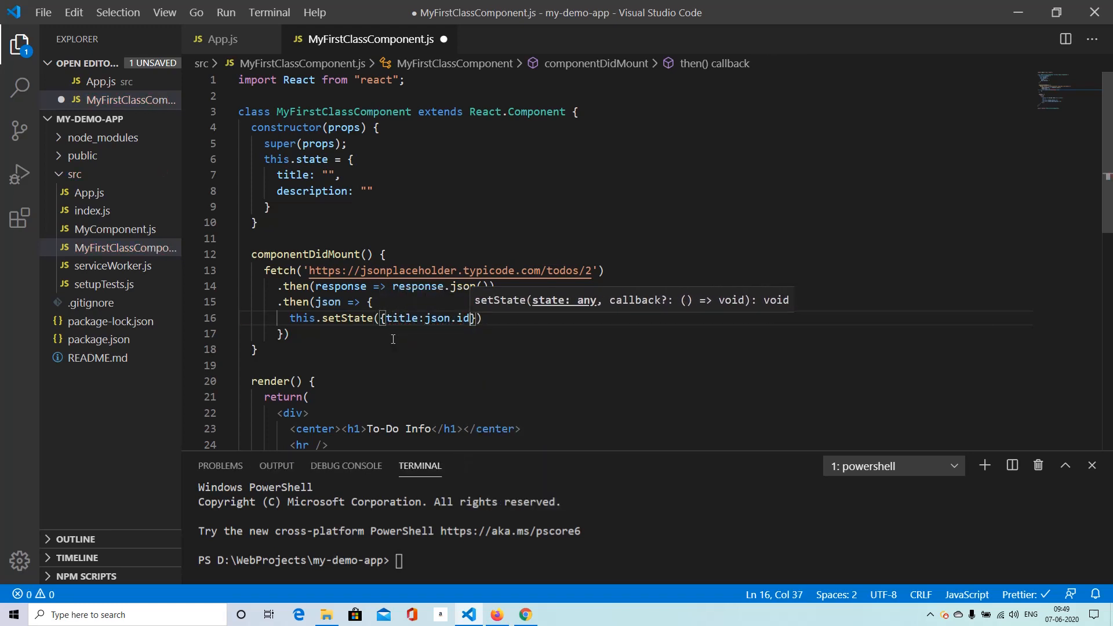
text(, description:)
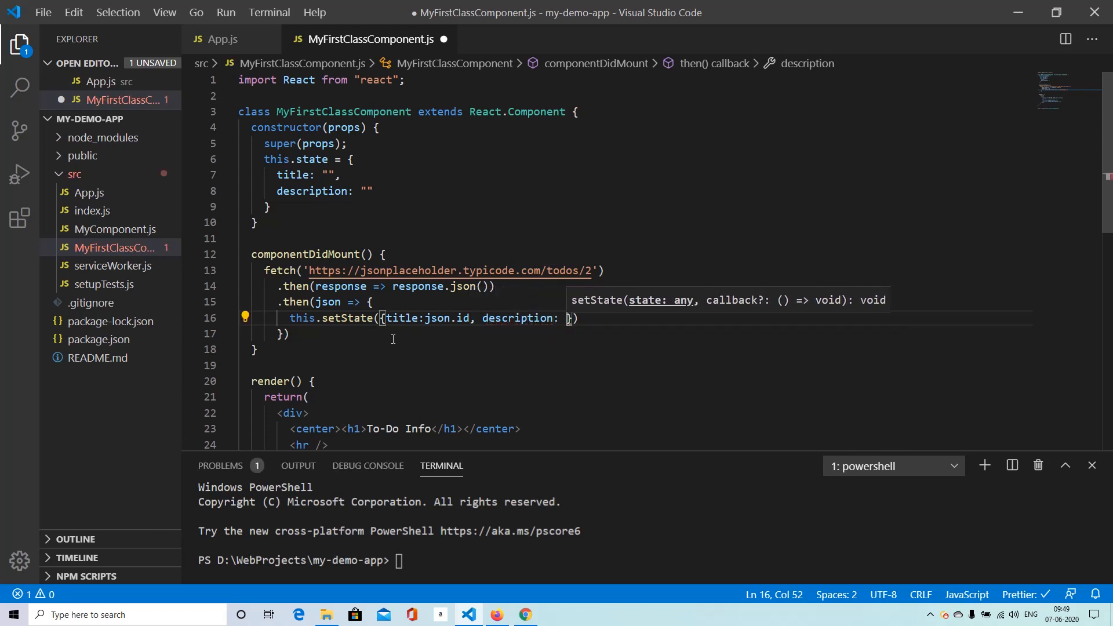
text(json.title)
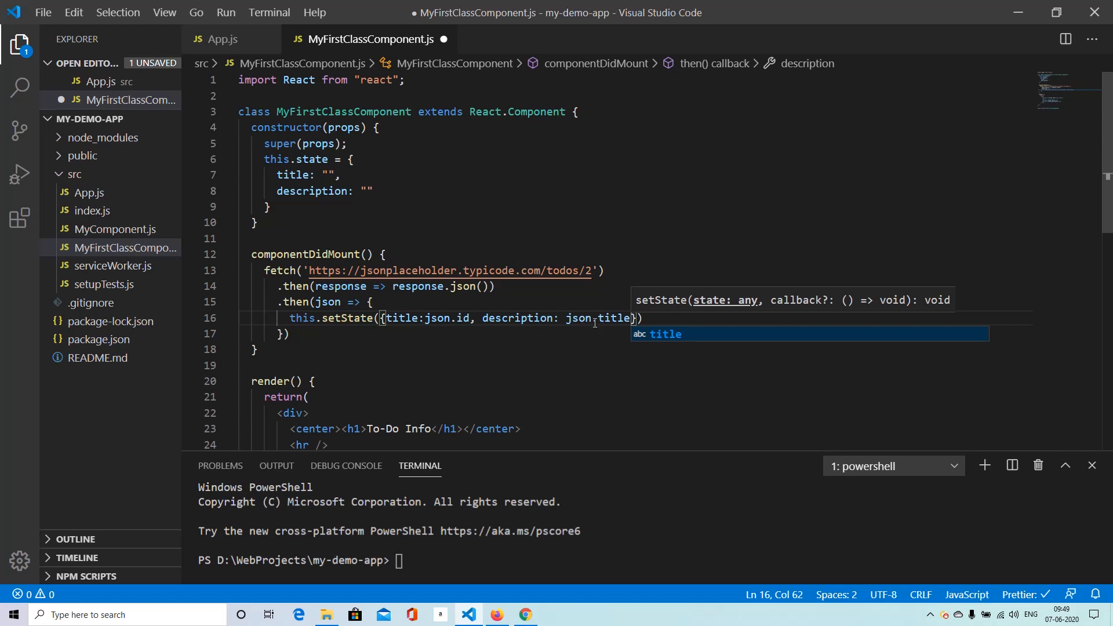
Step: Check the id and title field names against the todo 2 JSON in Chrome
click(524, 615)
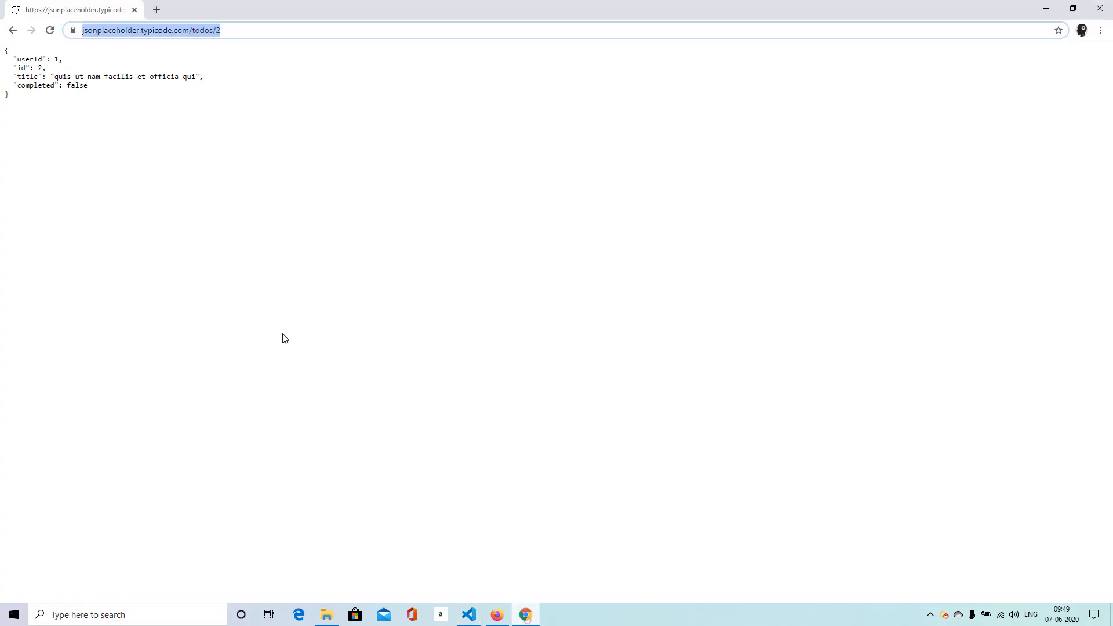
double_click(128, 76)
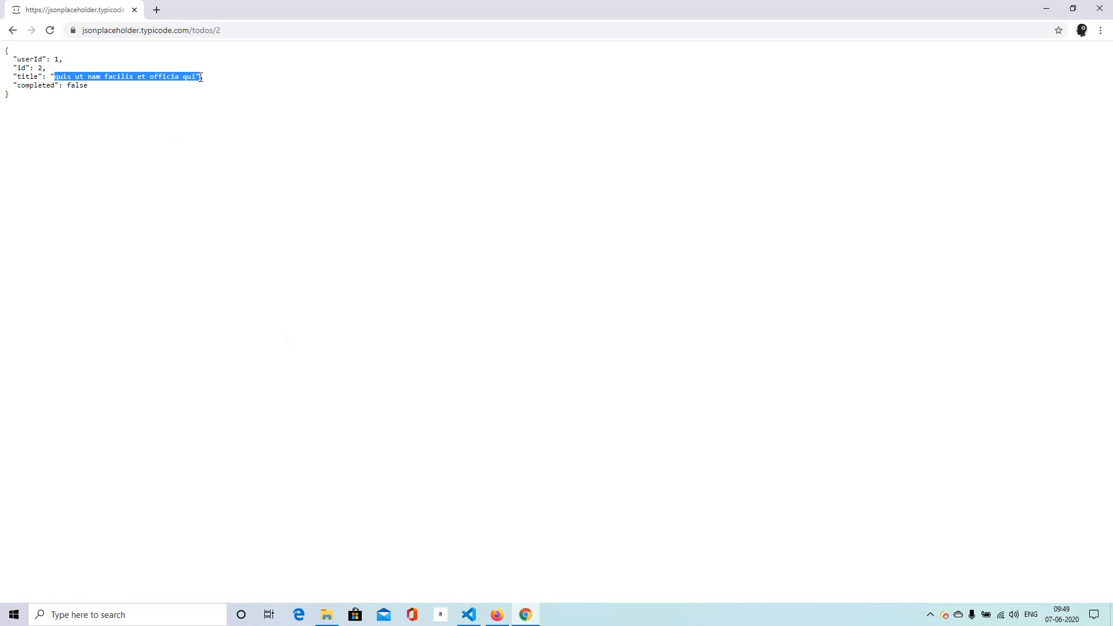
click(467, 614)
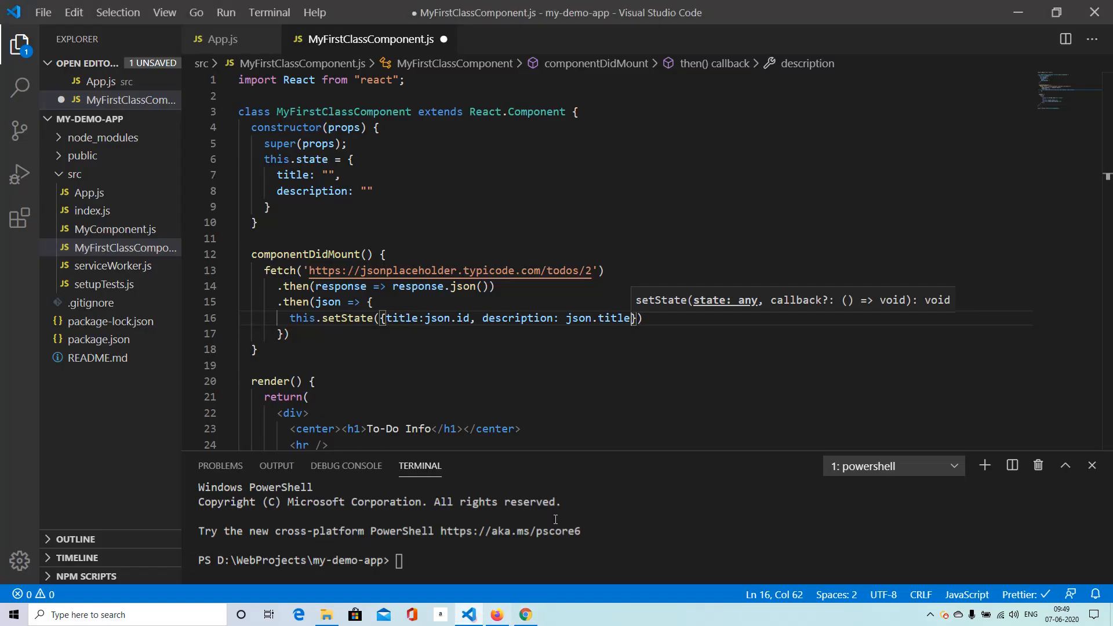
double_click(461, 317)
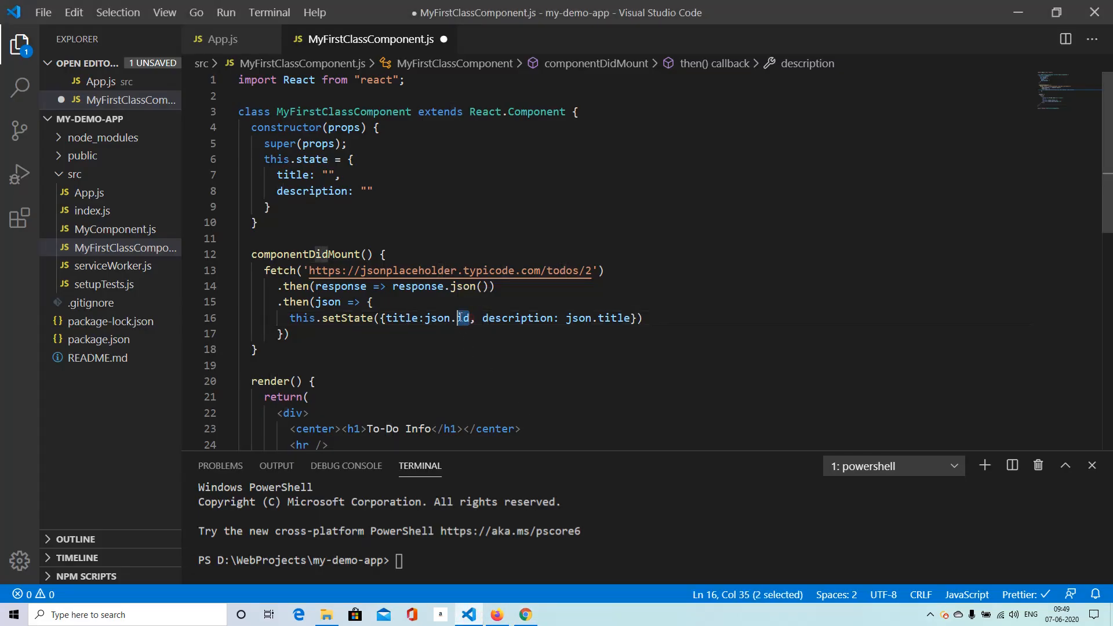
click(524, 614)
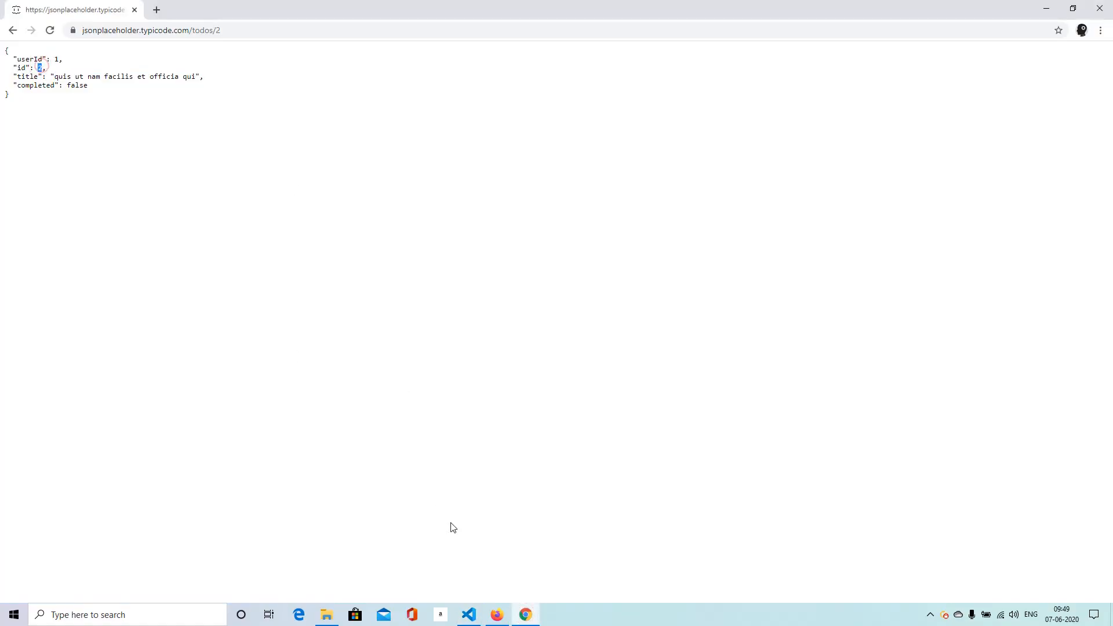
click(468, 615)
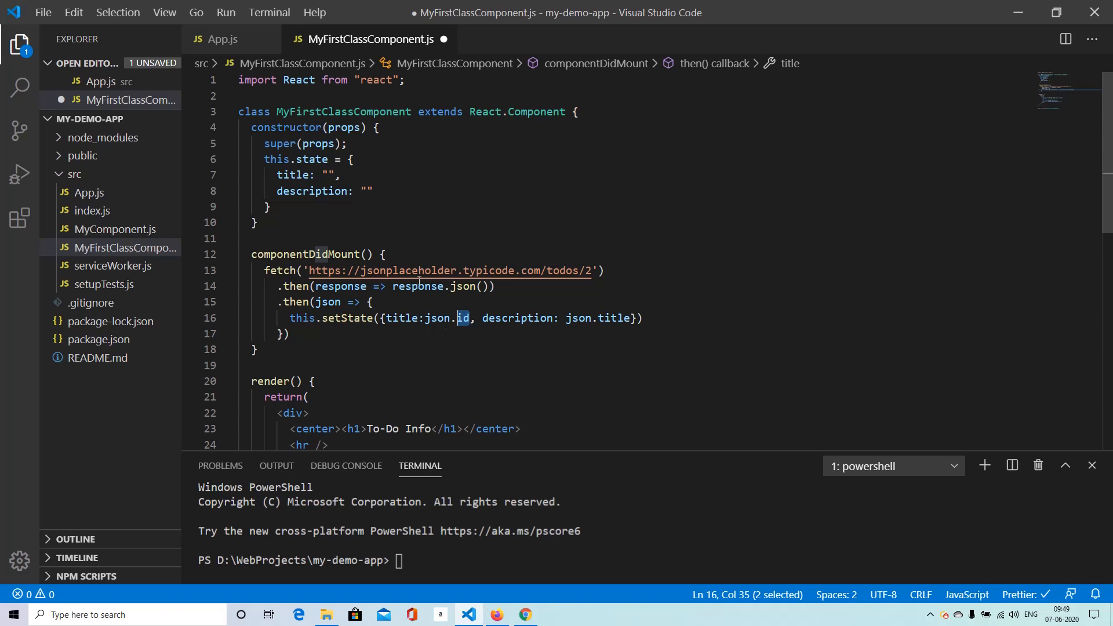
scroll(down, 3)
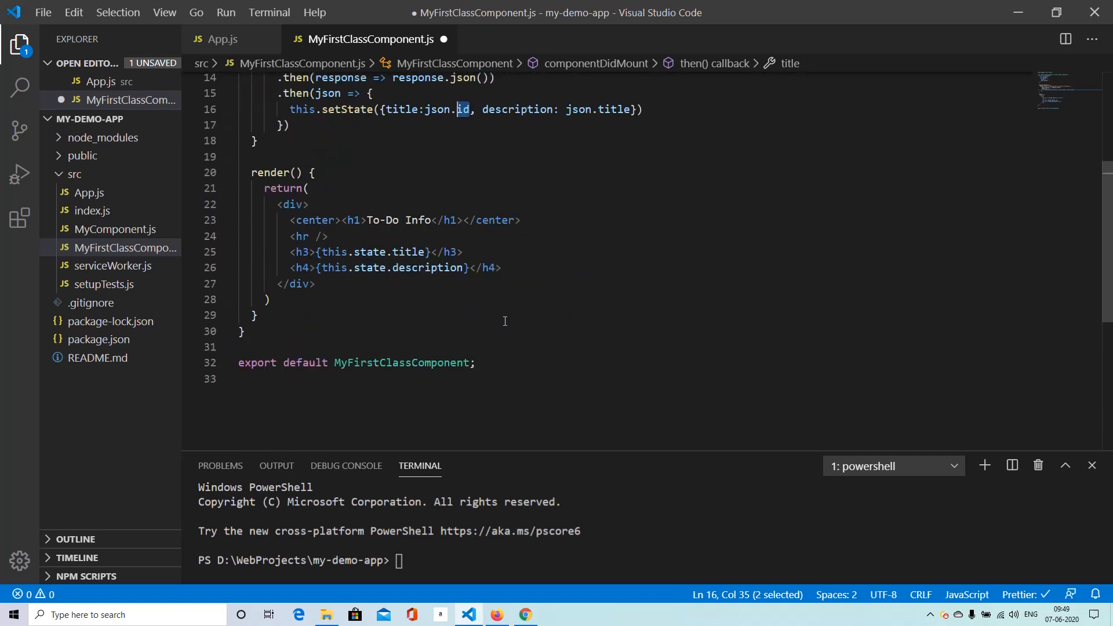
scroll(up, 3)
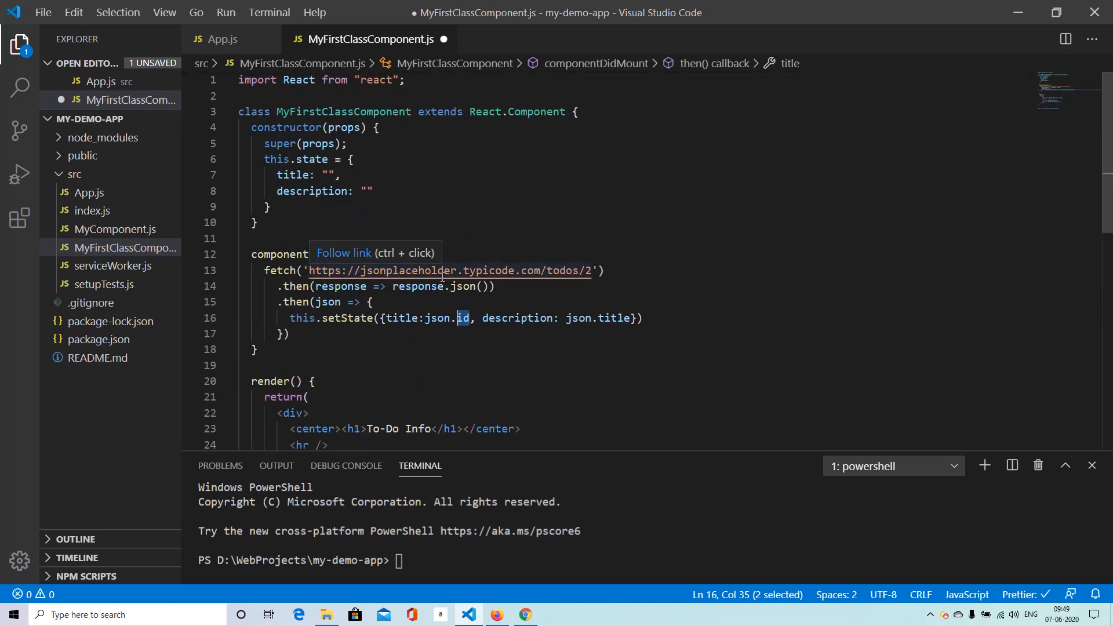
Step: Save the component file (Prettier reformats it) and run npm start in the terminal
key(ctrl+s)
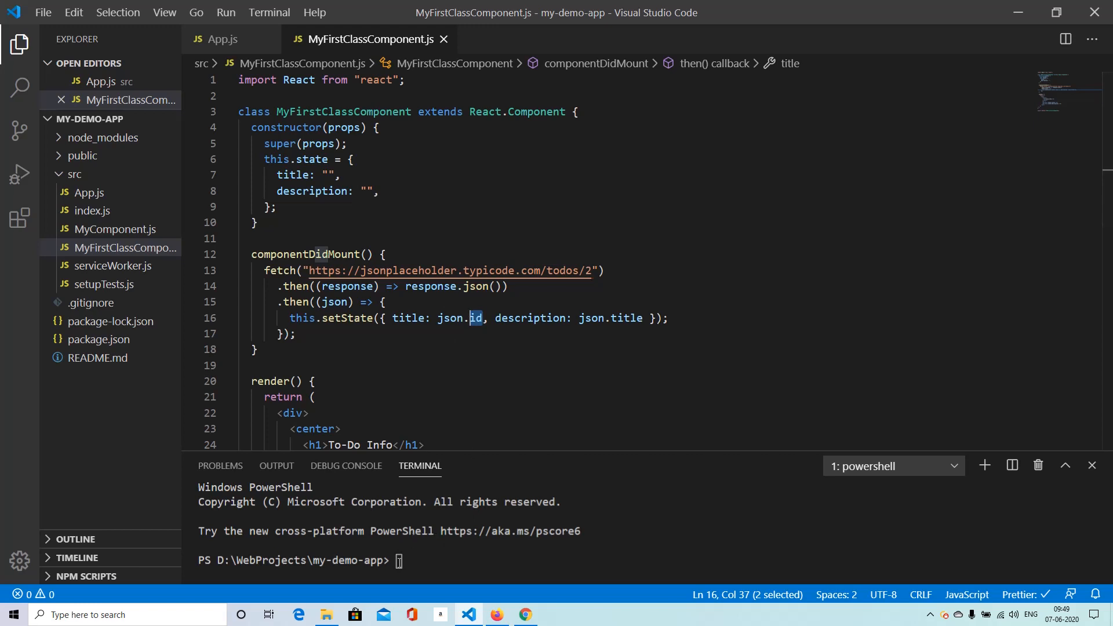
text(npm star)
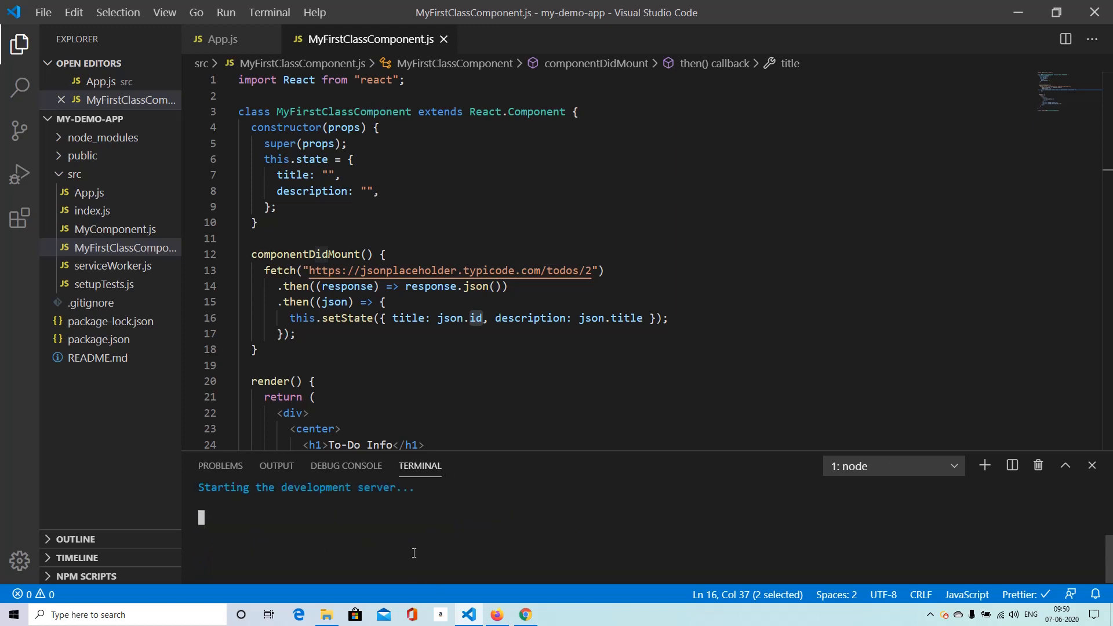
mouse_move(524, 614)
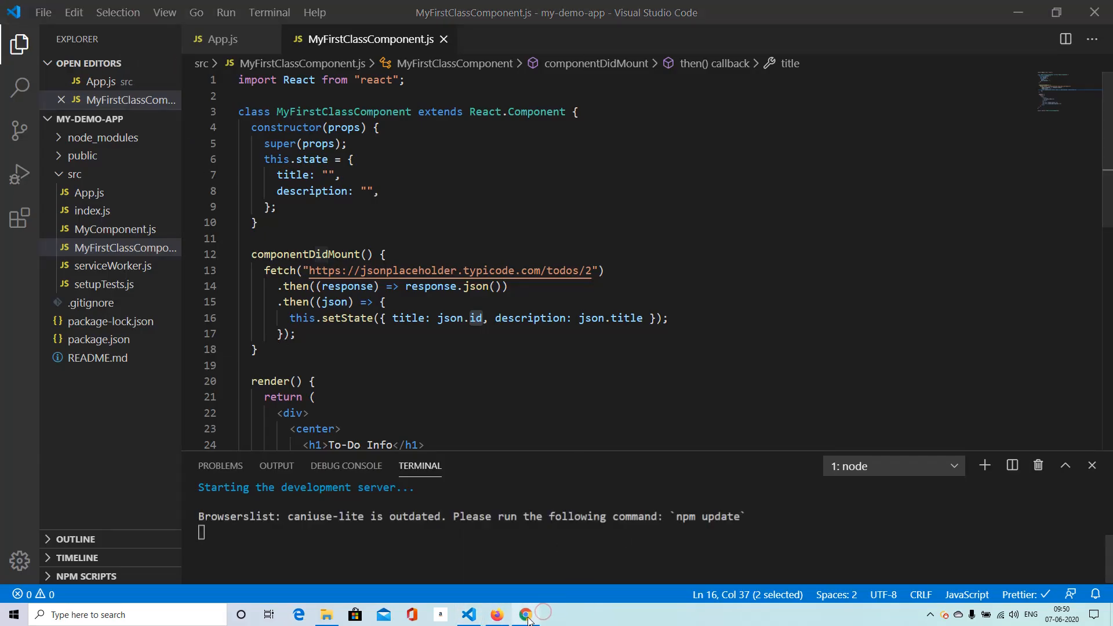
Step: Open localhost:3000 in Chrome to see To-Do Info rendering 2 and todo 2's title
click(525, 615)
text(loc)
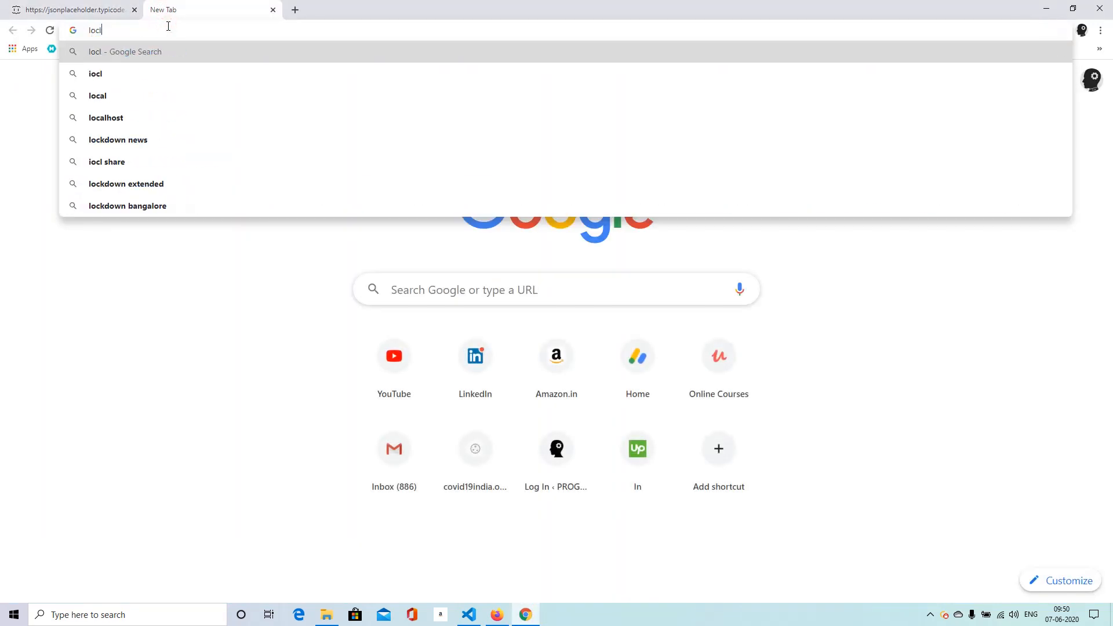
text(loca)
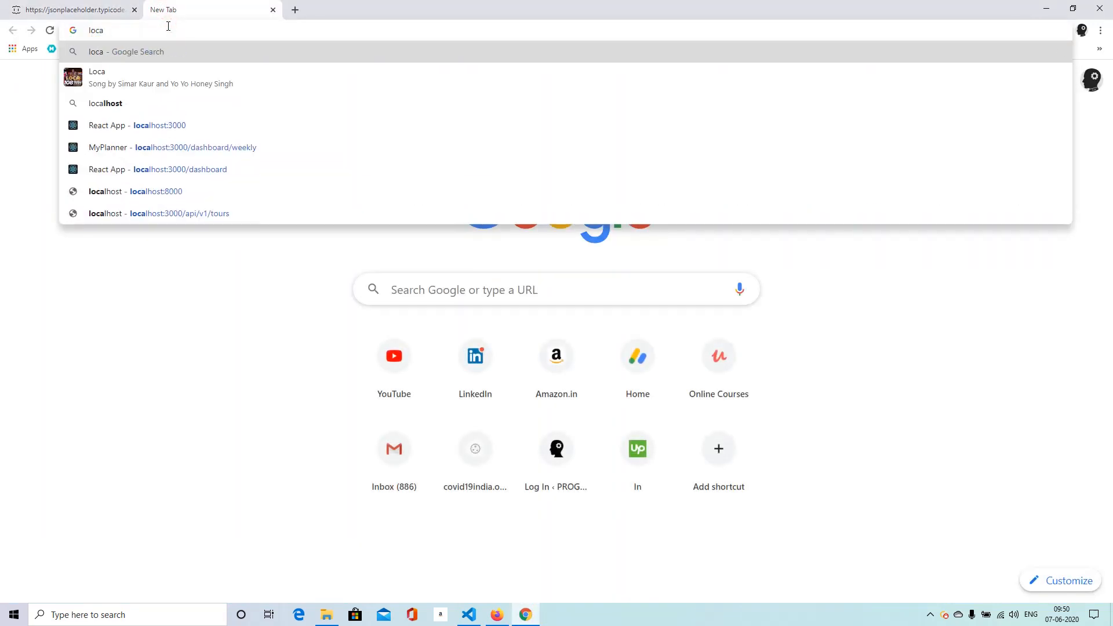
click(137, 125)
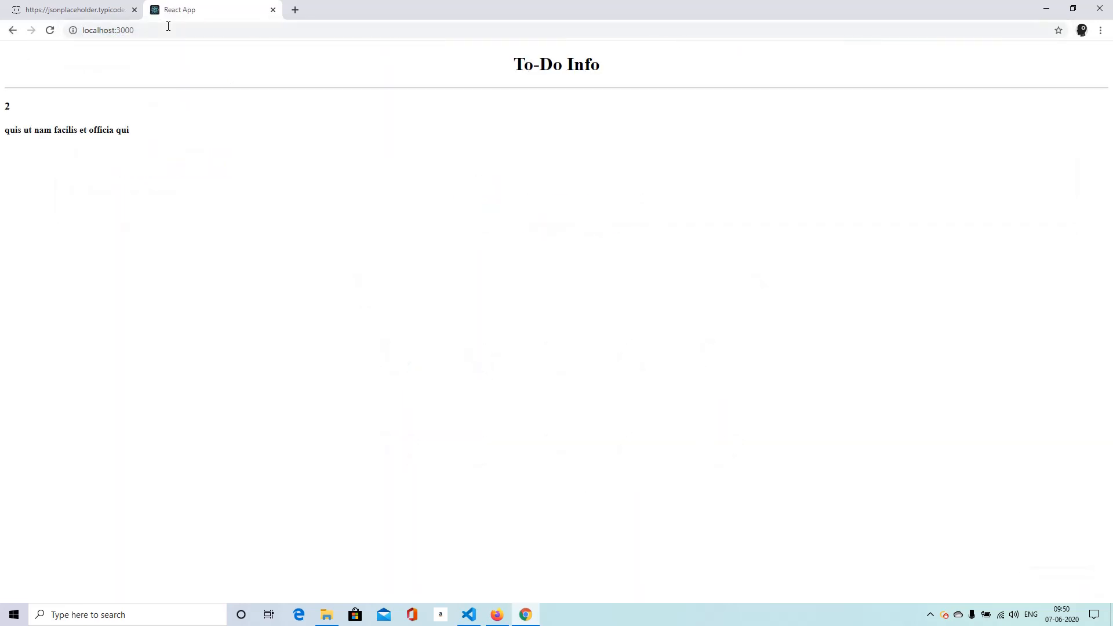
mouse_move(239, 203)
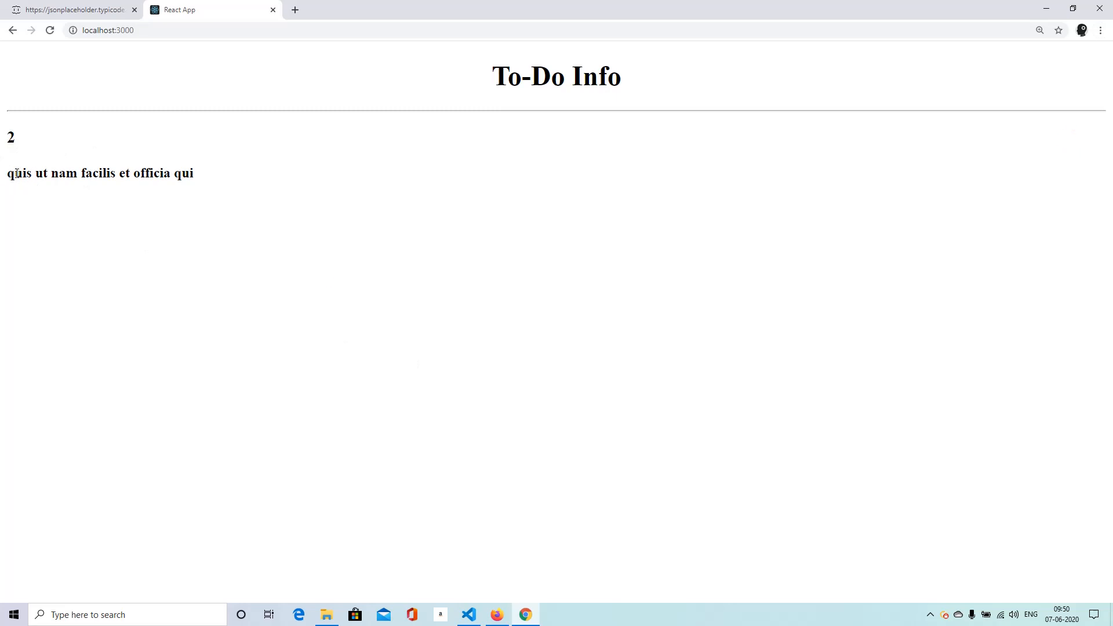
mouse_move(83, 168)
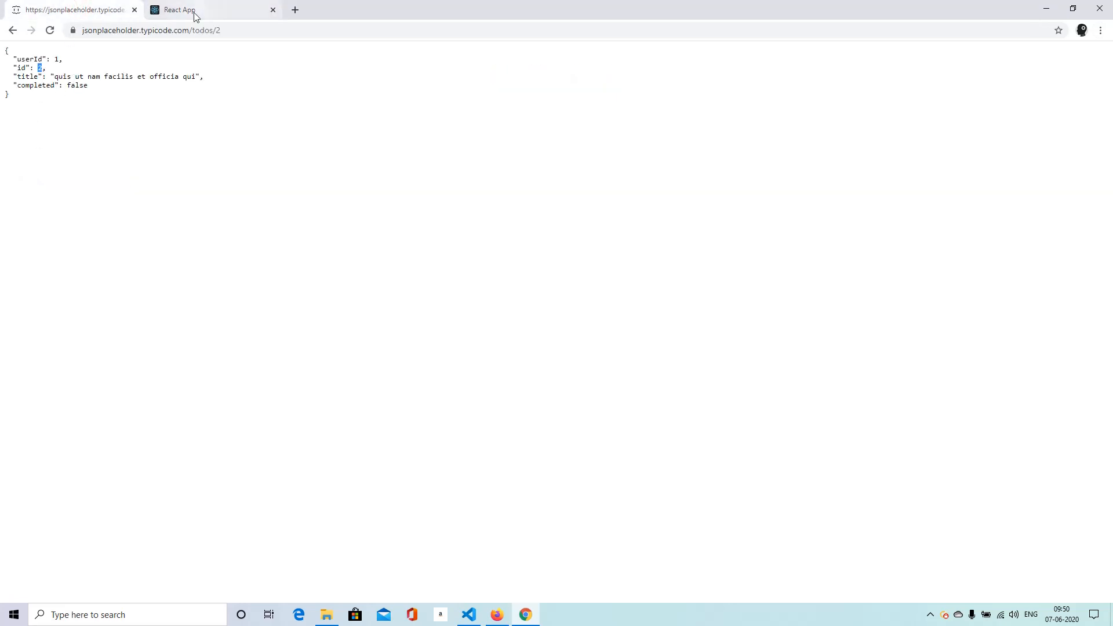
click(179, 9)
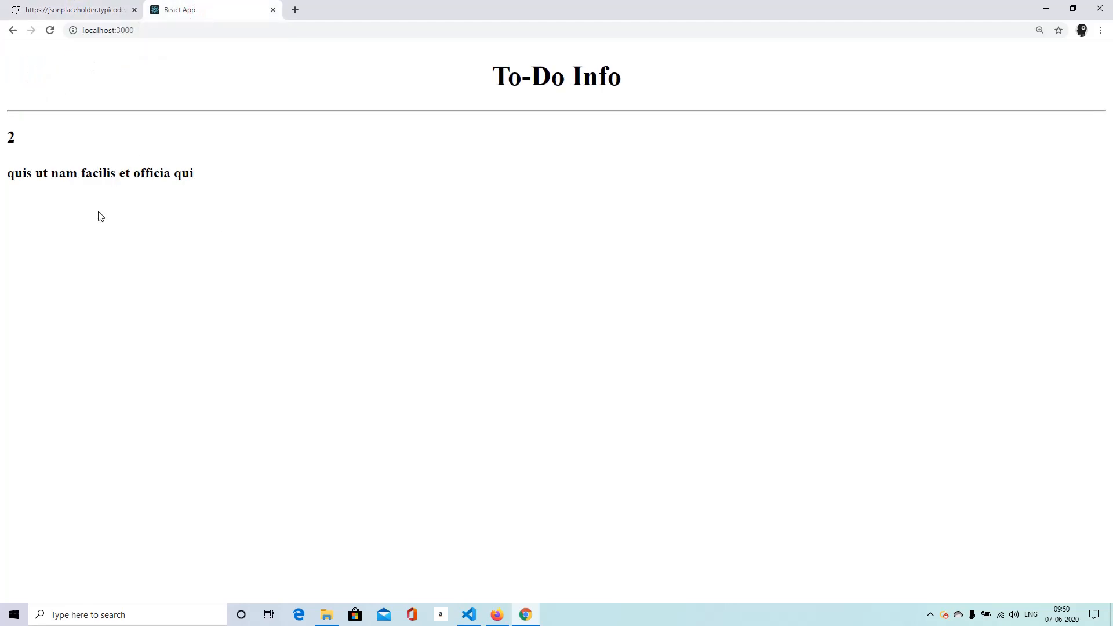
click(468, 614)
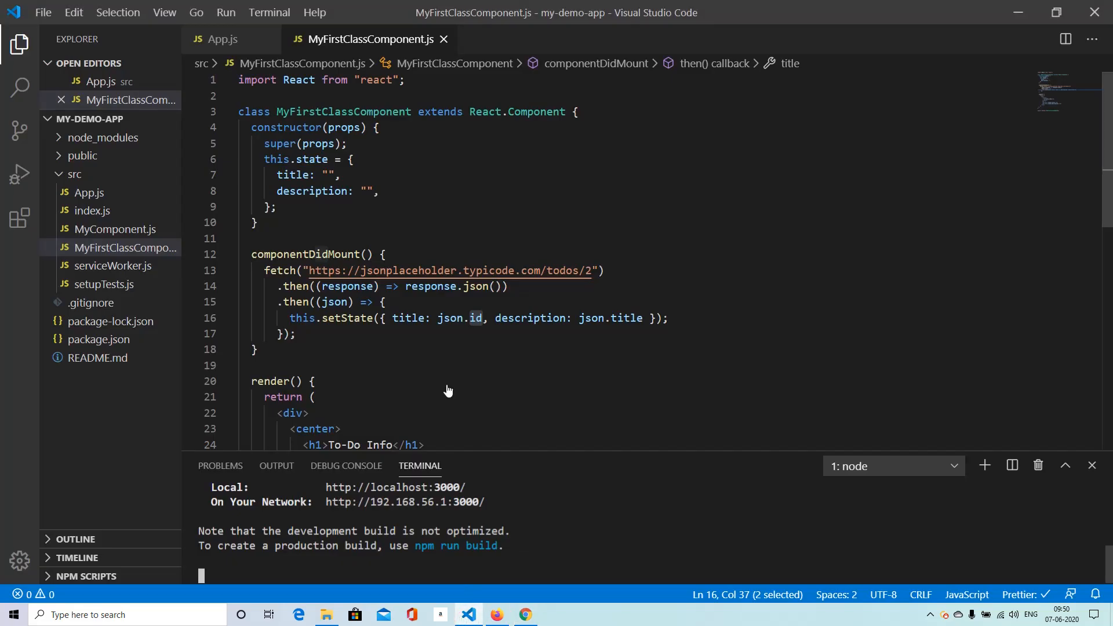
mouse_move(347, 230)
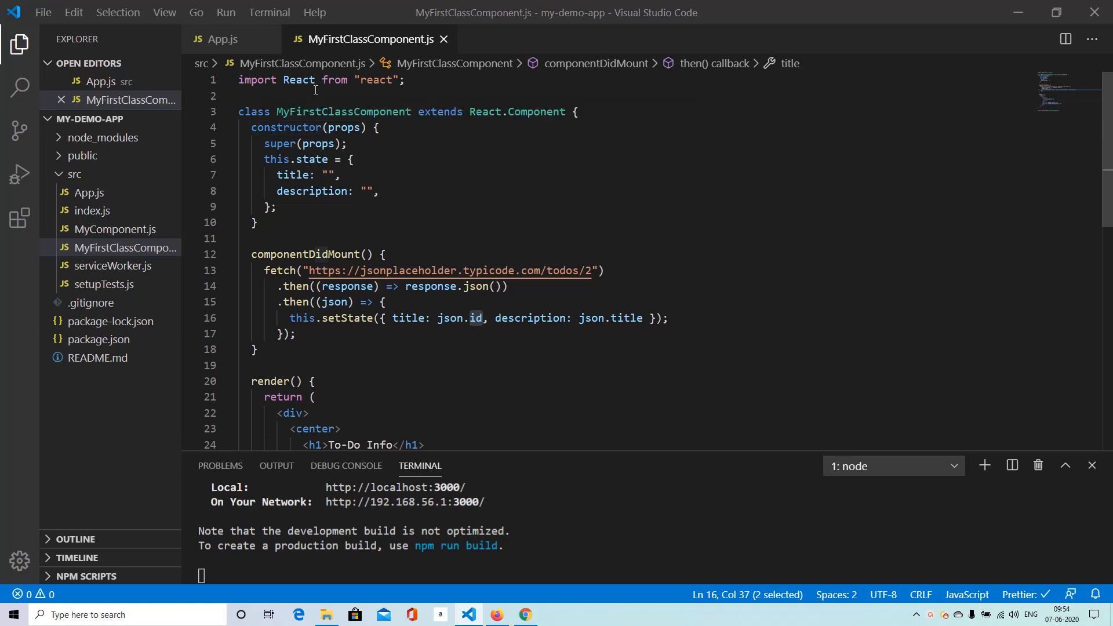
Step: Extend the react import with { useState, useEffect }
text(,)
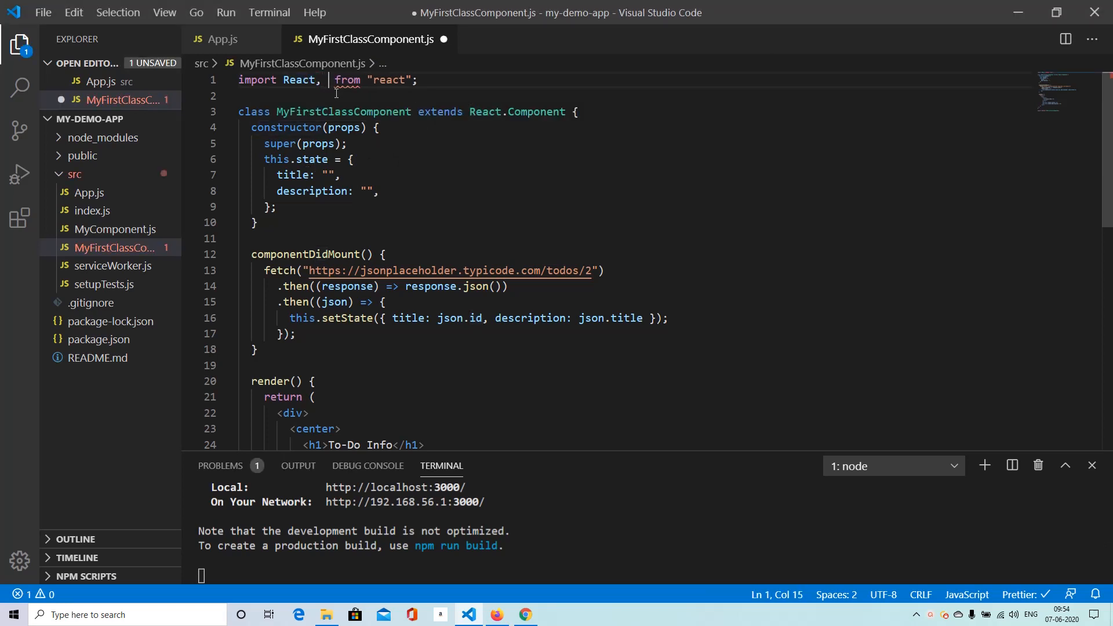
text({ useState)
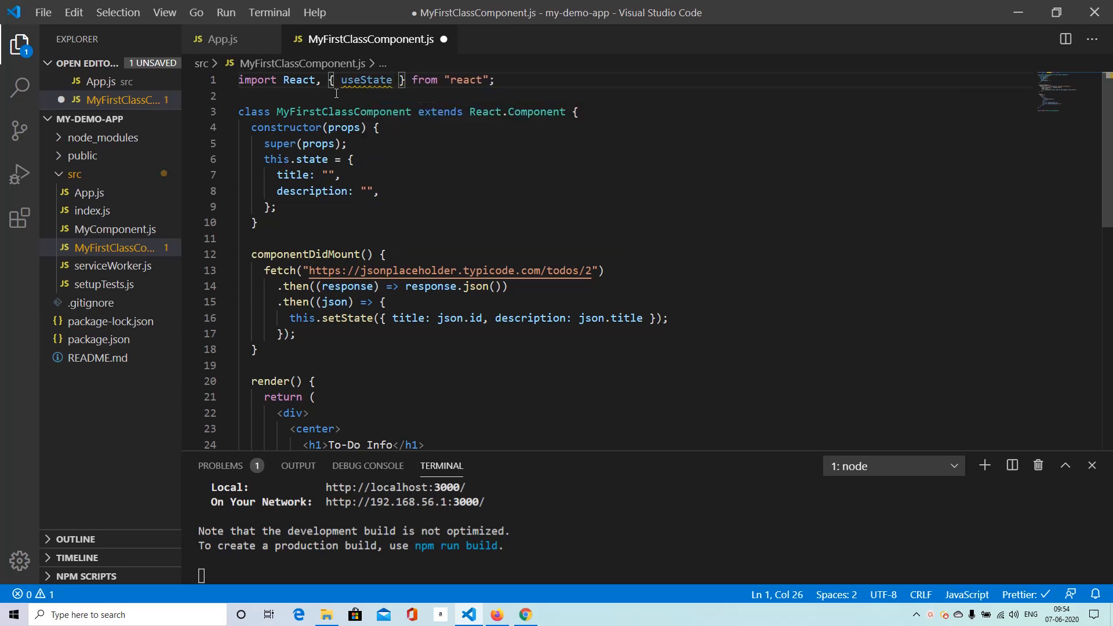
text(, useEffect)
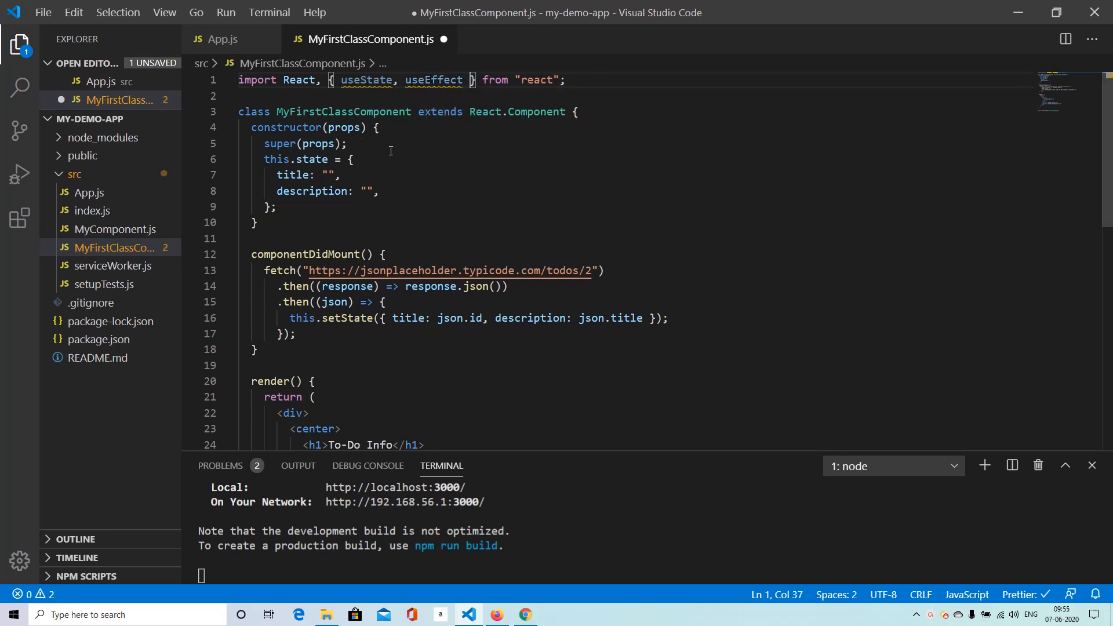
mouse_move(497, 189)
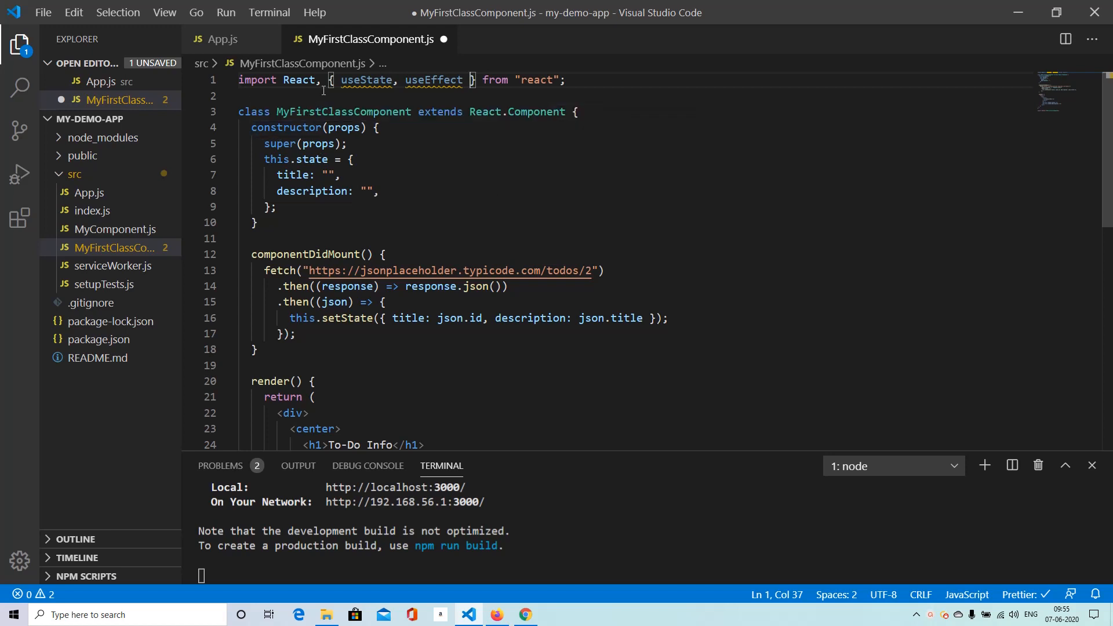
Step: Declare MyFirstClassComponent as a plain function with () after its name and no constructor
click(253, 111)
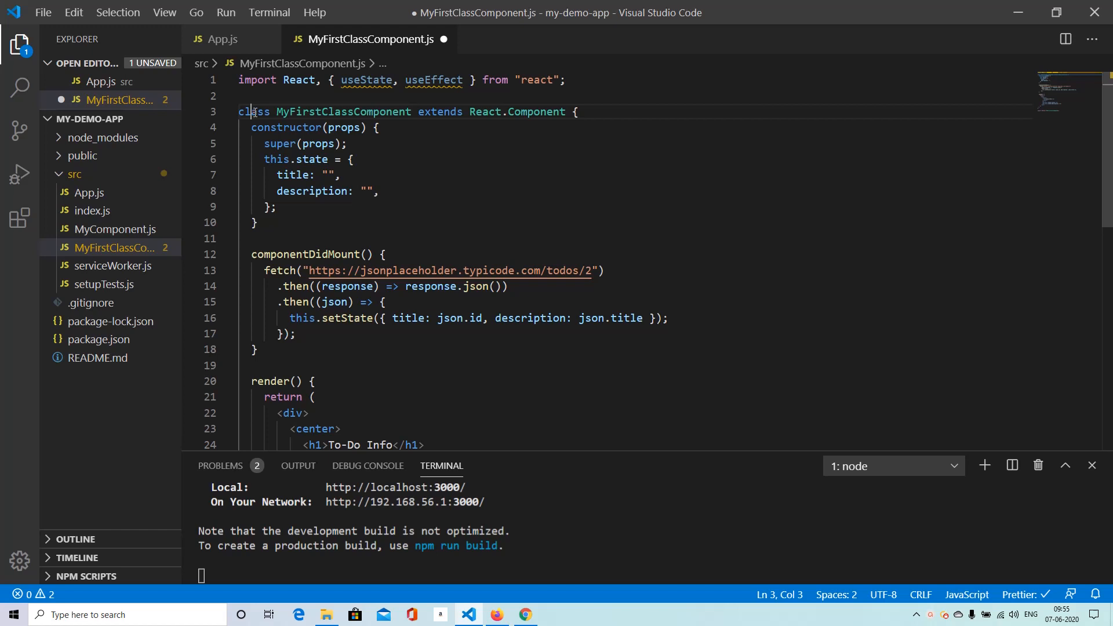
text(function)
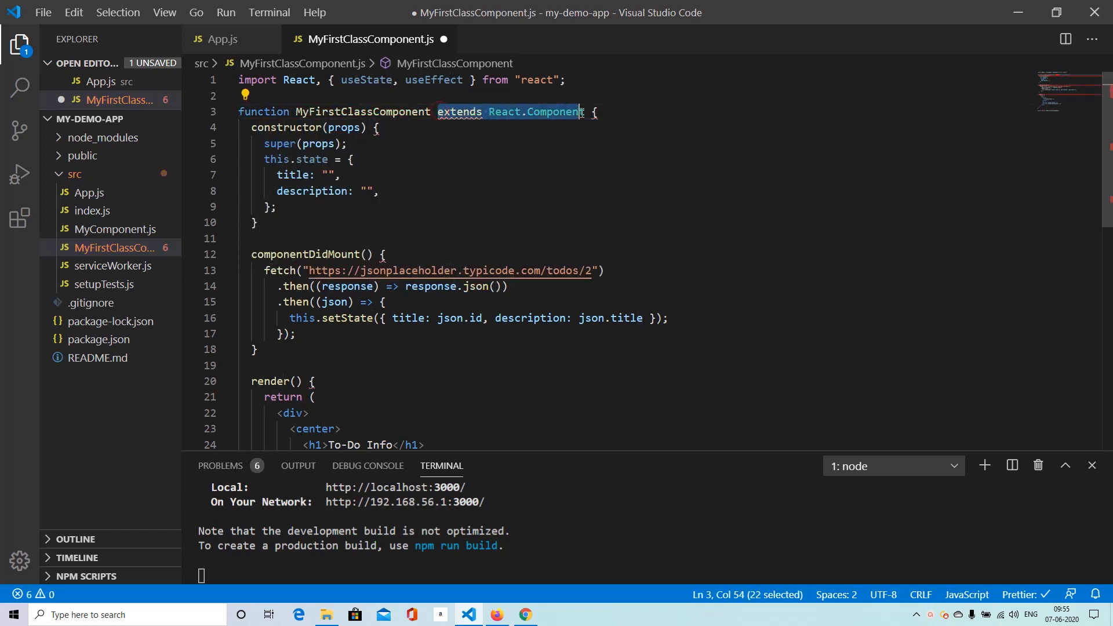
text(())
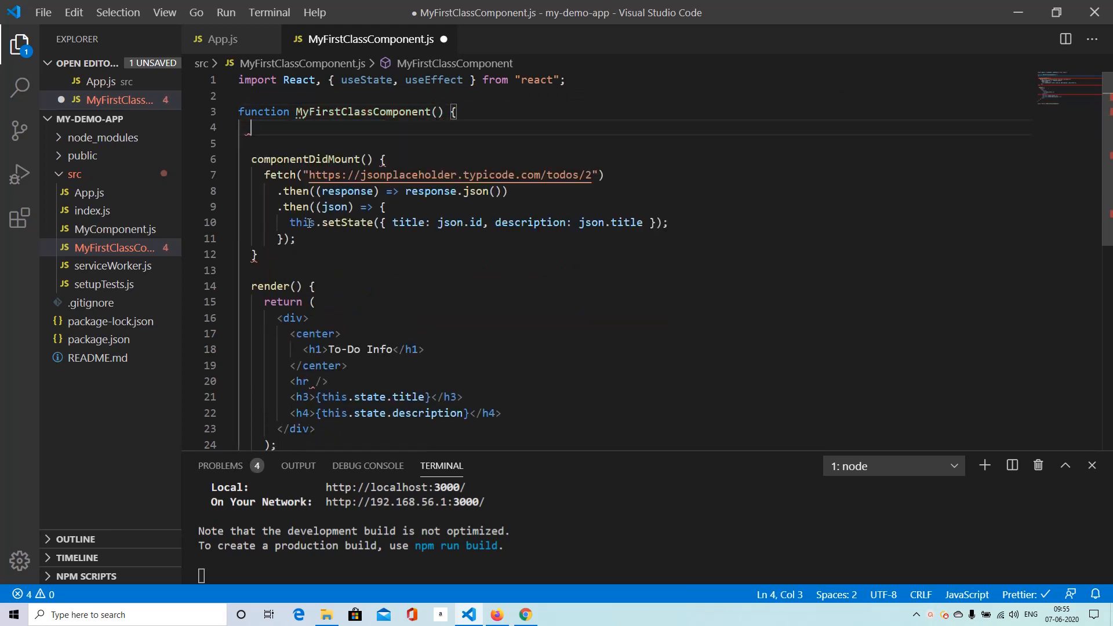
Step: Declare const [title, setTitle] = useState("") at the top of the function
text(c)
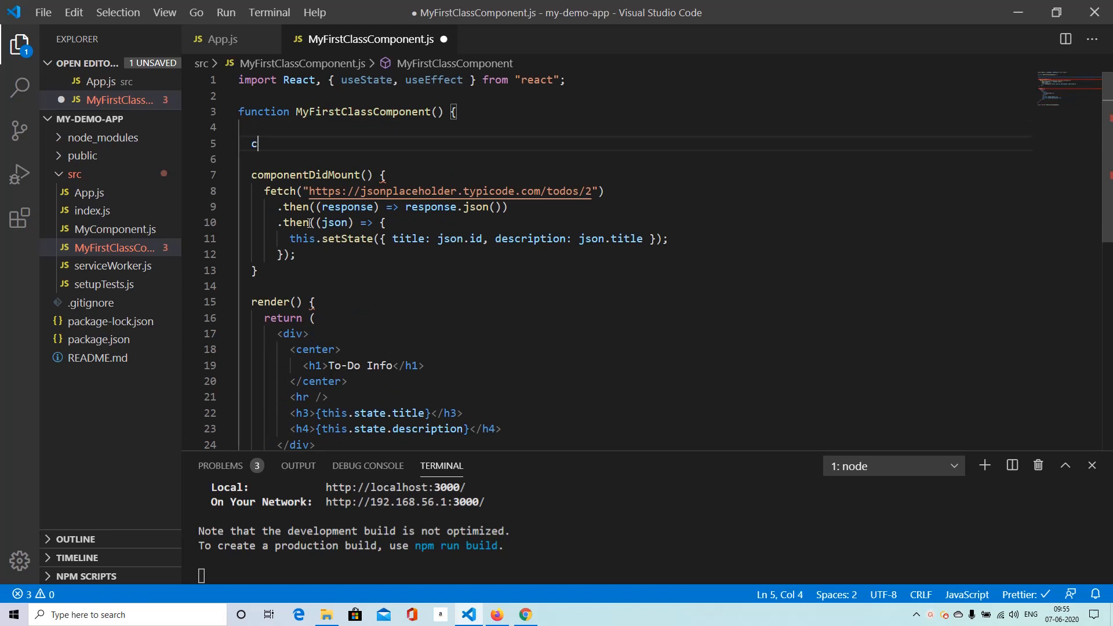
text(onst)
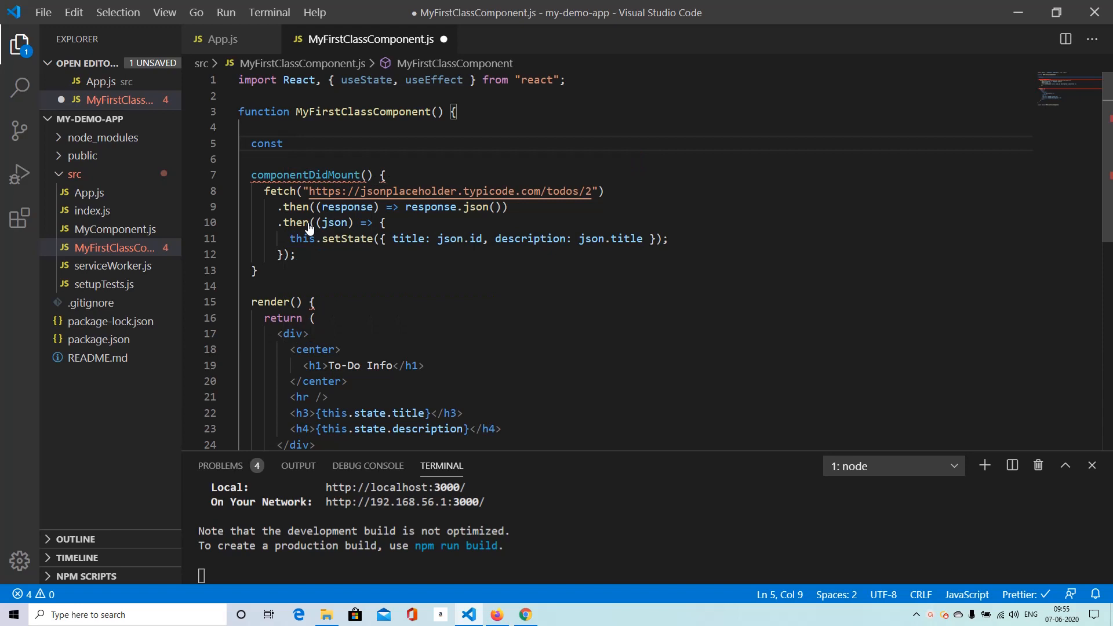
text([])
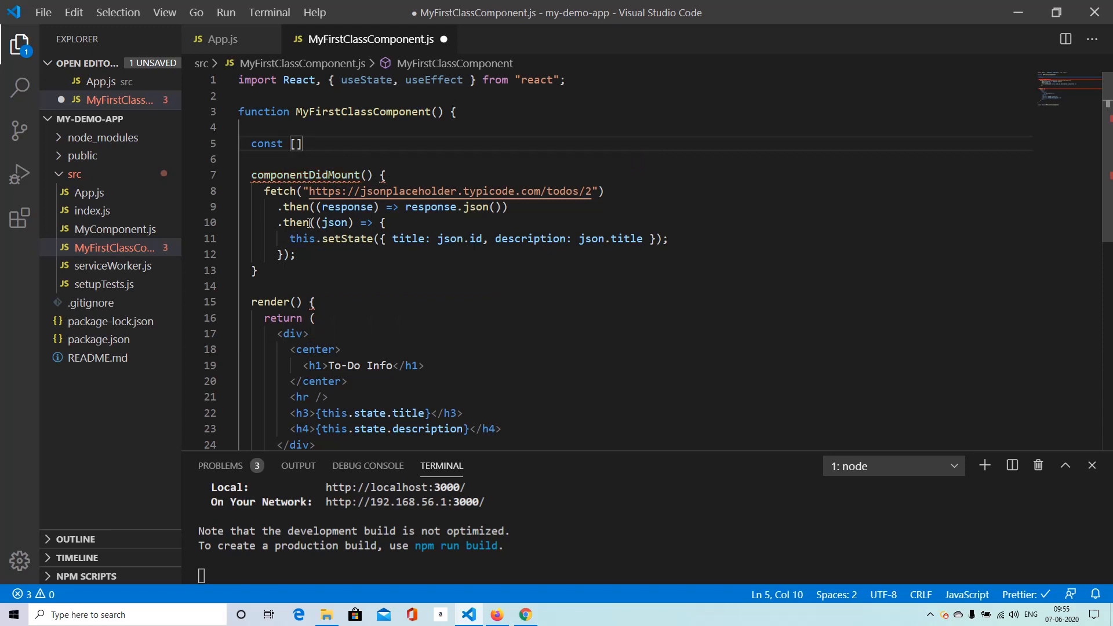
text(title)
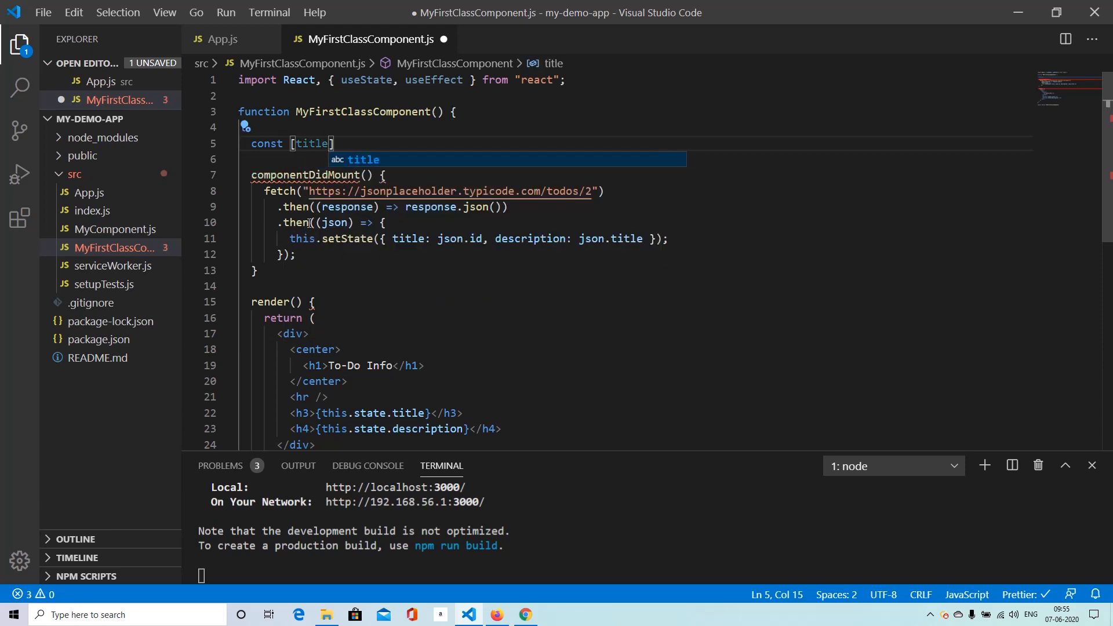
text(, setC)
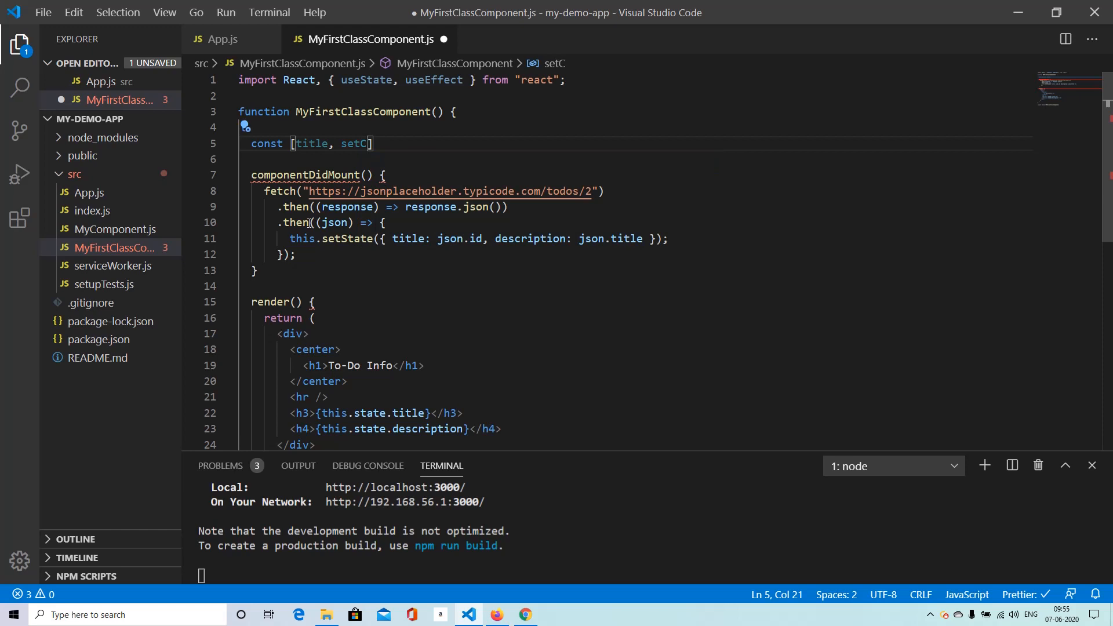
key(Backspace)
text(Title)
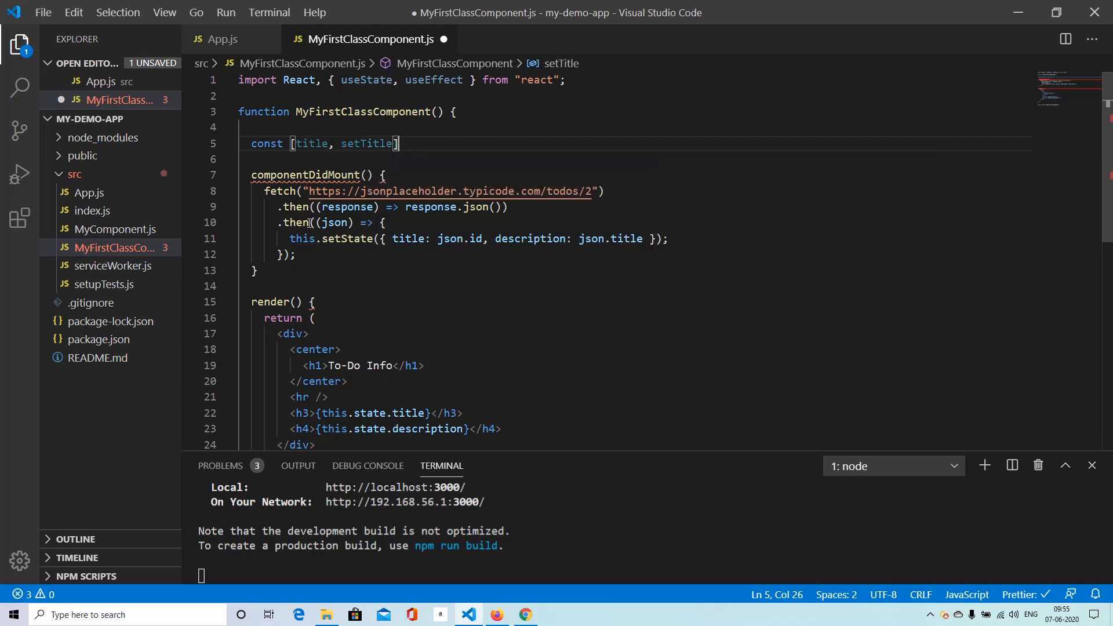
text(= useState()
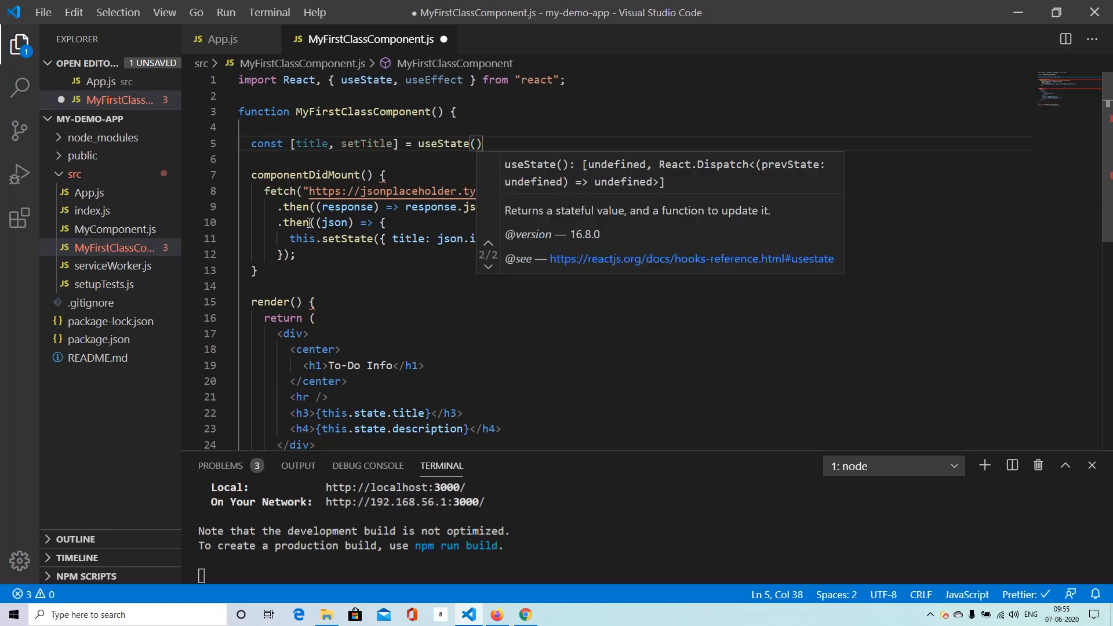
text("")
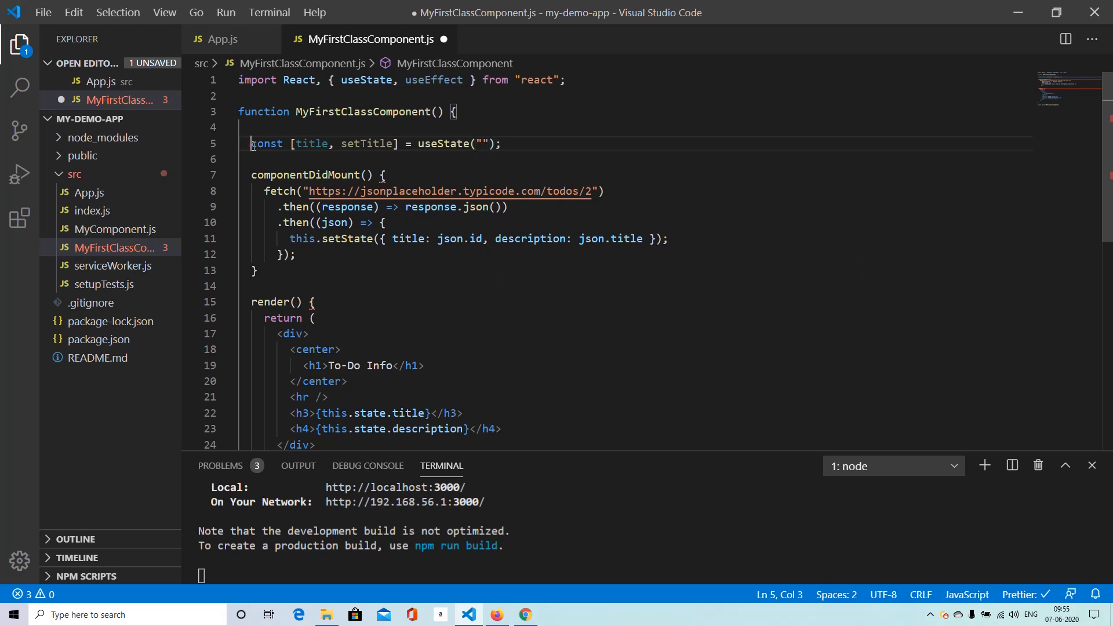
Step: Duplicate the line as const [description, setDescription] = useState("")
click(502, 144)
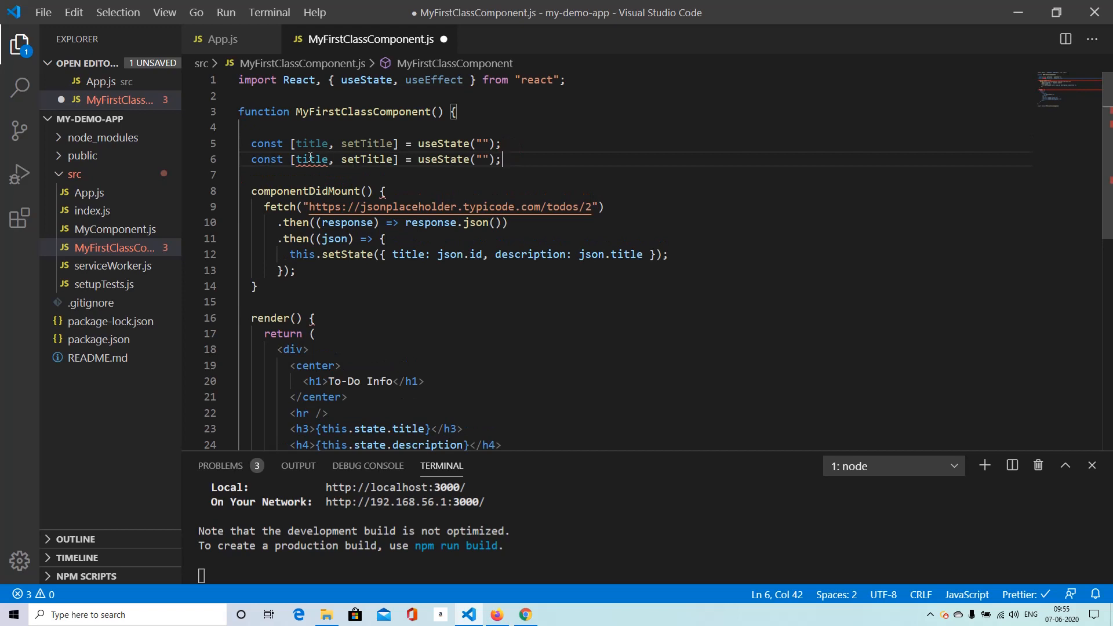
double_click(311, 159)
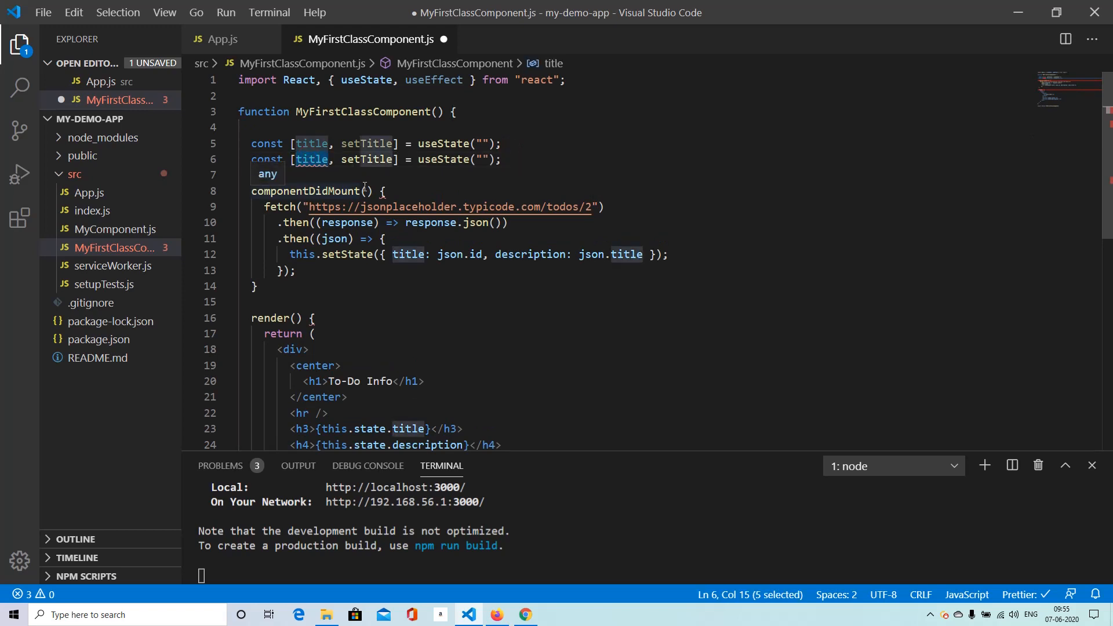
text(description)
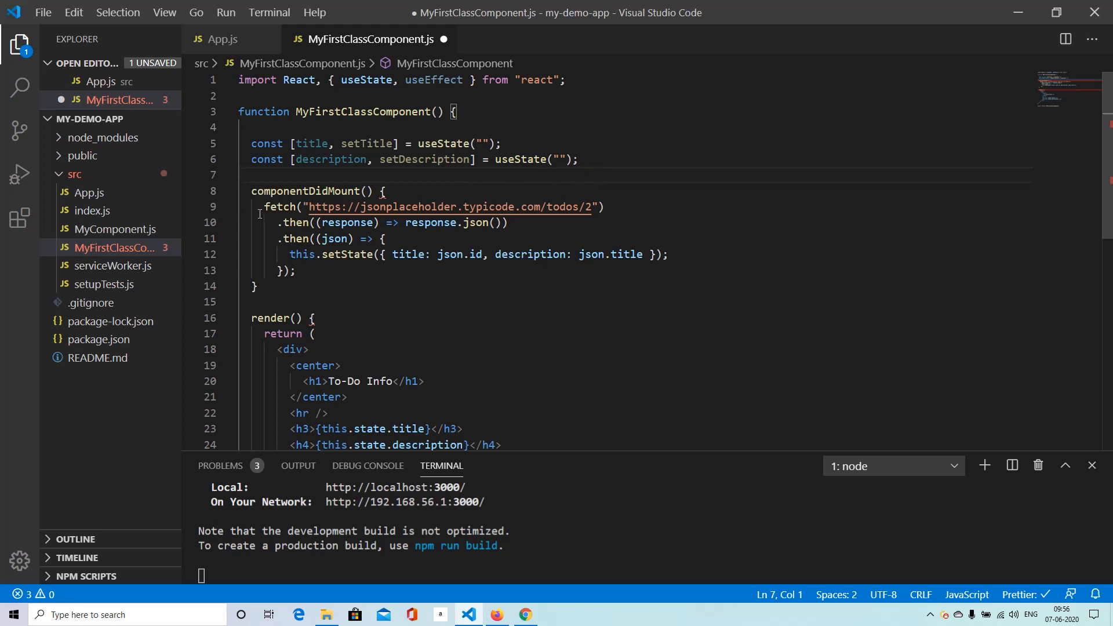
key(Enter)
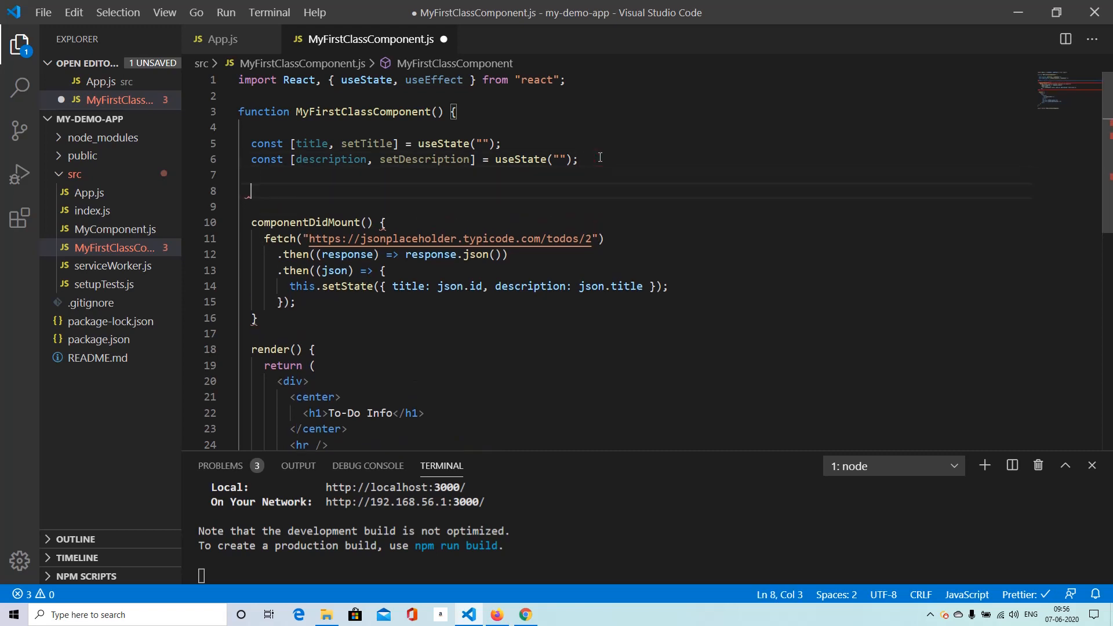
text(useEffect(()
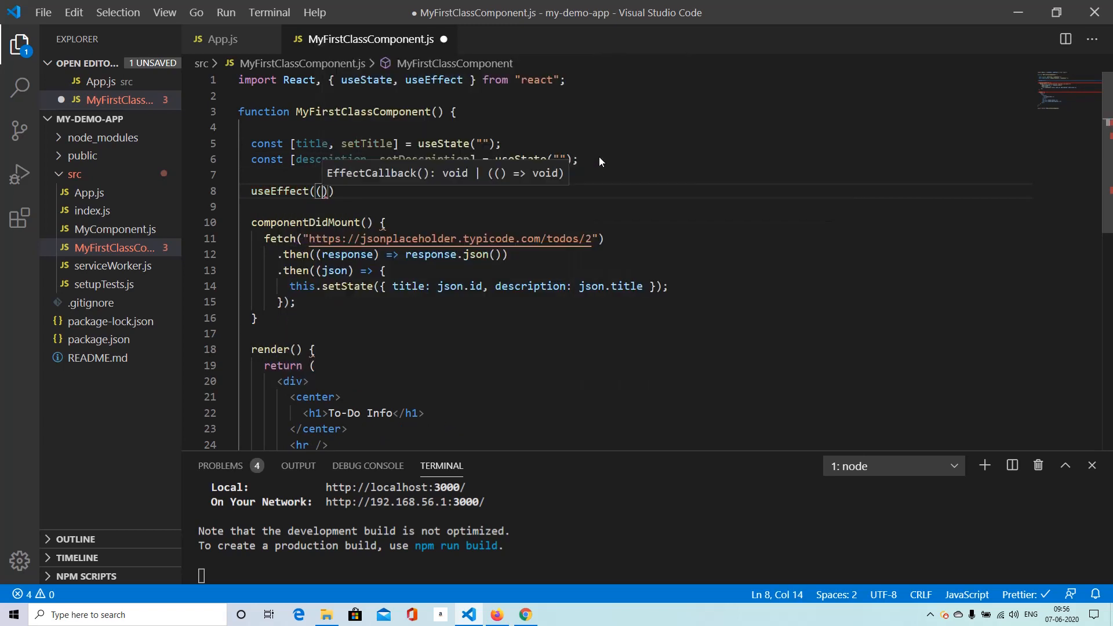
text(() => {})
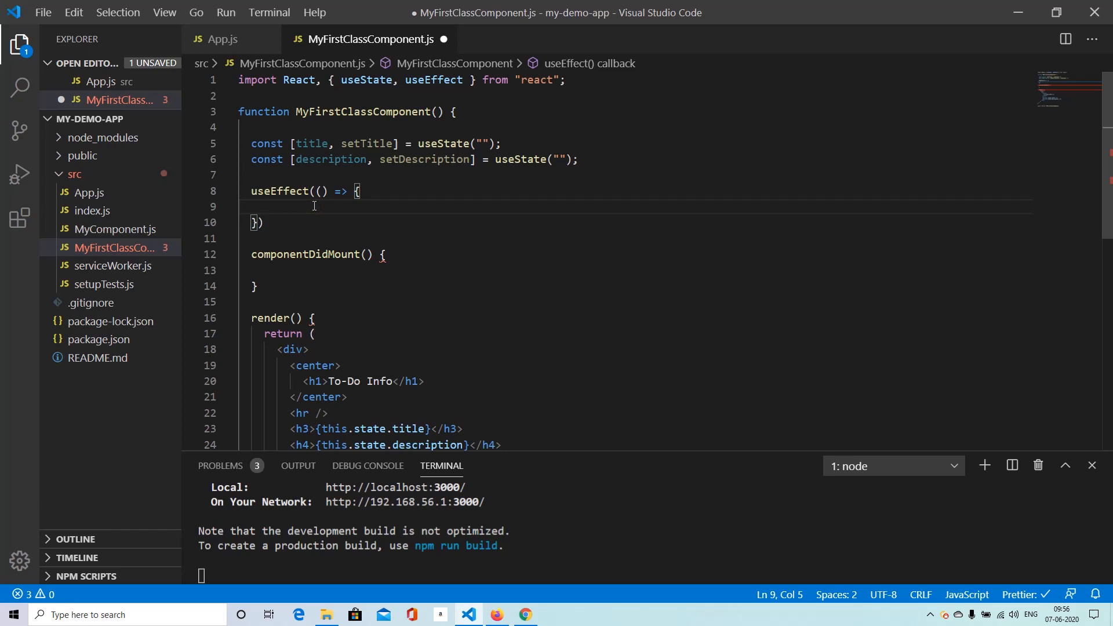
text(fetch("https://jsonplaceholder.typicode.com/todos/2"))
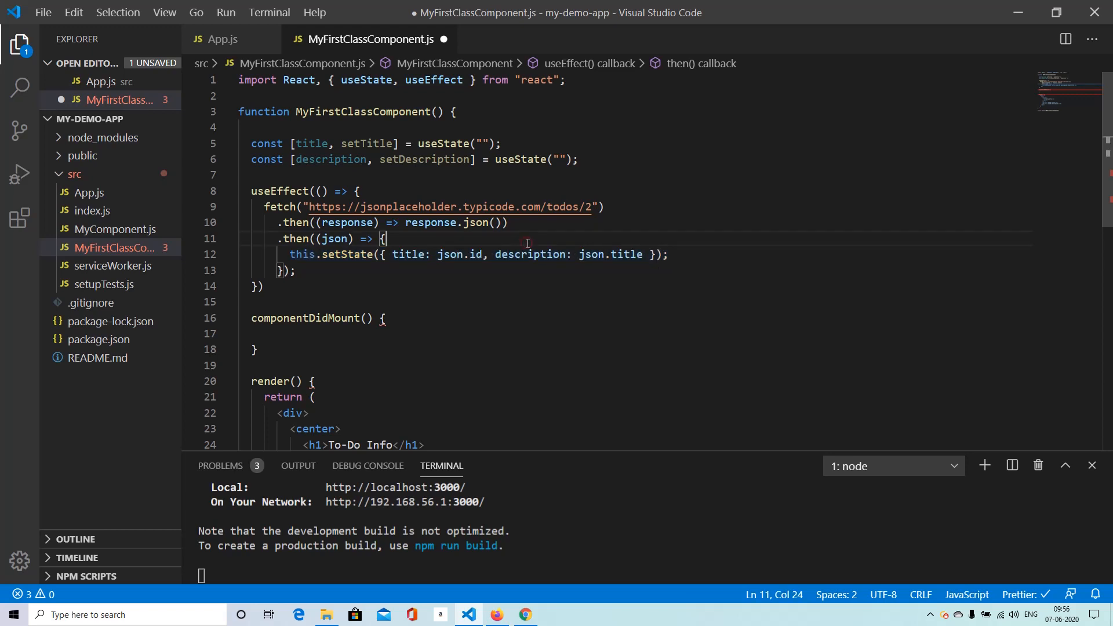
Step: Call setTitle(json.id) and setDescription(json.title) in the callback, removing this.setState
text(setTitle()
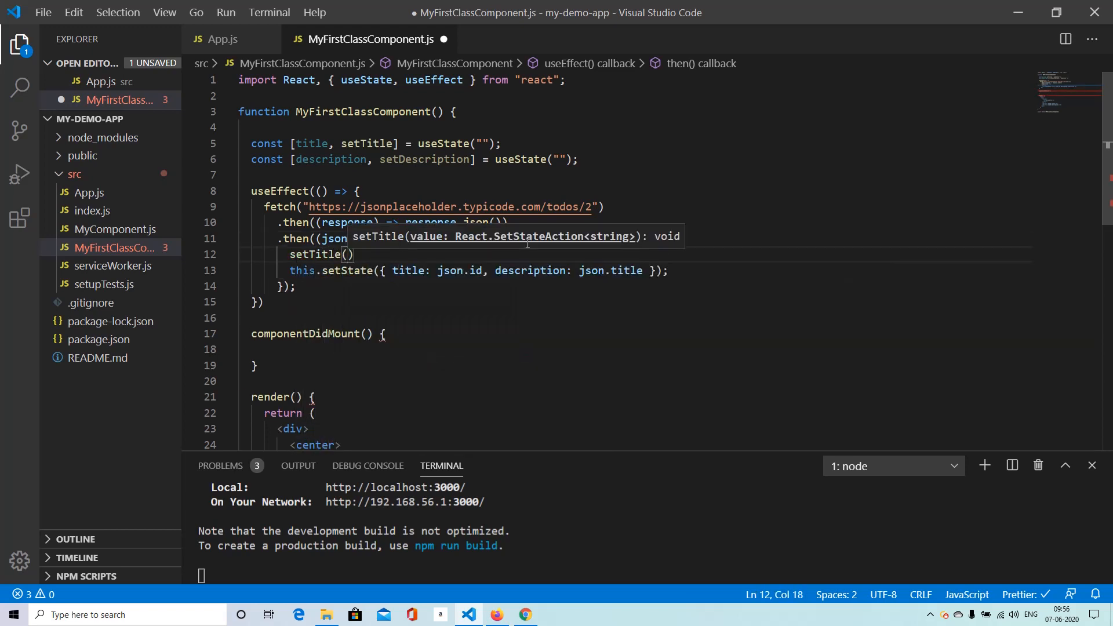
text(json.id)
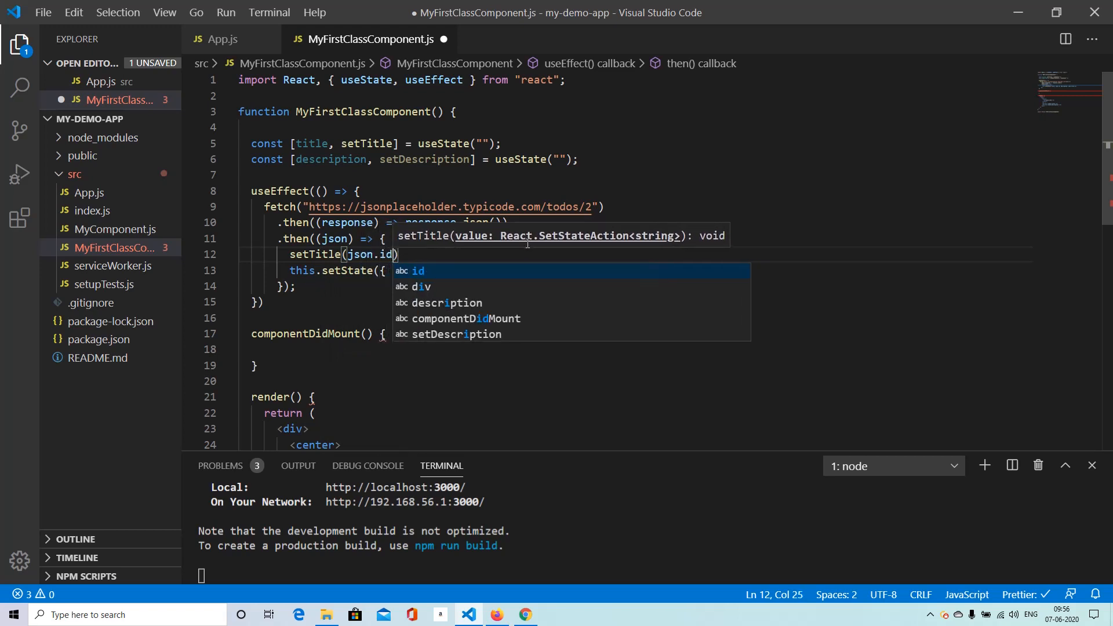
key(Enter)
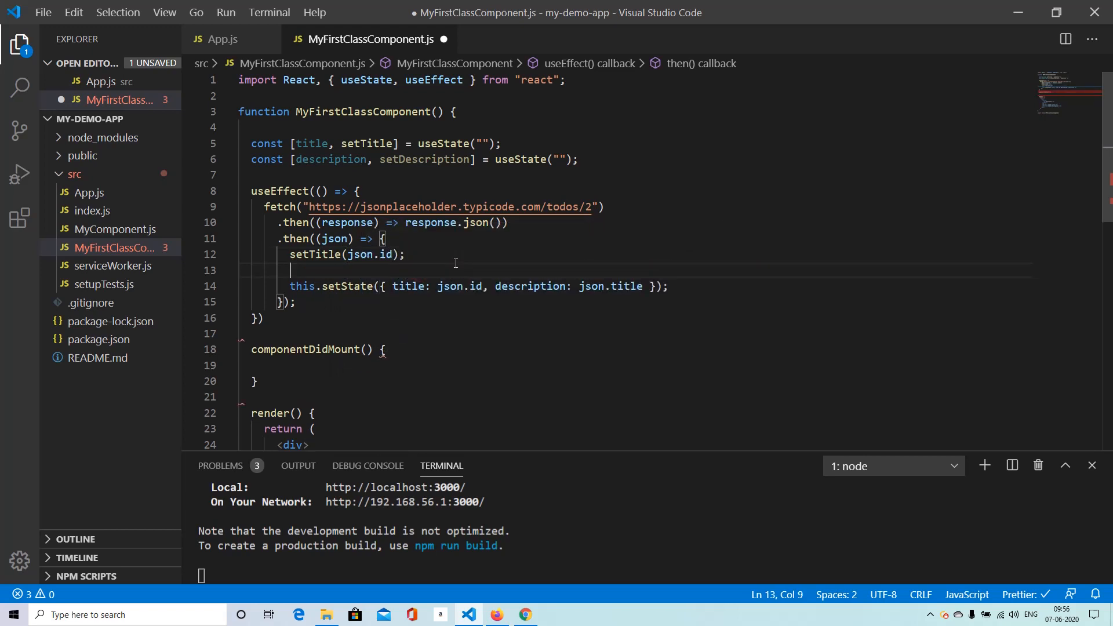
text(setDescription()
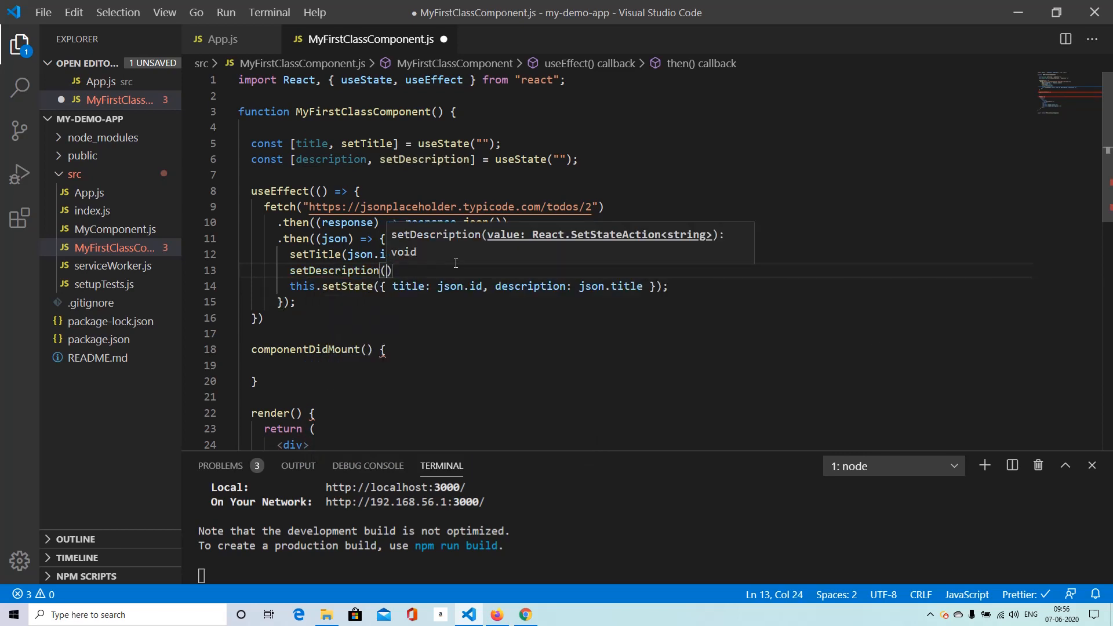
text(json.d)
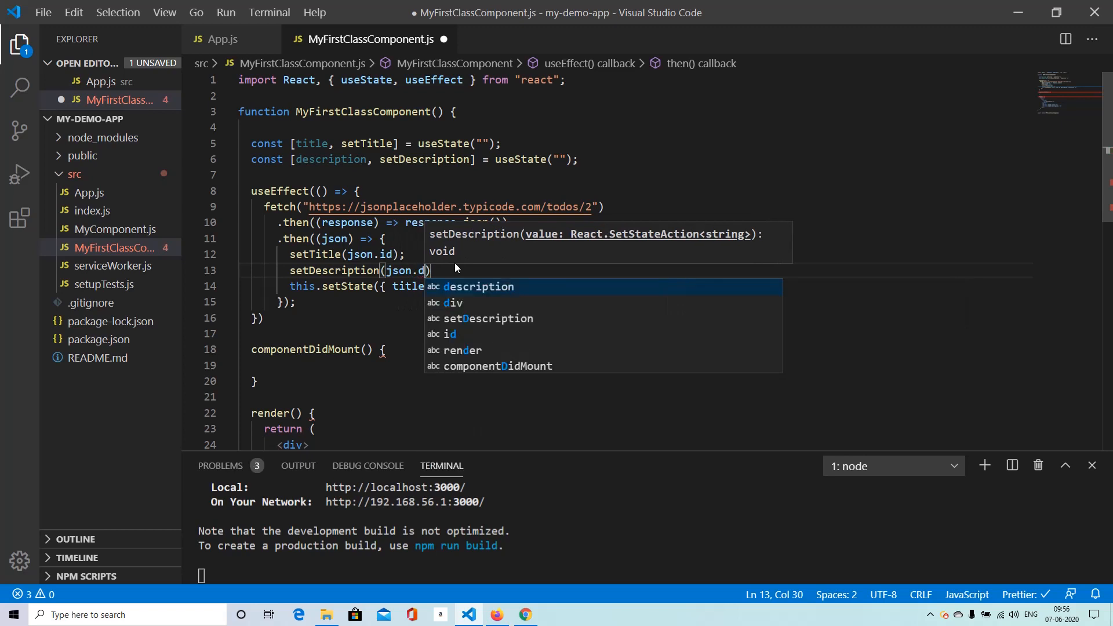
text(itle);)
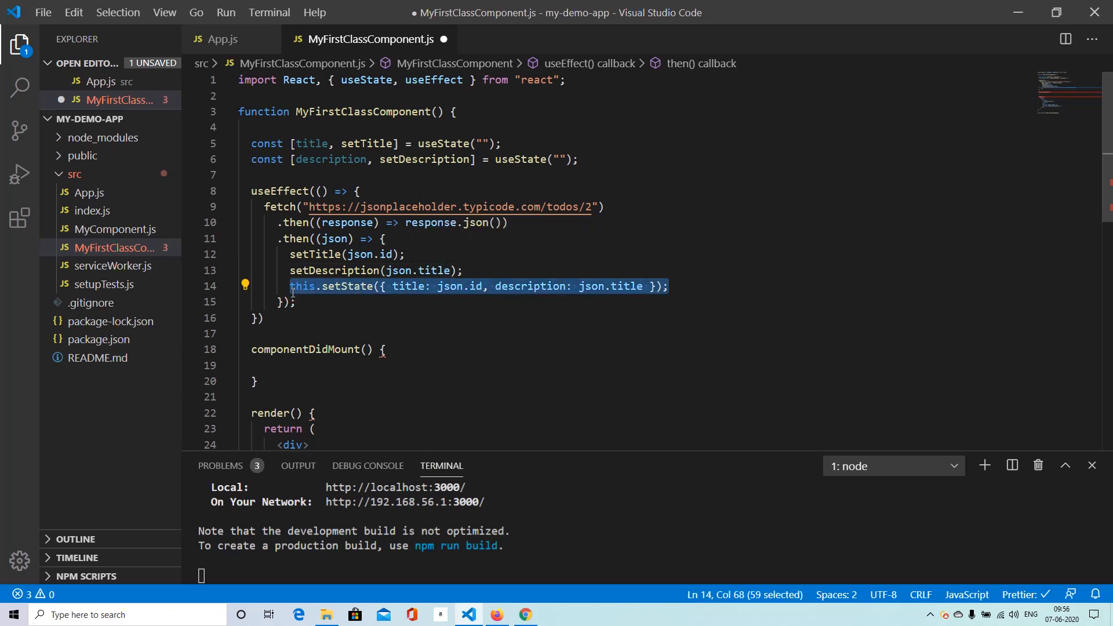
key(Delete)
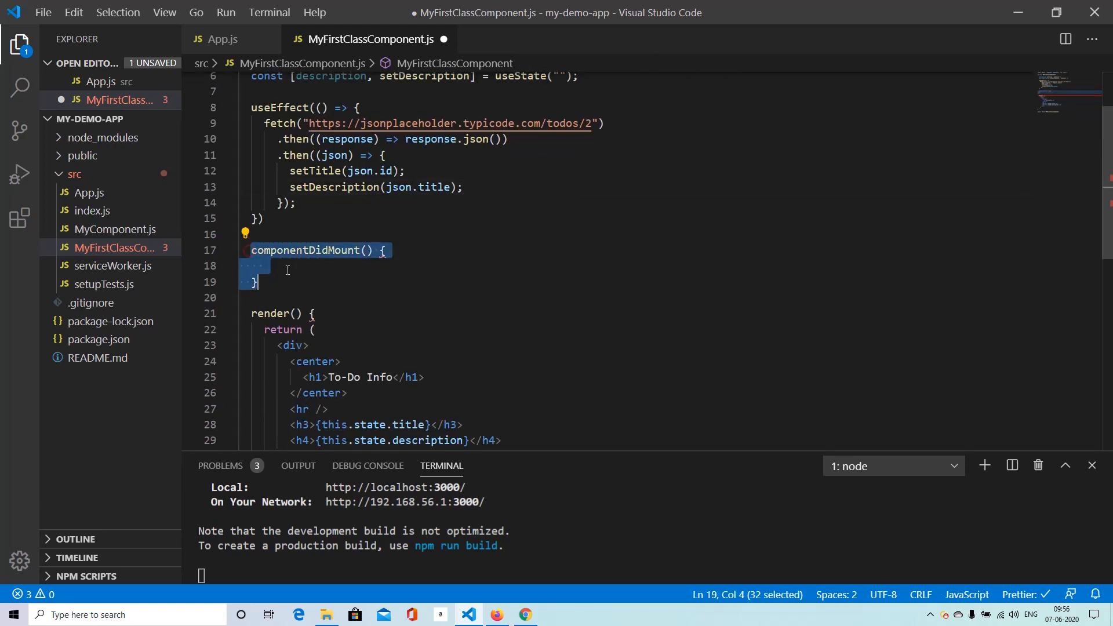
Step: Remove componentDidMount and the render wrapper, return JSX with {title} and {description}, format and save
key(Delete)
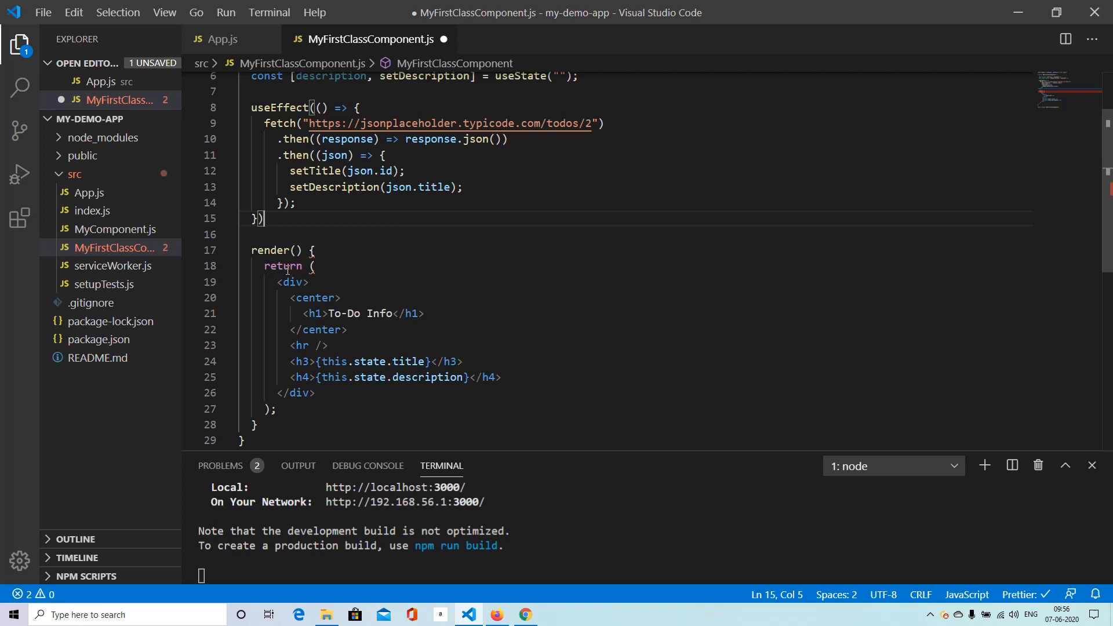
double_click(276, 251)
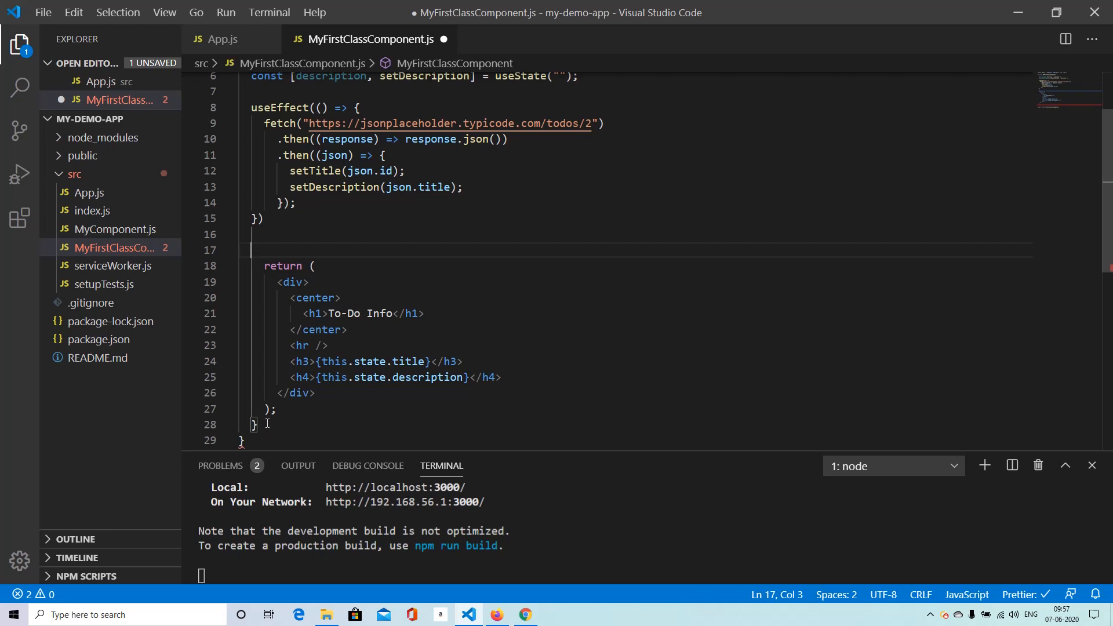
right_click(289, 268)
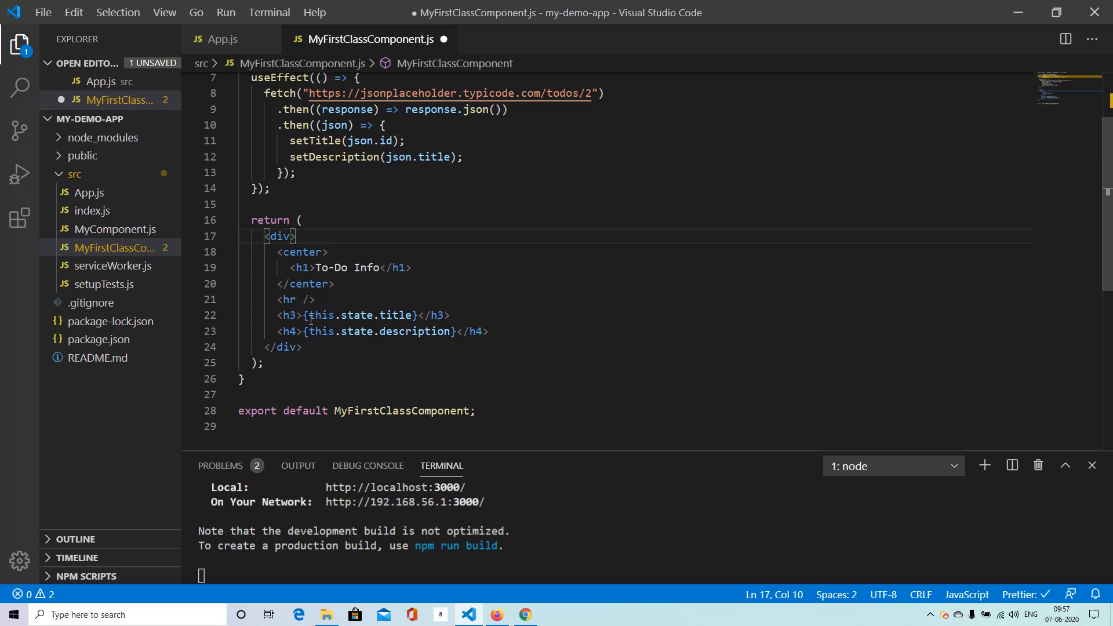
scroll(up, 3)
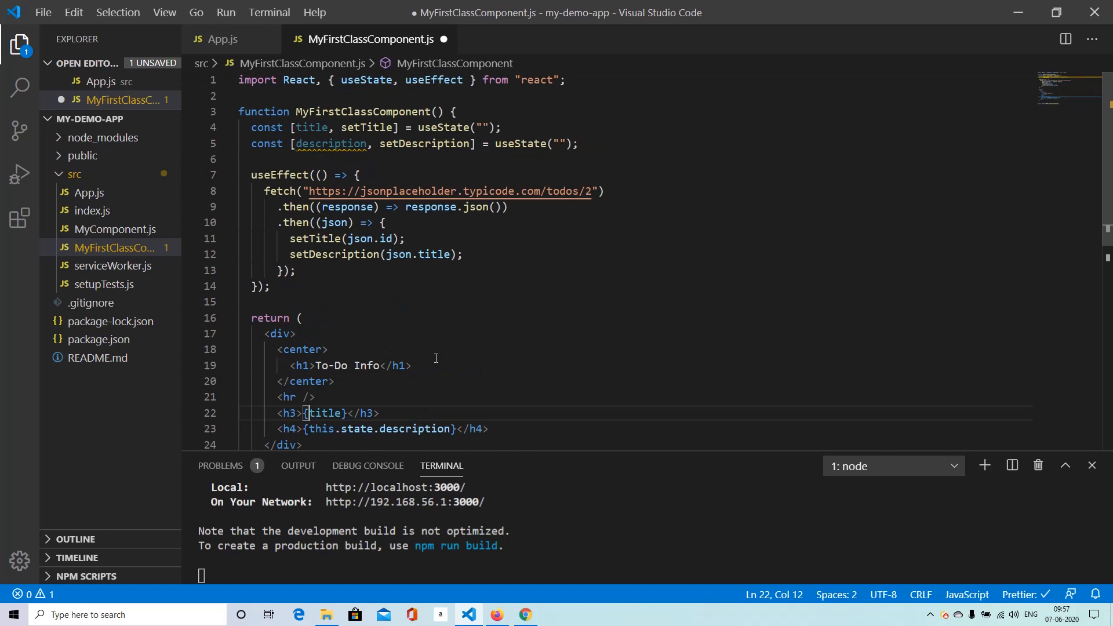
scroll(down, 3)
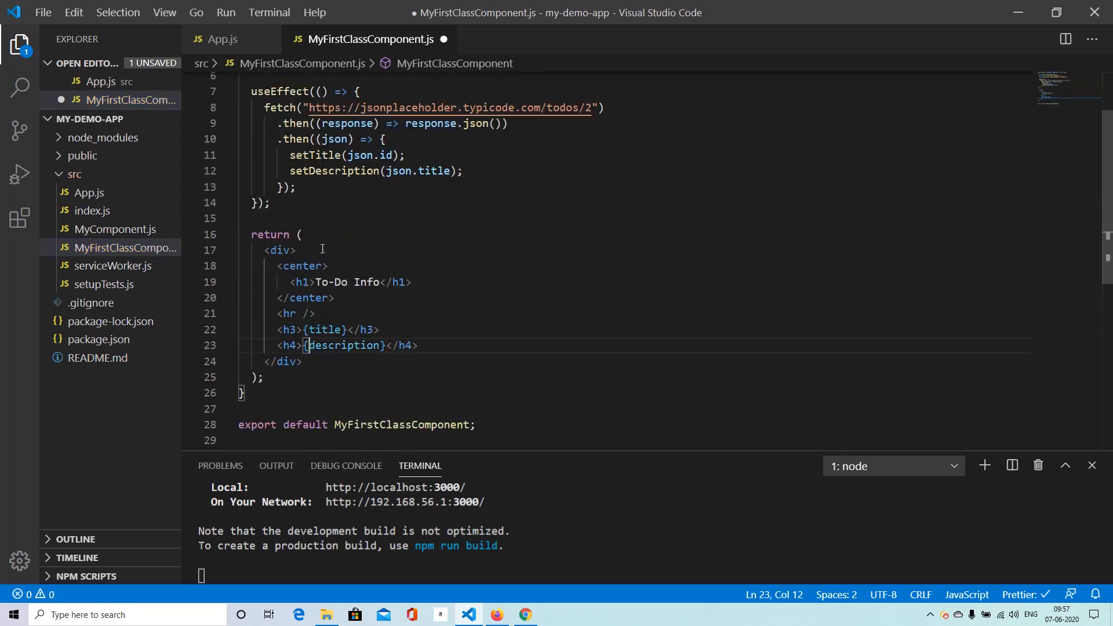
scroll(up, 3)
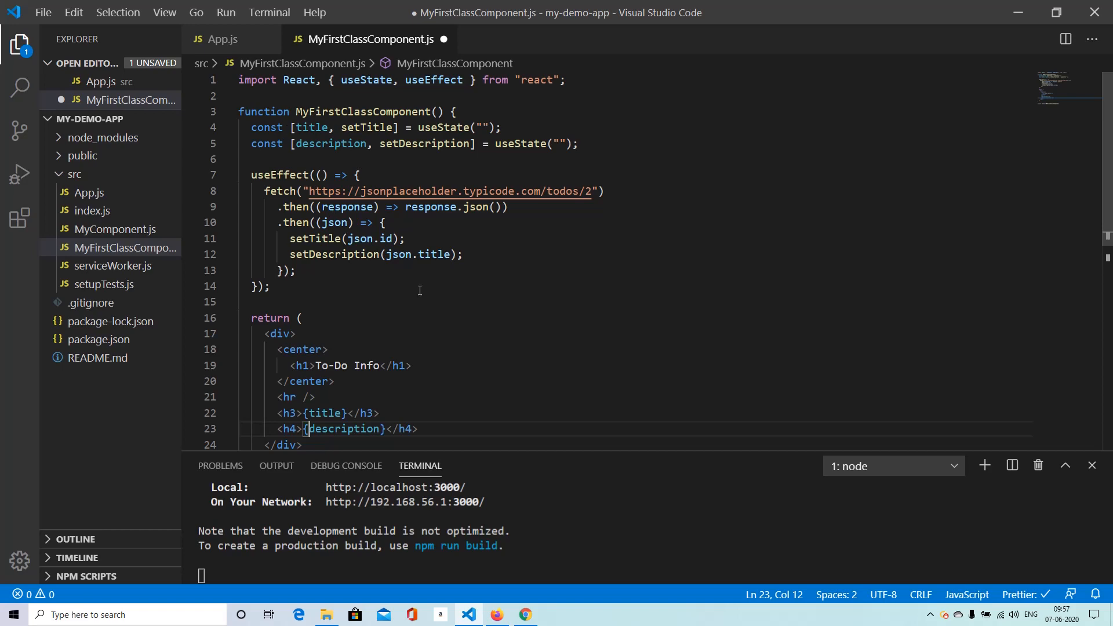
mouse_move(486, 292)
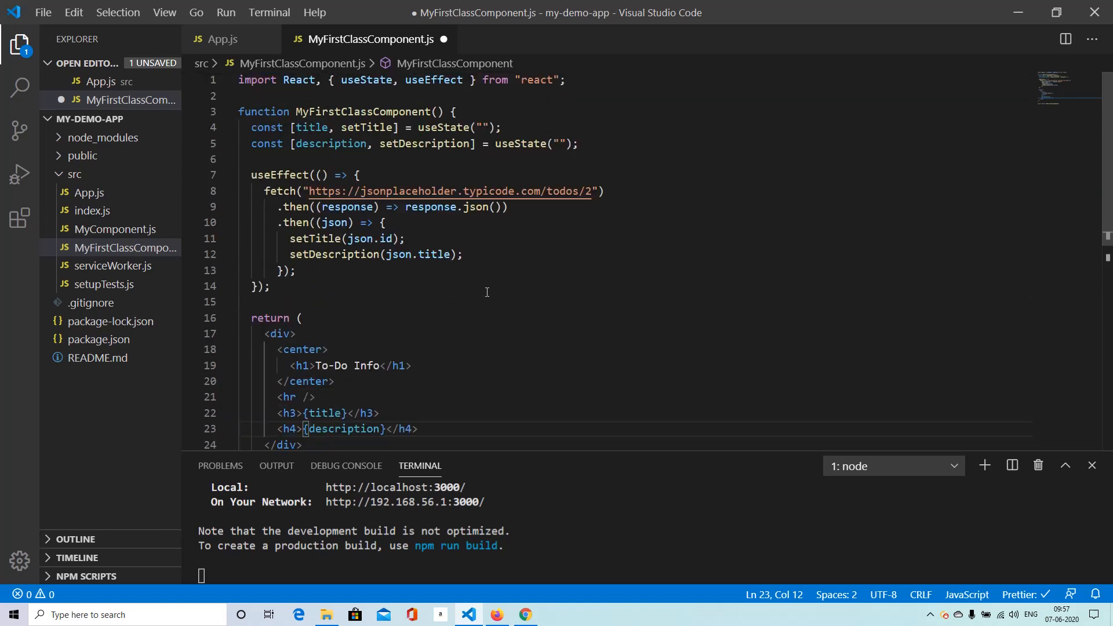
key(ctrl+s)
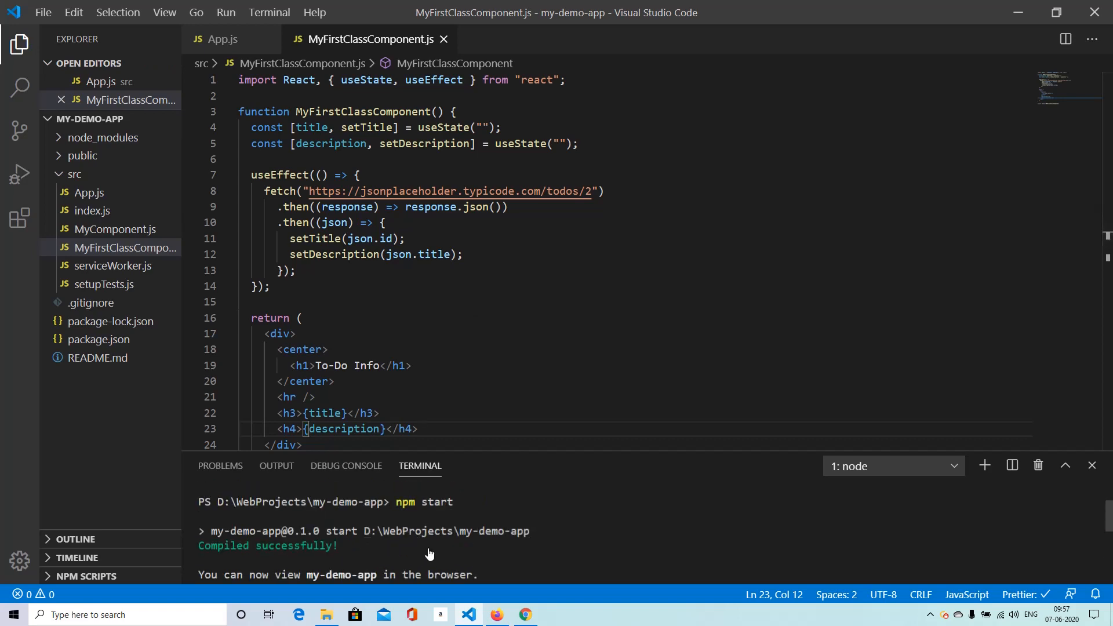
Step: Reload localhost:3000 in Chrome to confirm To-Do Info shows 2 and todo 2's title
click(525, 614)
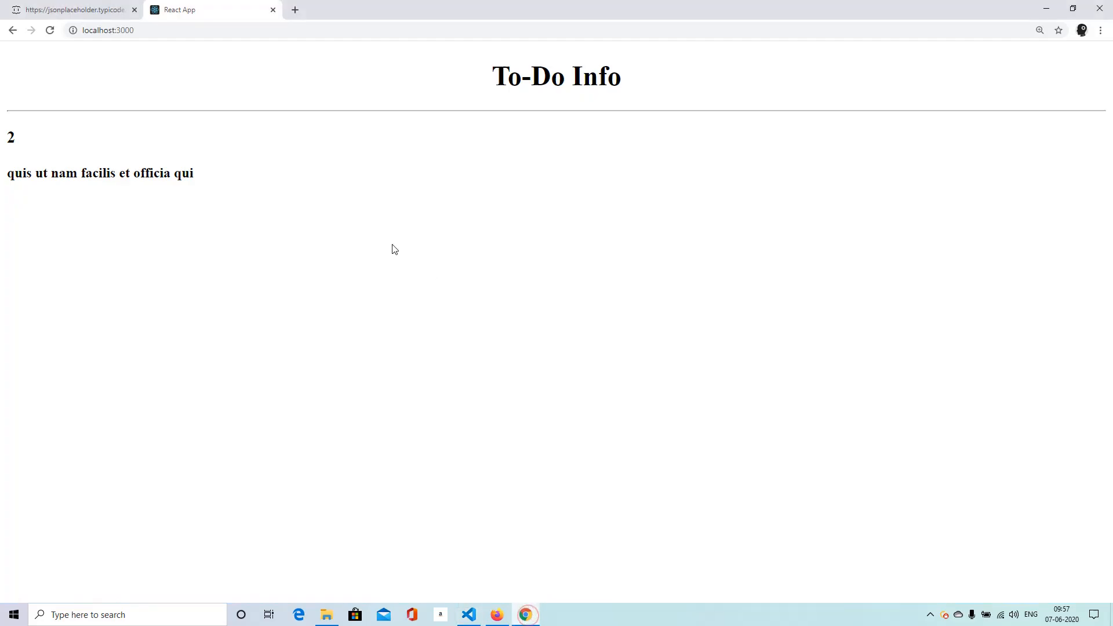
click(50, 30)
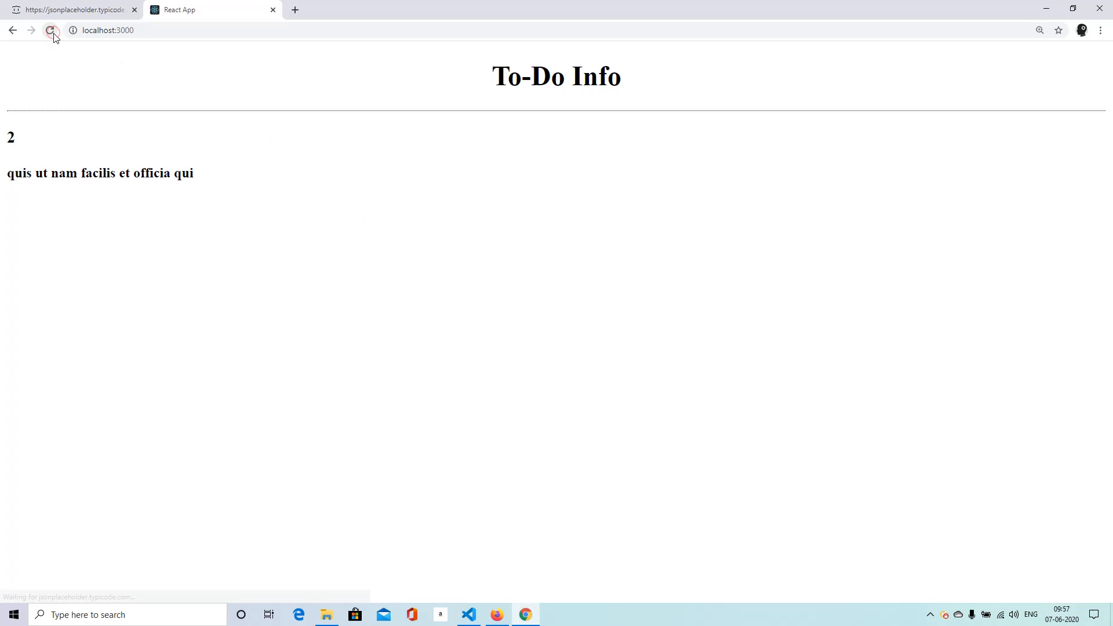
click(50, 30)
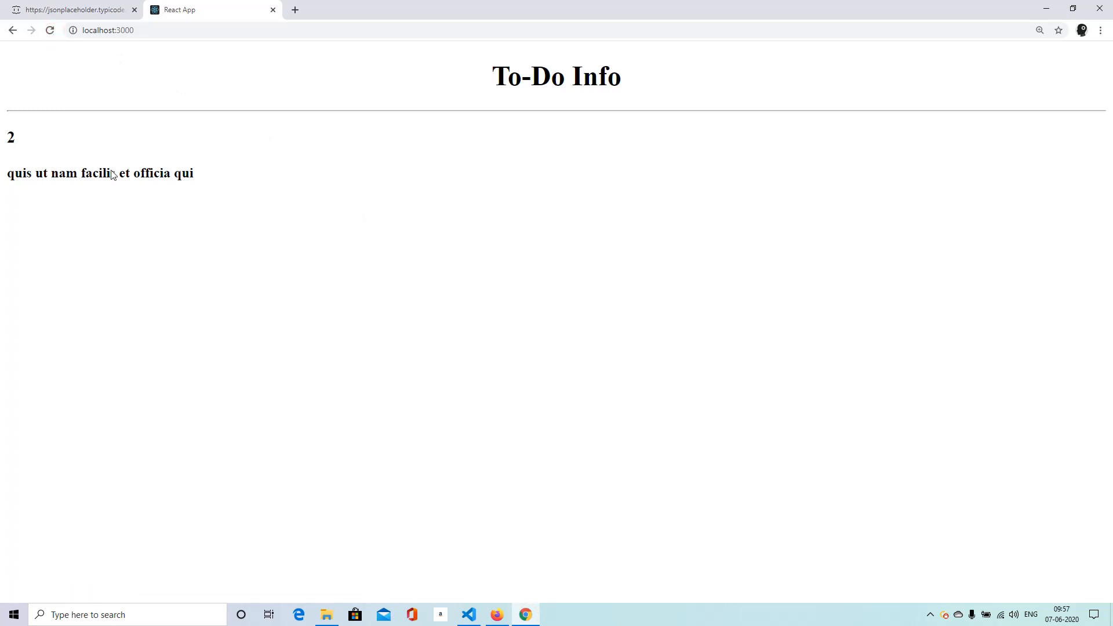
click(467, 615)
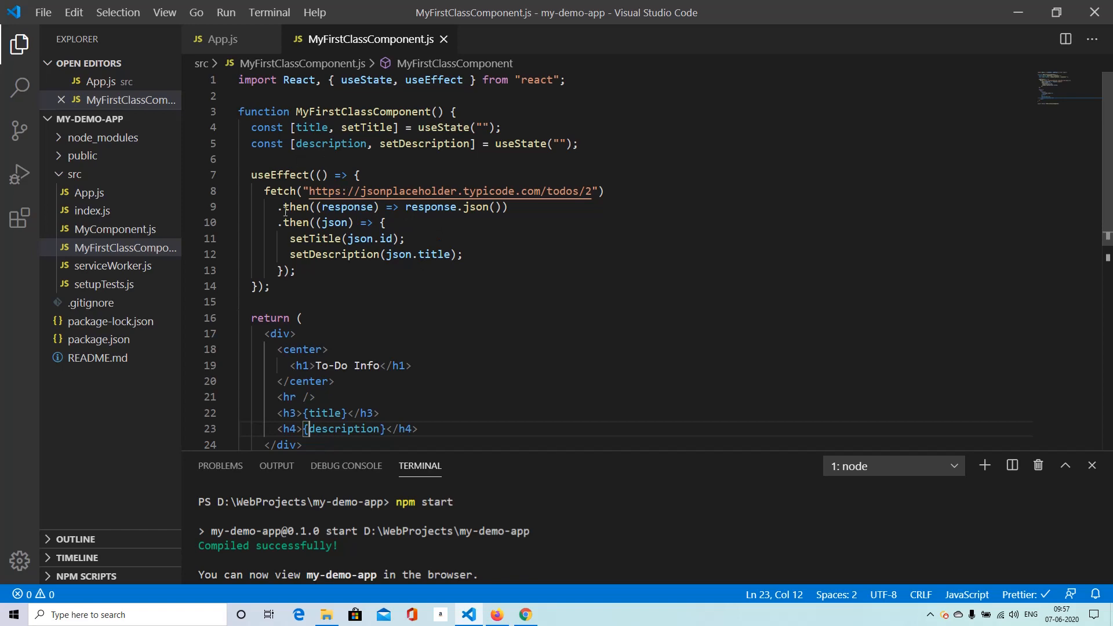
mouse_move(486, 341)
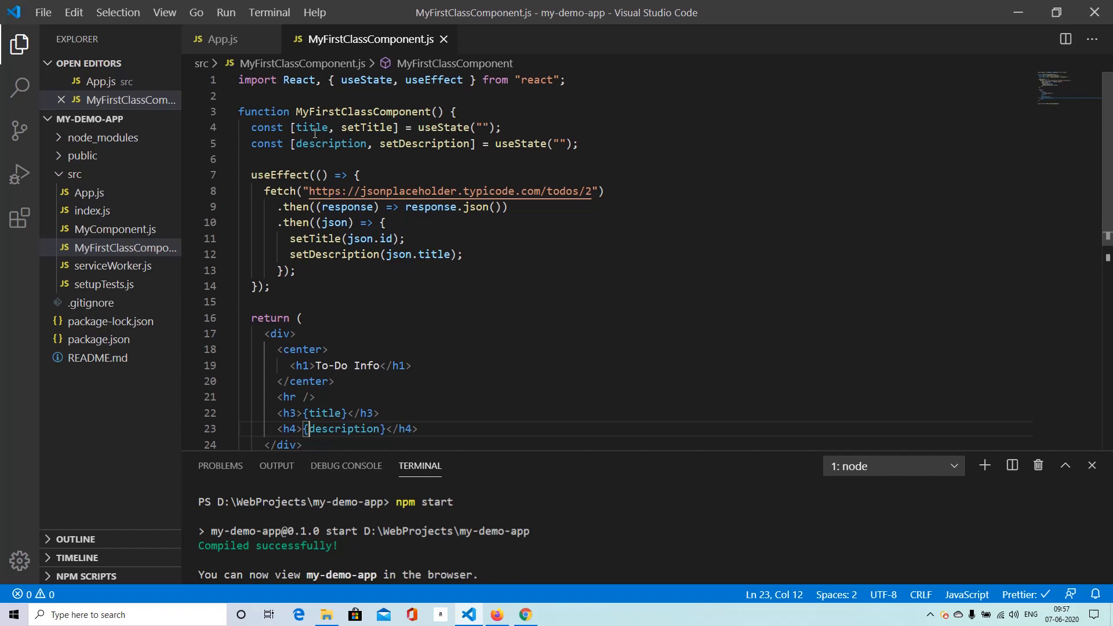
mouse_move(512, 292)
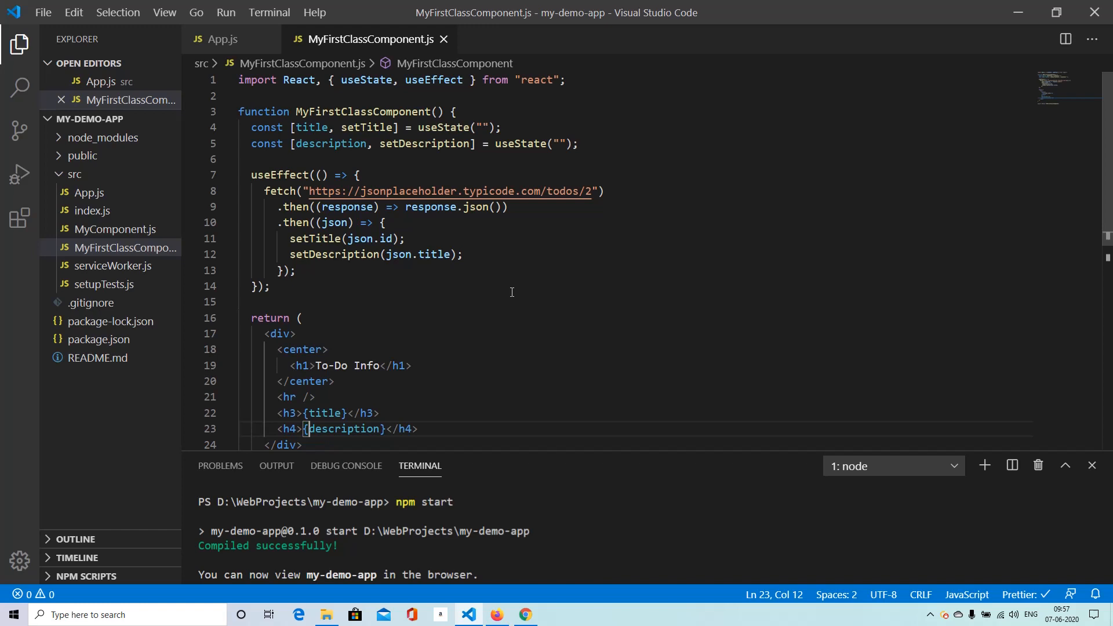
mouse_move(283, 191)
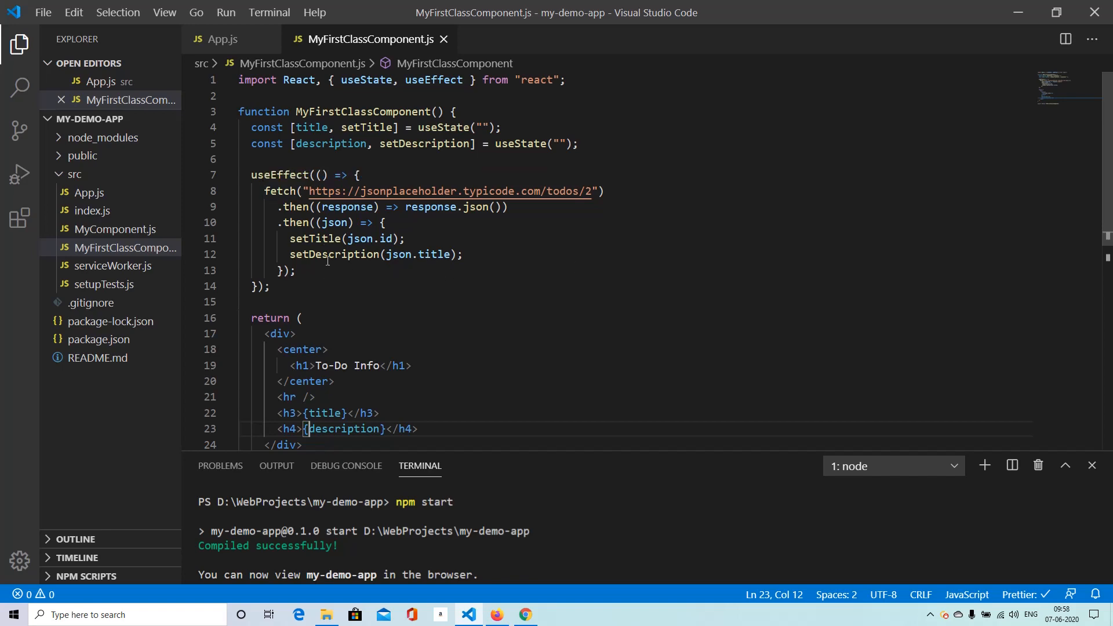
mouse_move(558, 293)
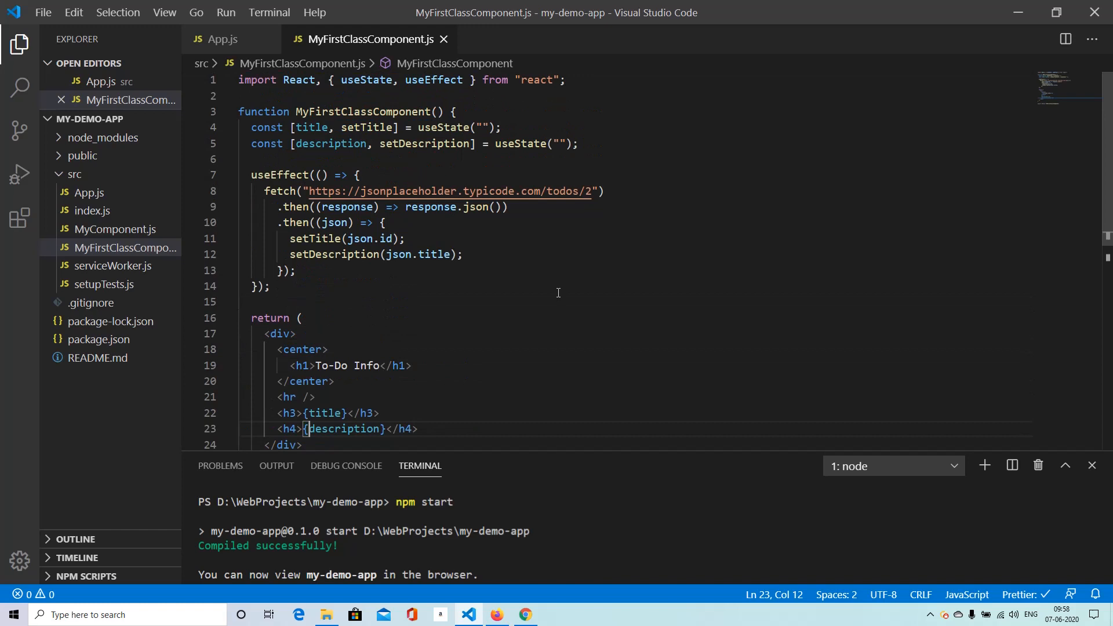
mouse_move(563, 321)
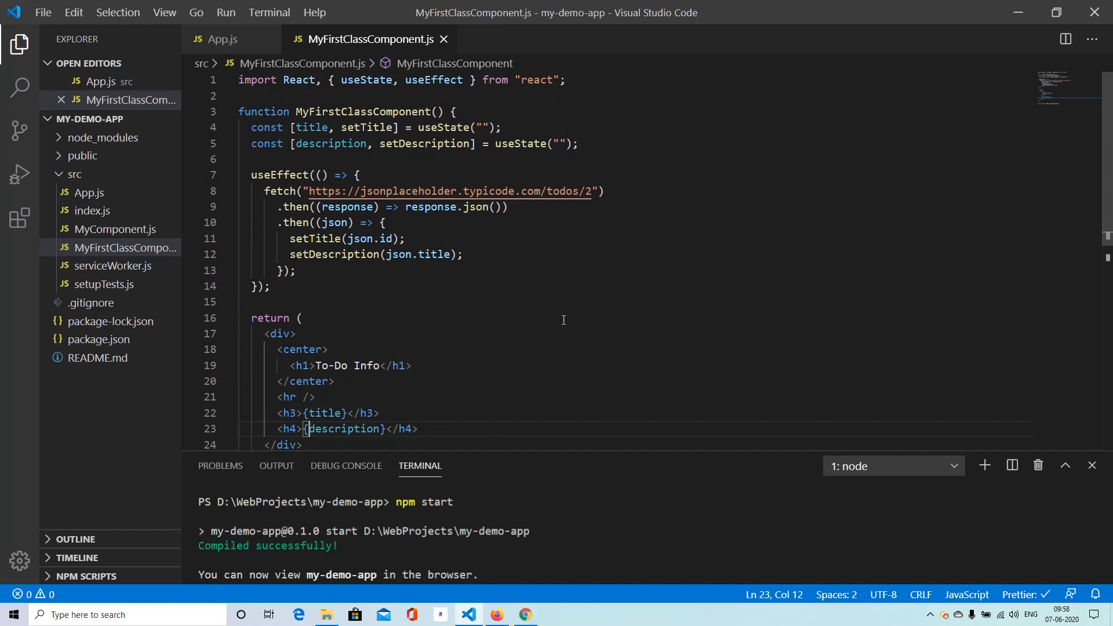
mouse_move(507, 391)
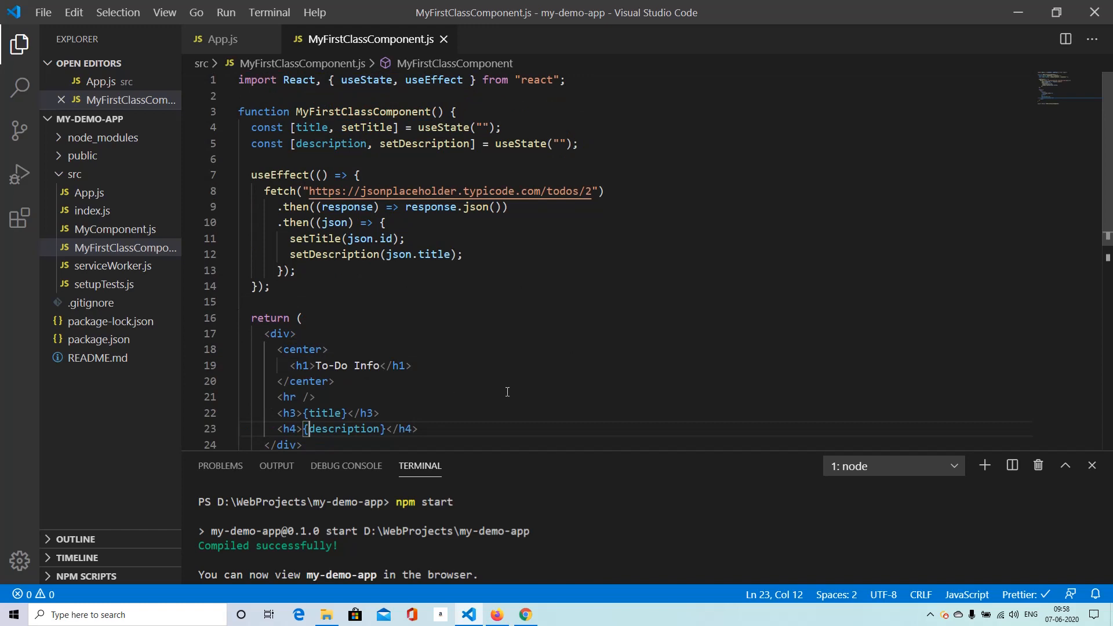